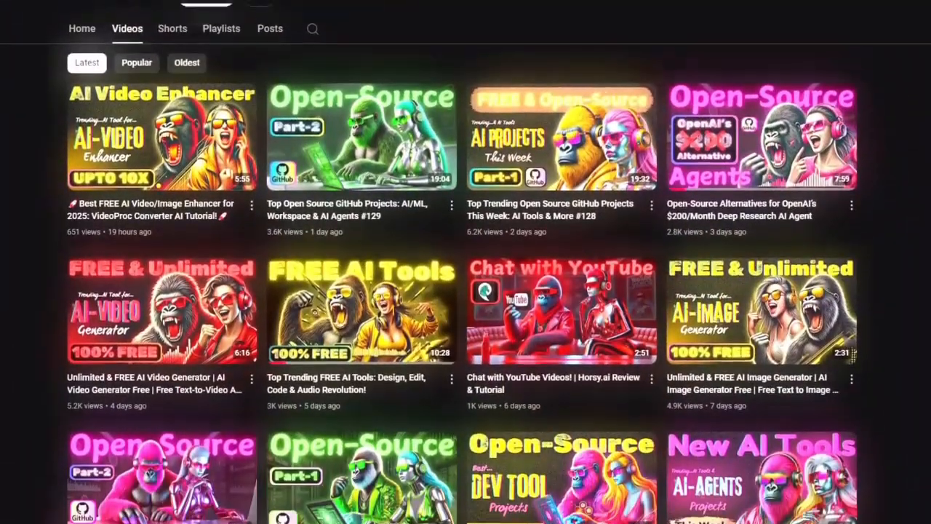
# Open TanStack/devtools and scroll past its file list to the README describing the centralized devtools panel
pyautogui.scroll(-3)
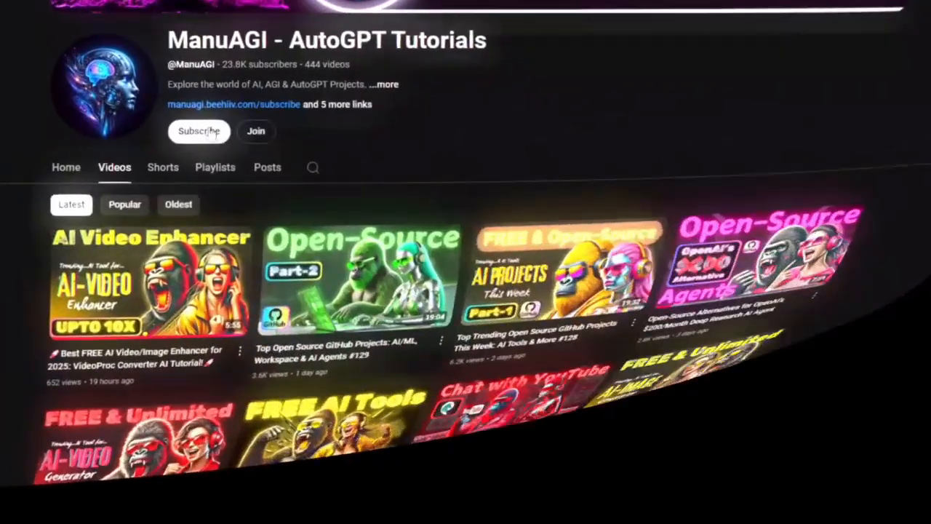
pyautogui.click(198, 131)
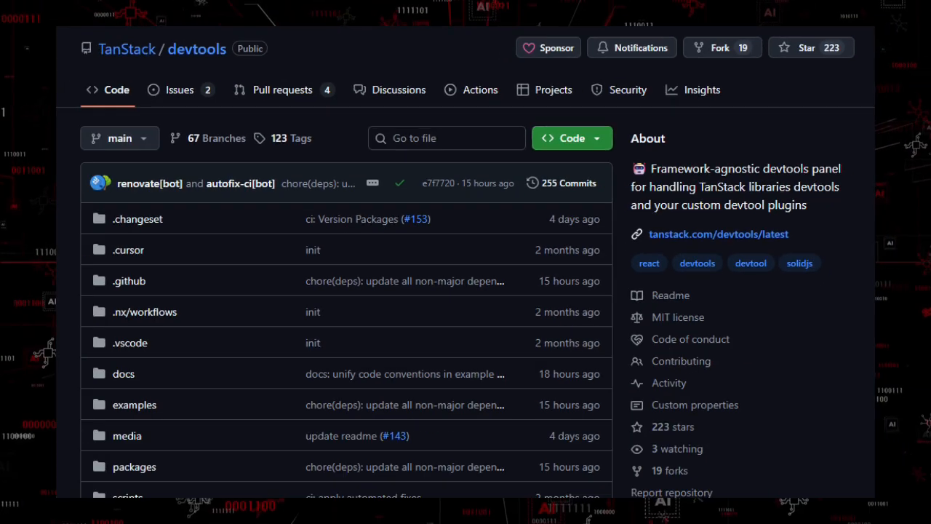
pyautogui.scroll(-3)
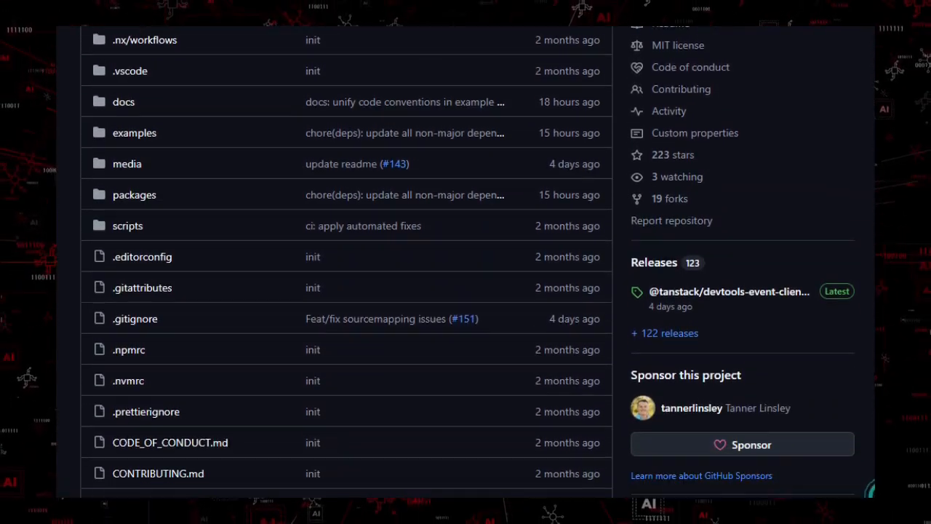
pyautogui.scroll(-3)
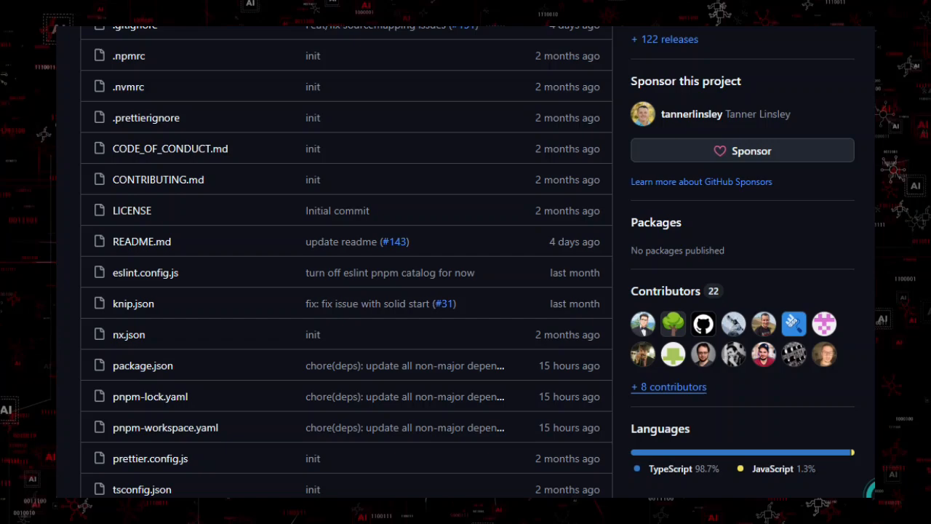
pyautogui.scroll(-3)
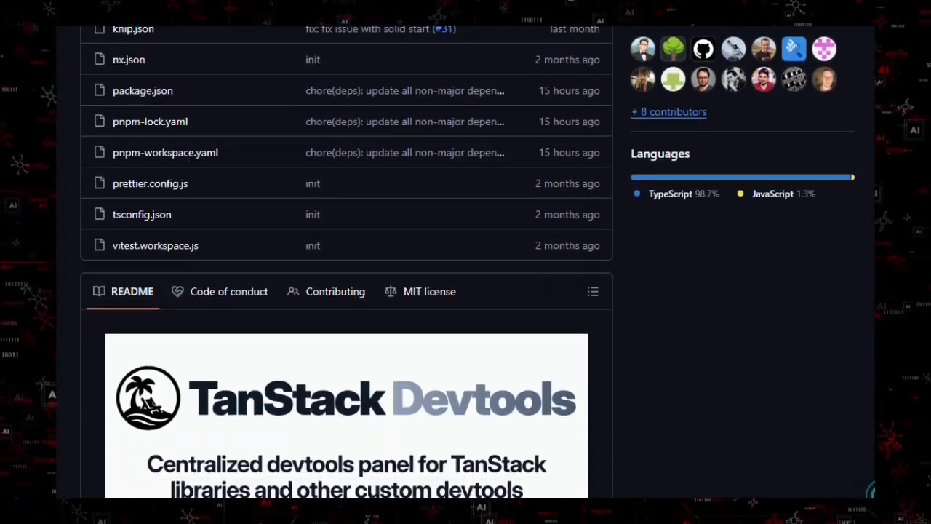
pyautogui.scroll(-3)
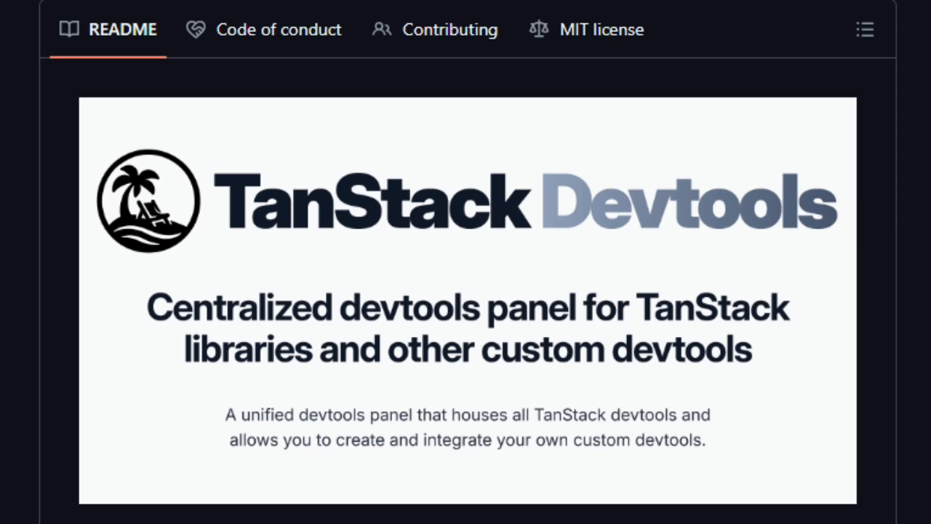
# Scroll the TanStack Devtools README through its Get Involved and Partners sections
pyautogui.scroll(-3)
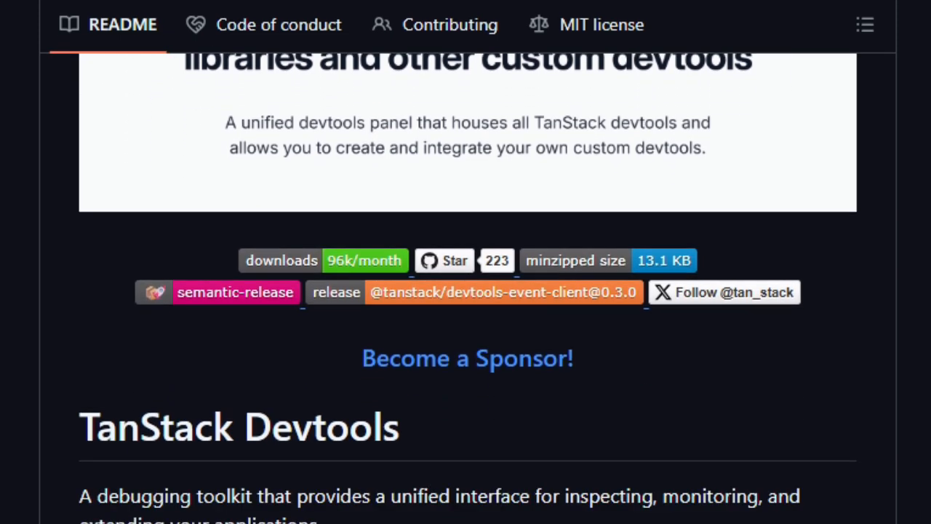
pyautogui.scroll(-3)
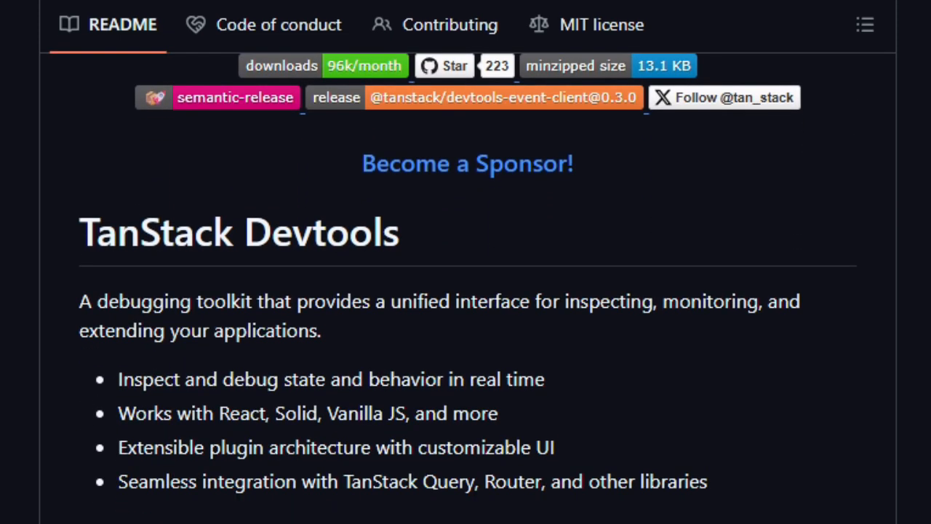
pyautogui.scroll(-3)
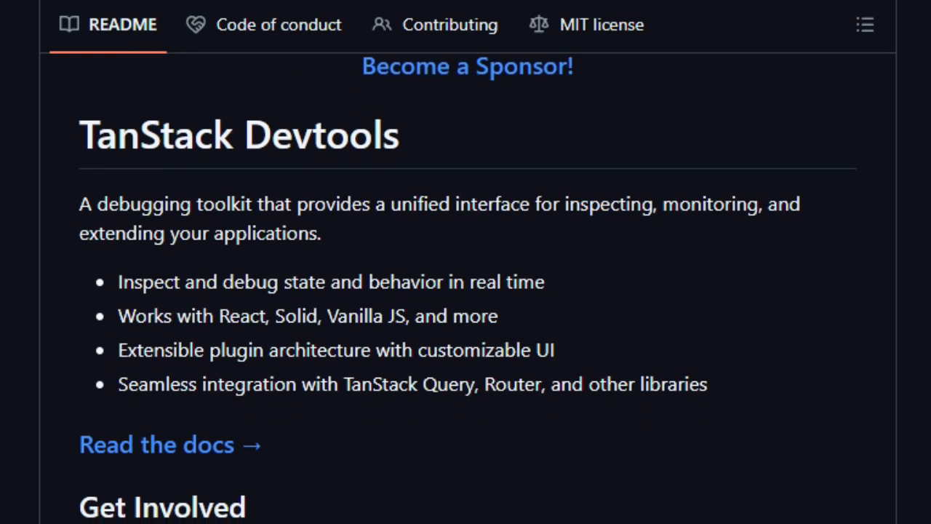
pyautogui.scroll(-3)
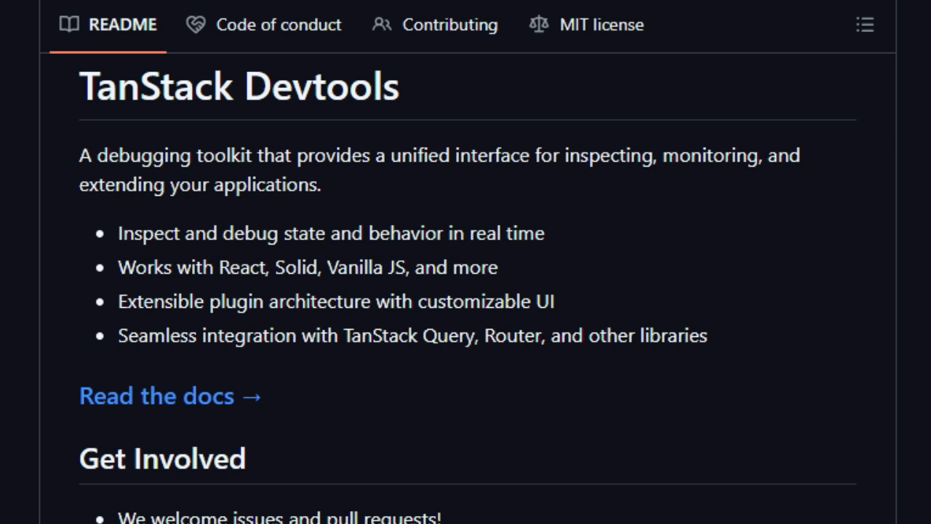
pyautogui.scroll(-3)
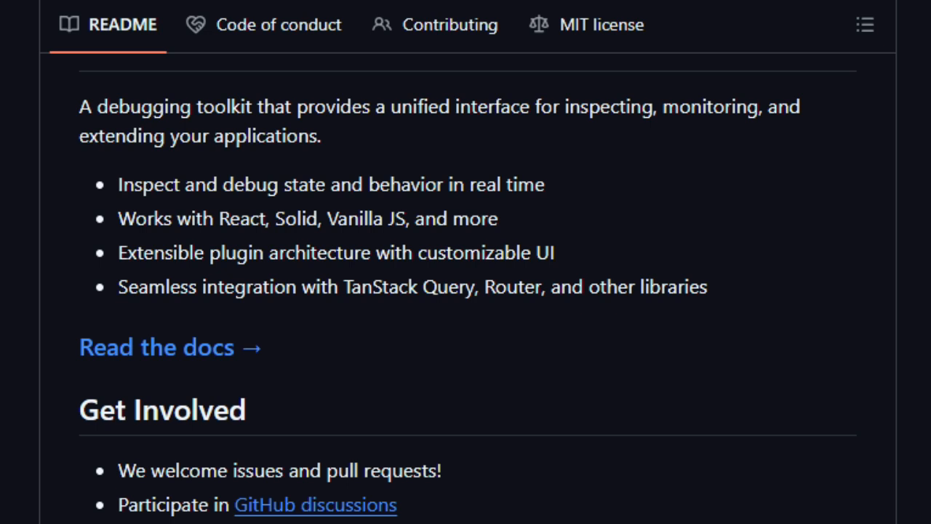
pyautogui.scroll(-3)
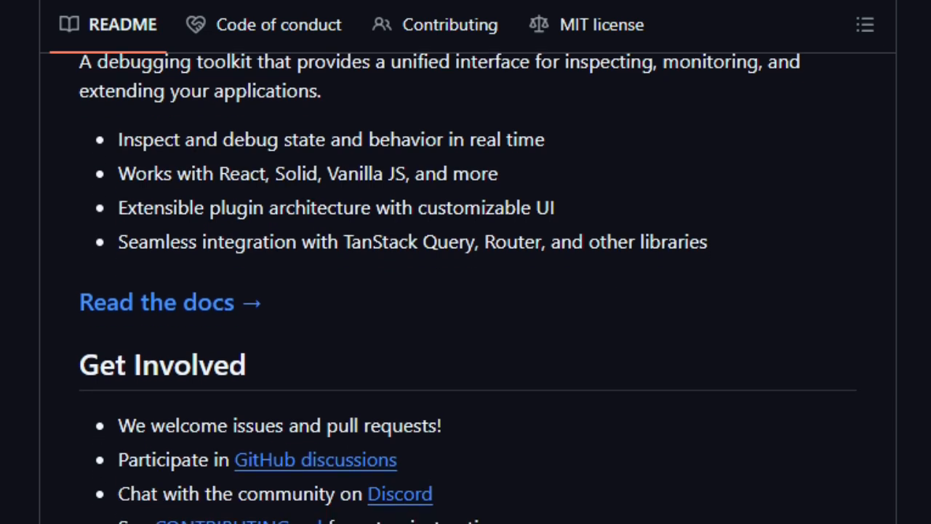
pyautogui.scroll(-3)
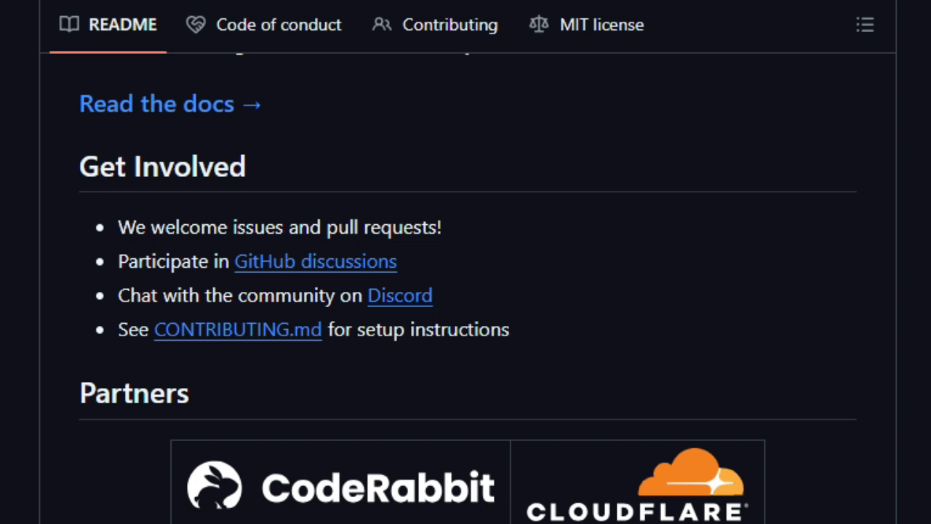
# Continue down the README to the Explore the TanStack Ecosystem list
pyautogui.scroll(-3)
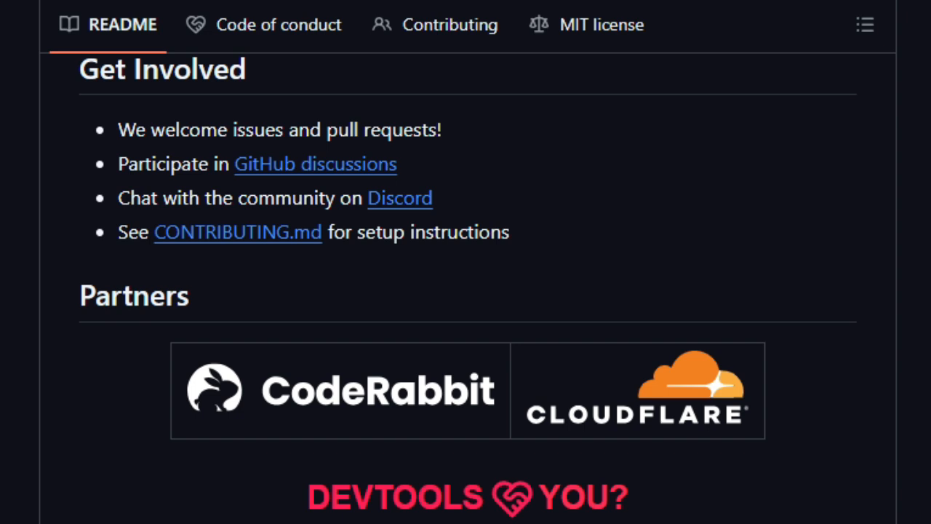
pyautogui.scroll(-3)
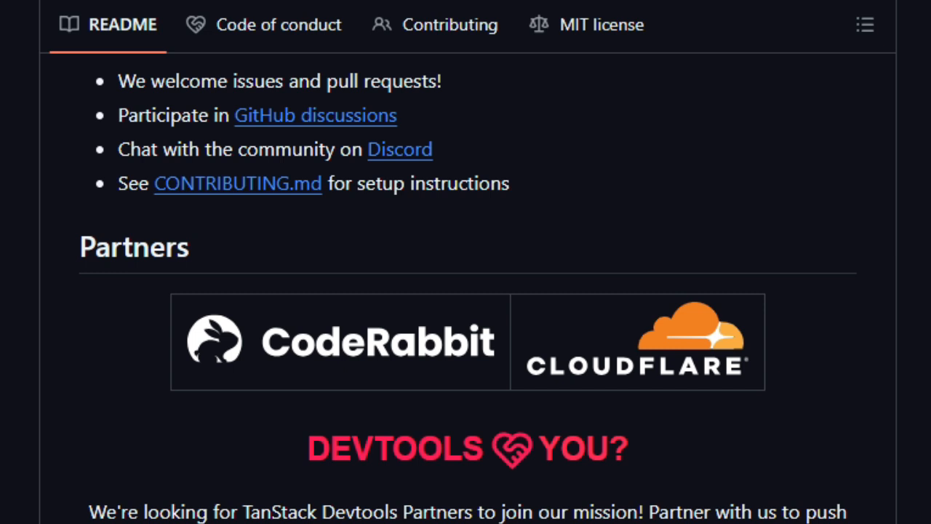
pyautogui.scroll(-3)
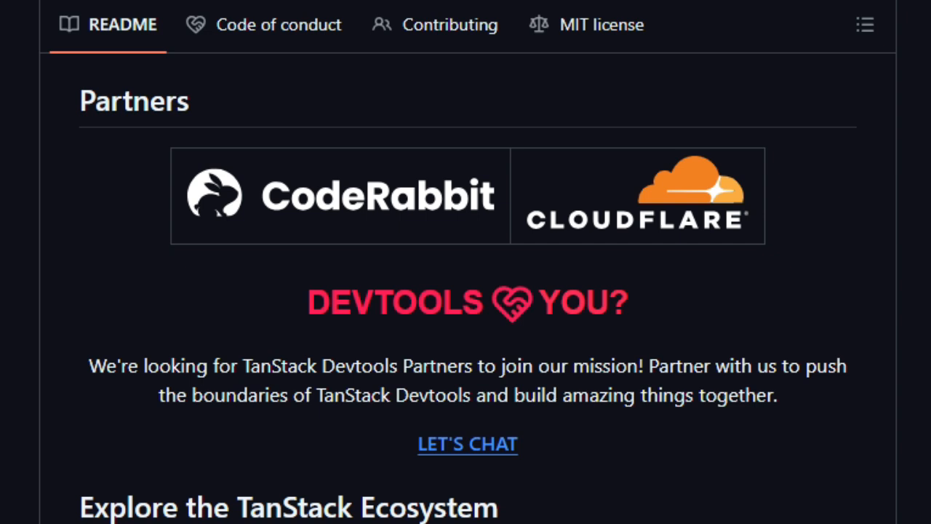
pyautogui.scroll(-3)
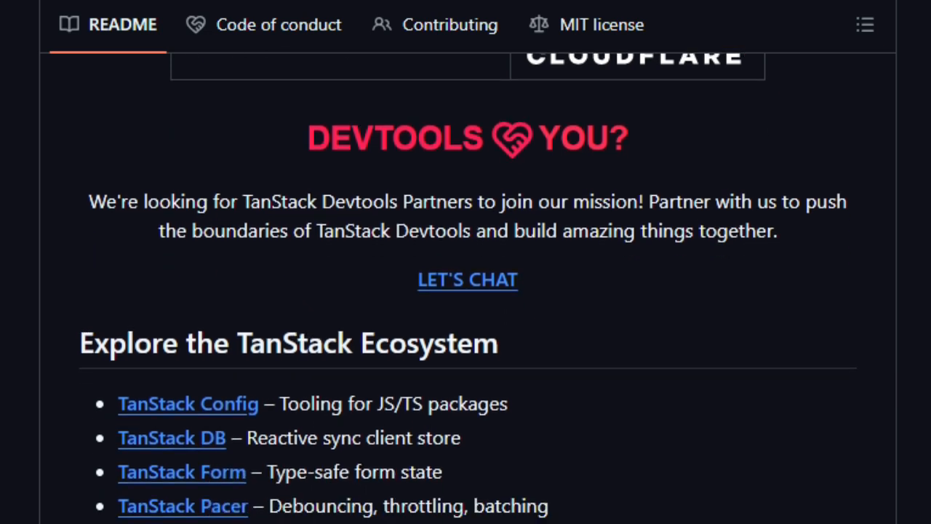
pyautogui.scroll(-3)
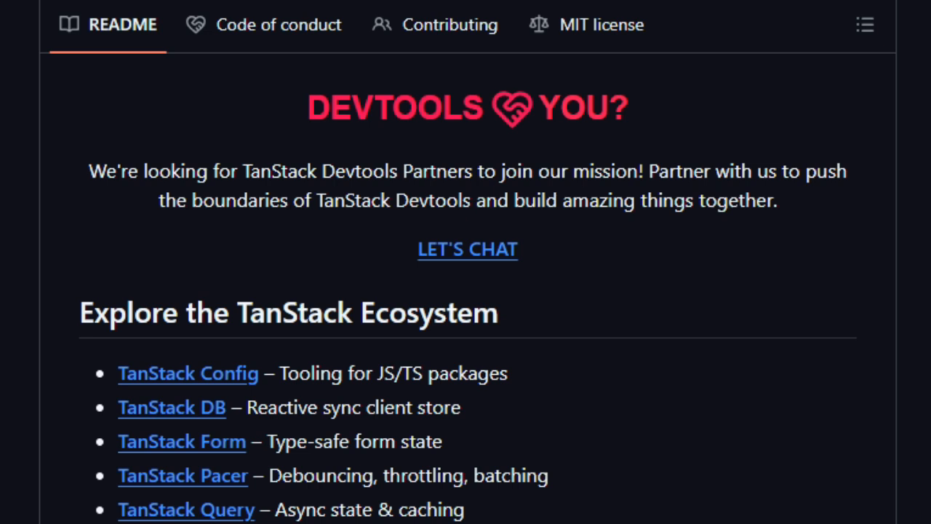
pyautogui.scroll(-3)
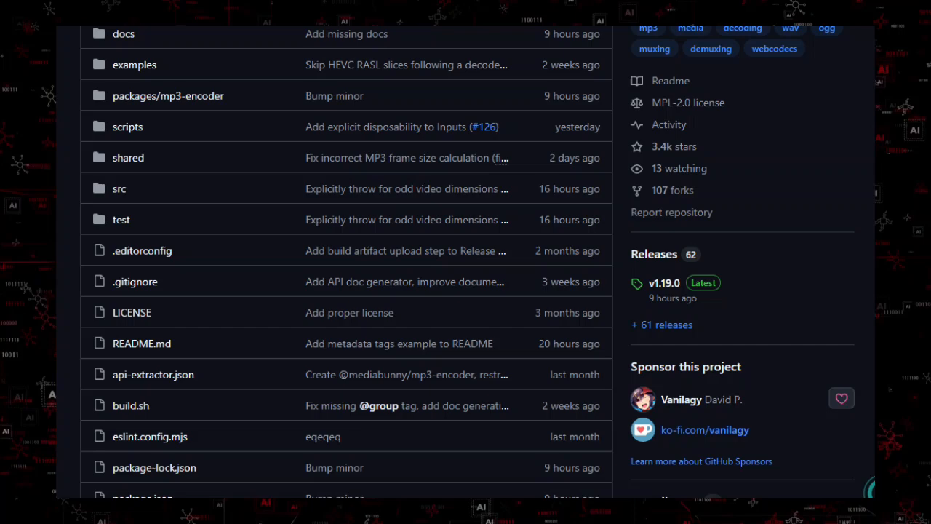
# Scroll the Mediabunny repository past its file list to the README heading
pyautogui.scroll(-3)
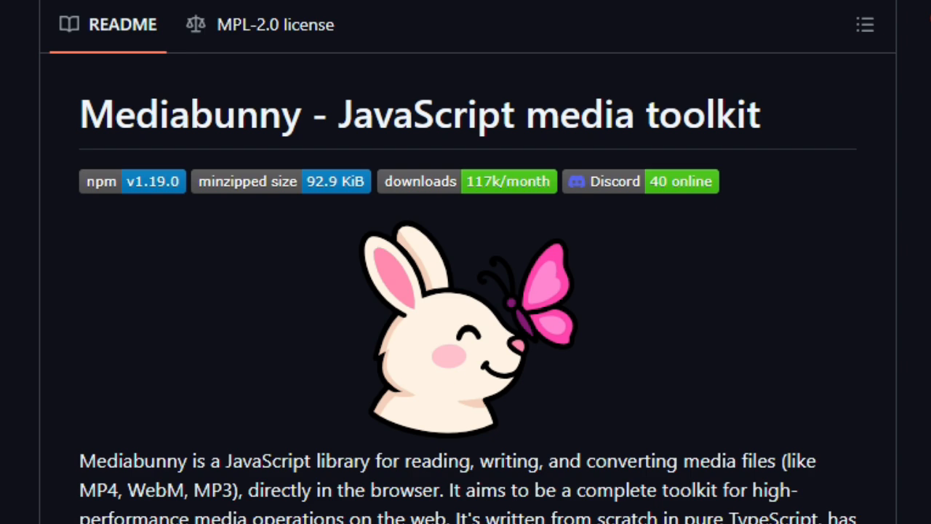
# Scroll the Mediabunny README through its Features list and Quick start install steps
pyautogui.scroll(-3)
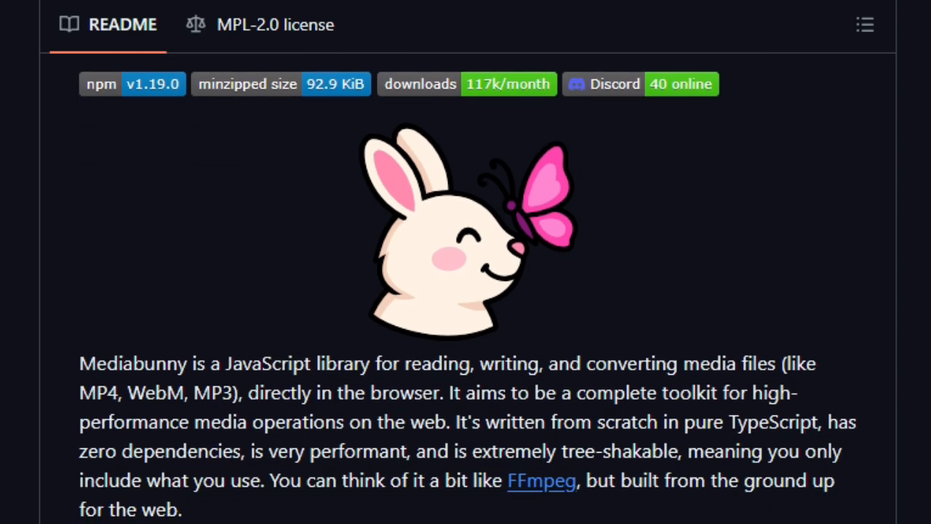
pyautogui.scroll(-3)
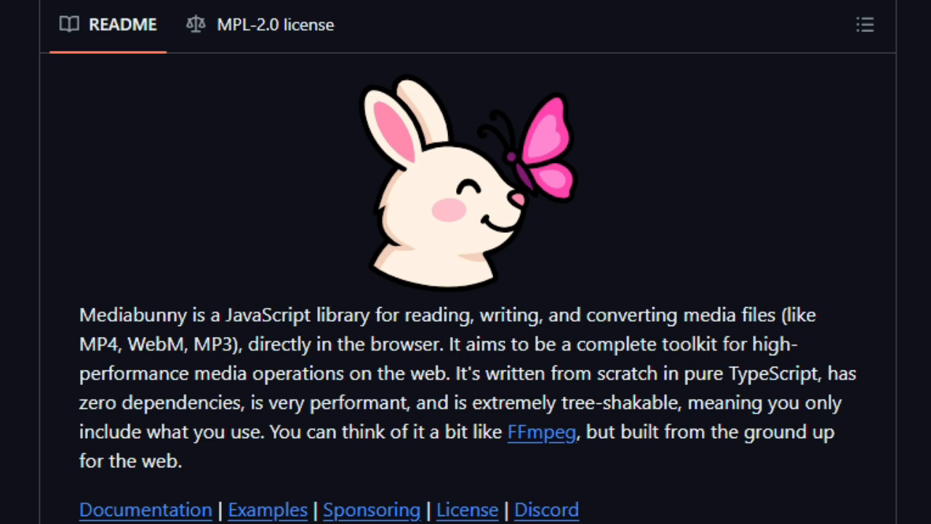
pyautogui.scroll(-3)
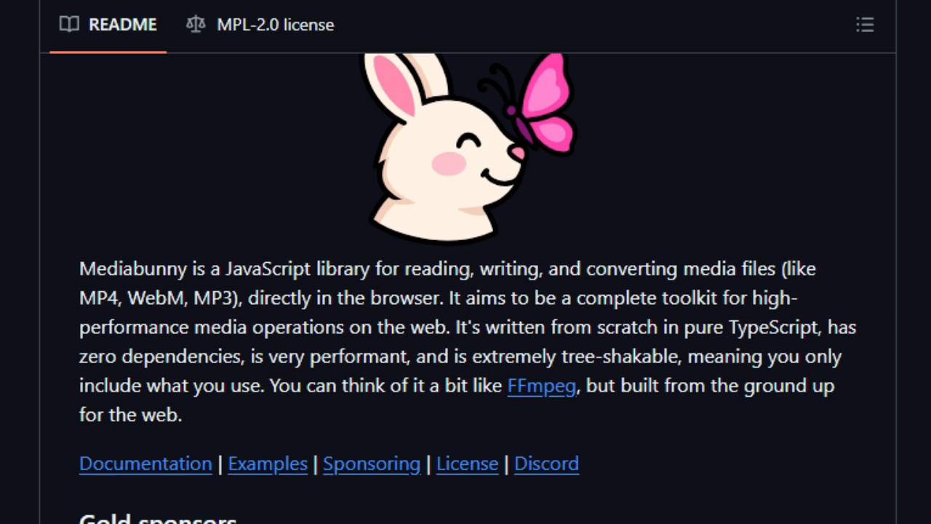
pyautogui.scroll(-3)
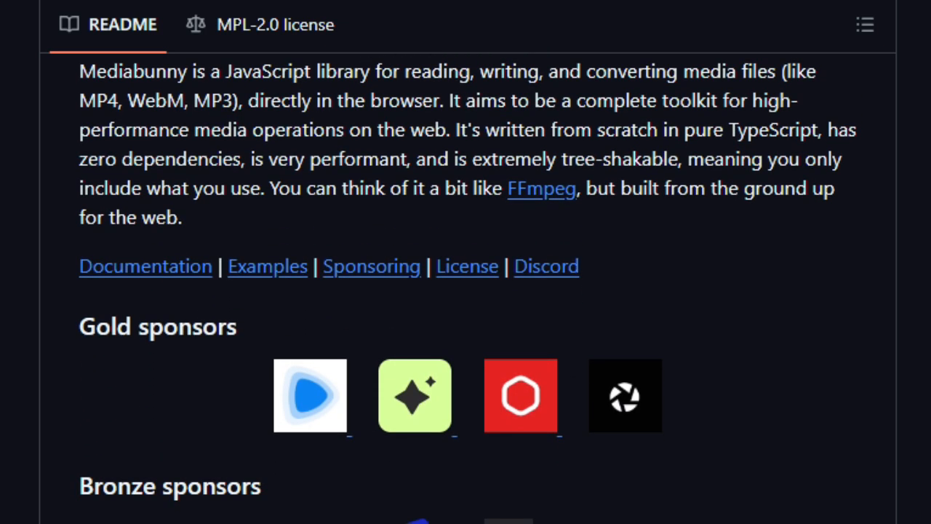
pyautogui.scroll(-3)
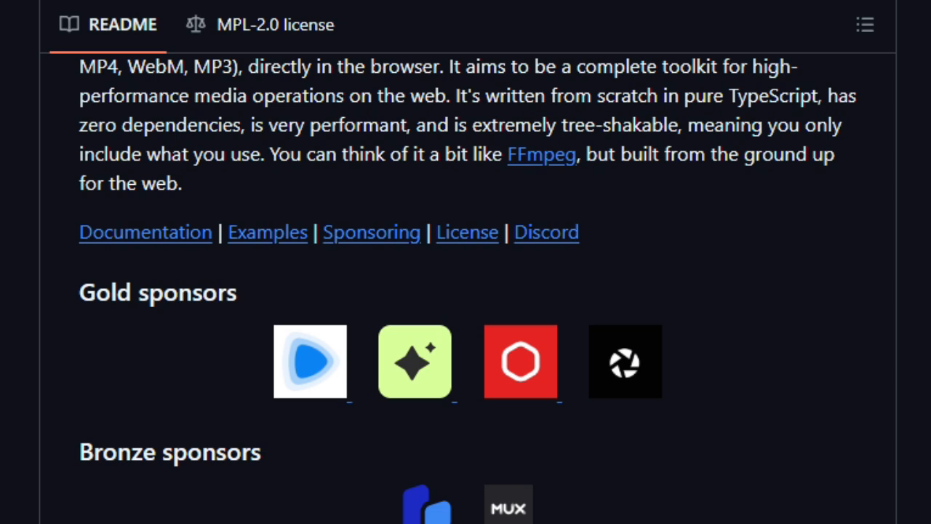
pyautogui.scroll(-3)
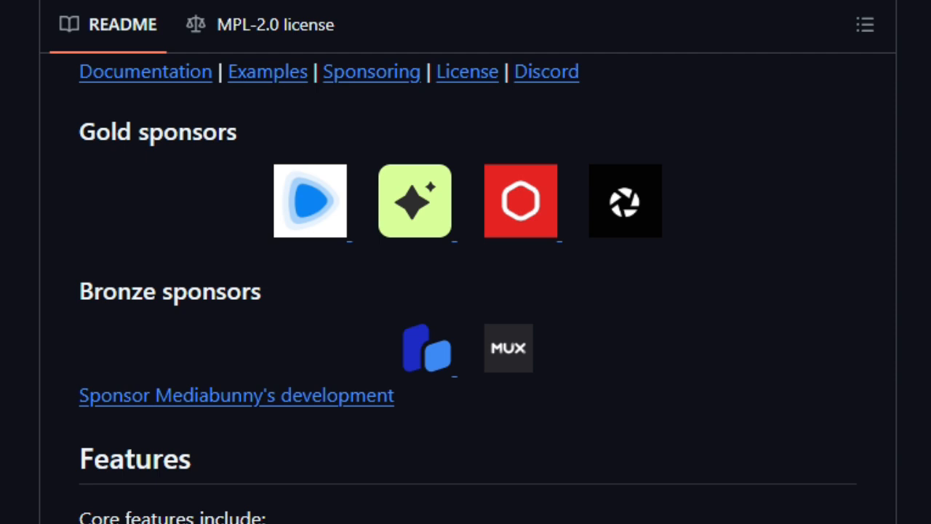
pyautogui.scroll(-3)
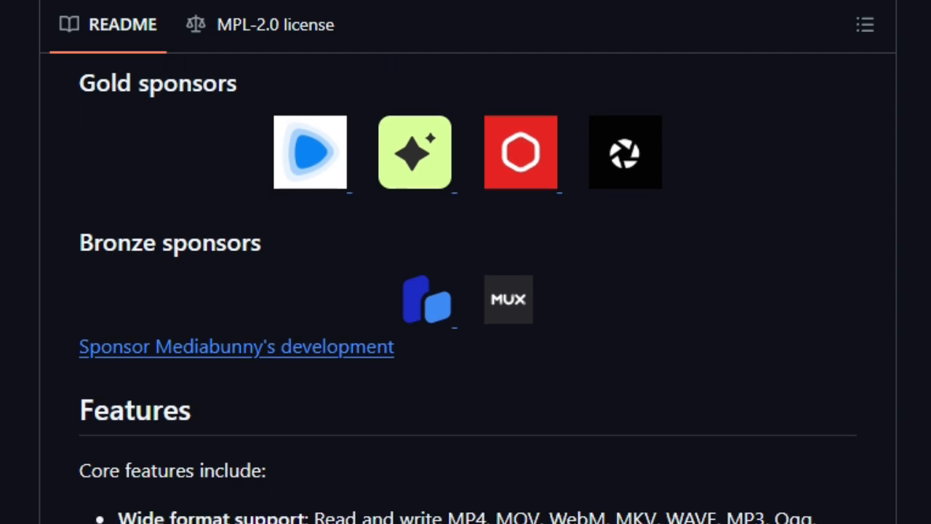
pyautogui.scroll(-3)
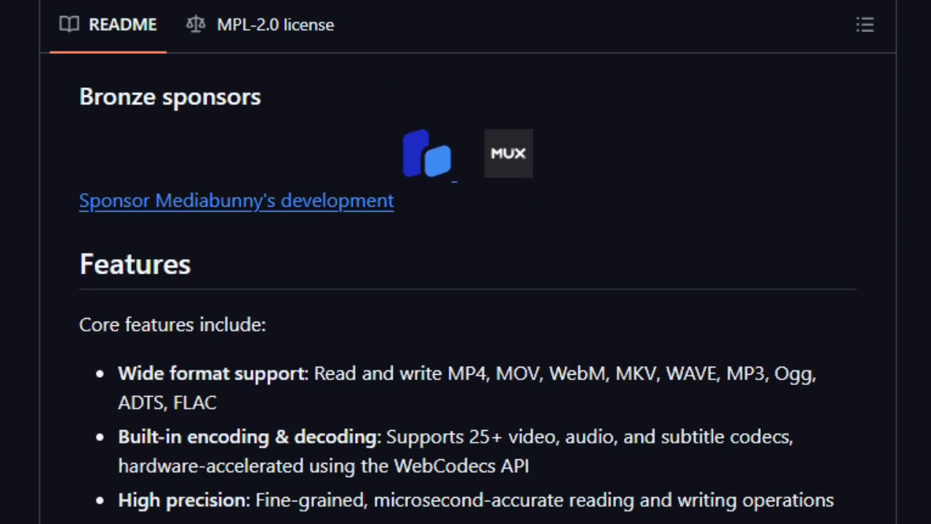
pyautogui.scroll(-3)
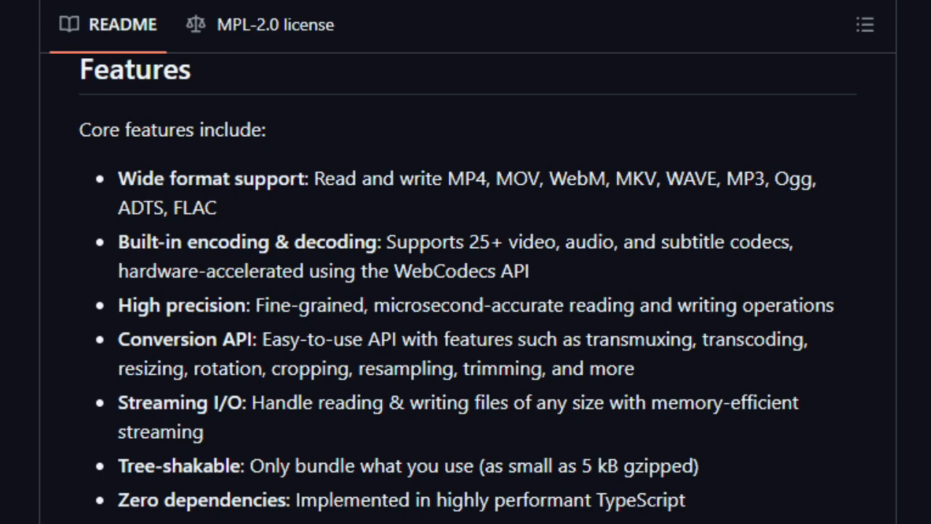
pyautogui.scroll(-3)
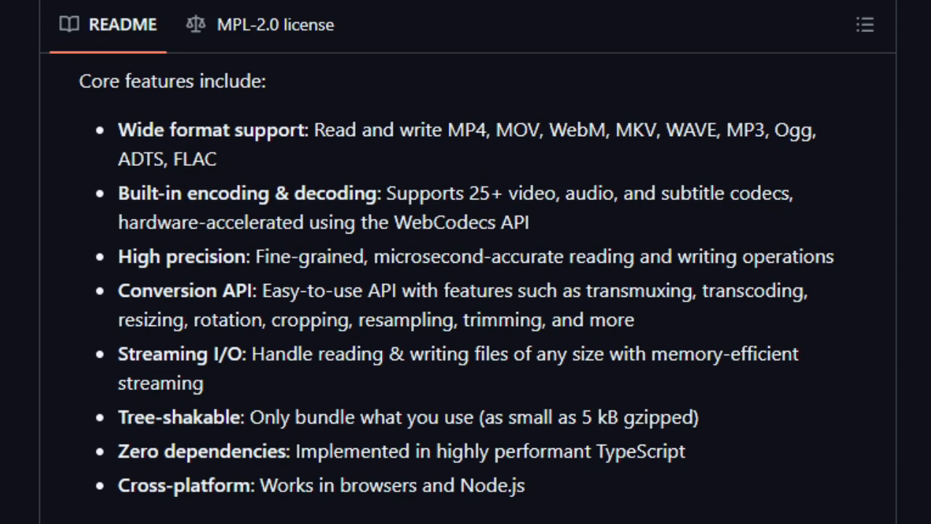
pyautogui.scroll(-3)
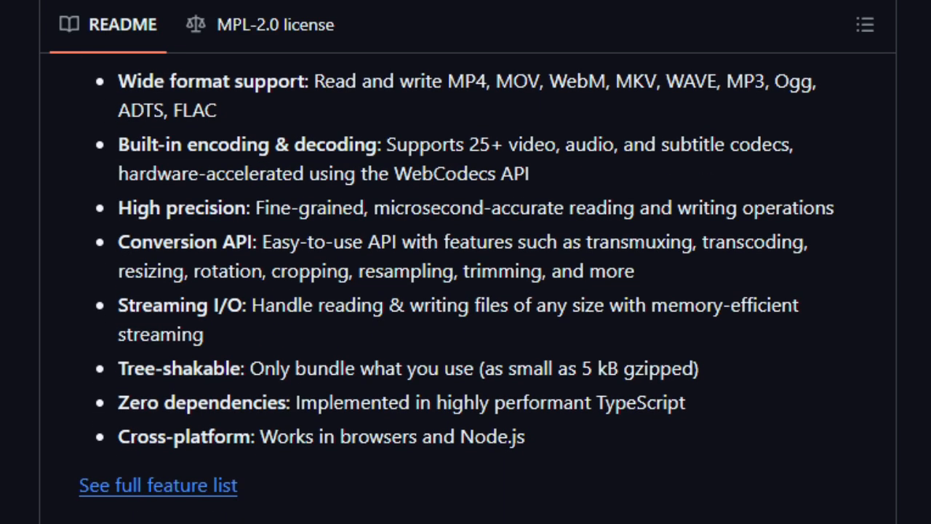
# Continue past the metadata, file-creation and conversion code examples to Documentation and Sponsoring
pyautogui.scroll(-3)
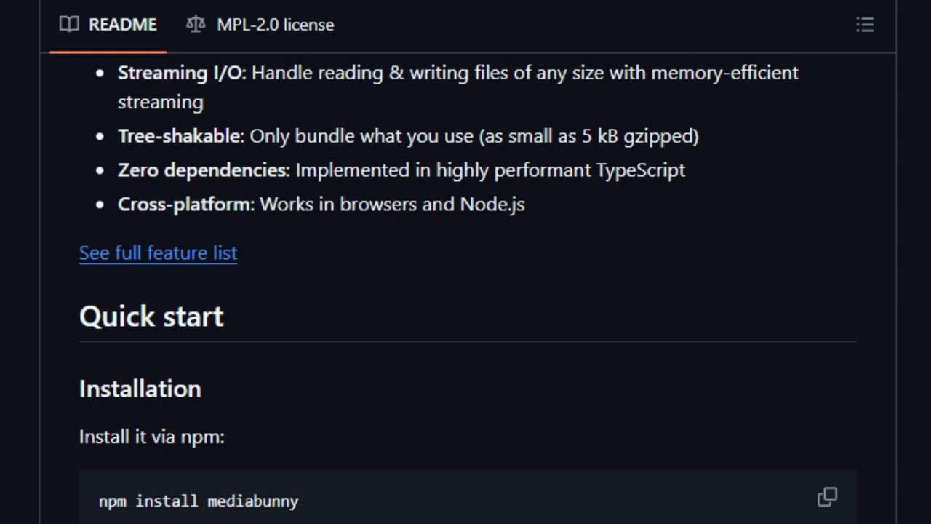
pyautogui.scroll(-3)
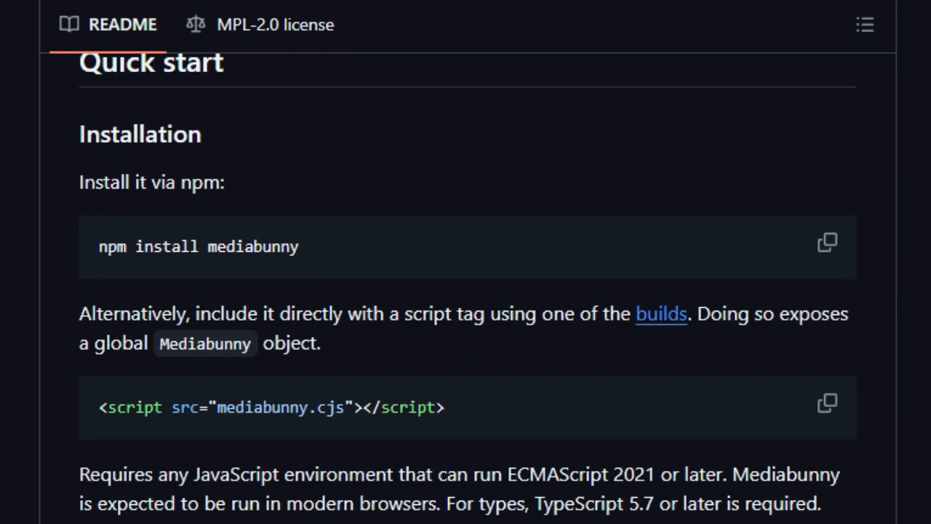
pyautogui.scroll(-3)
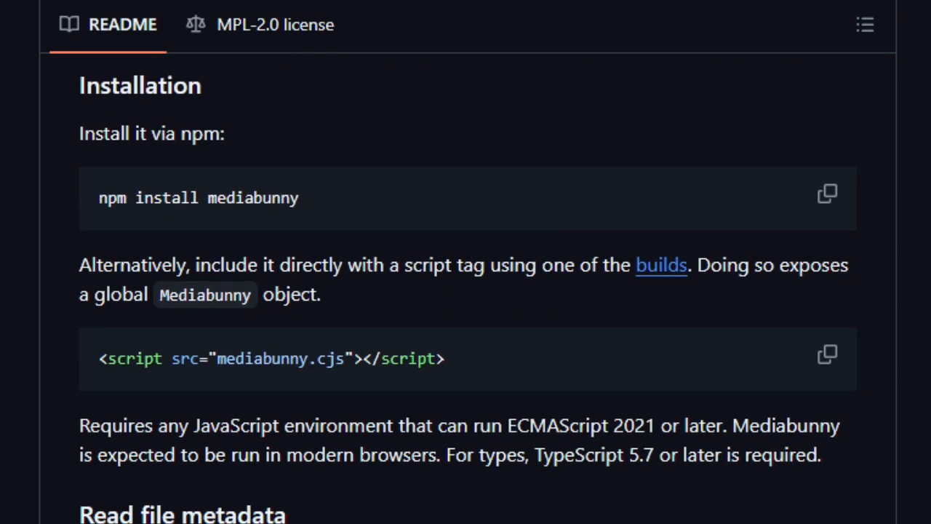
pyautogui.scroll(-3)
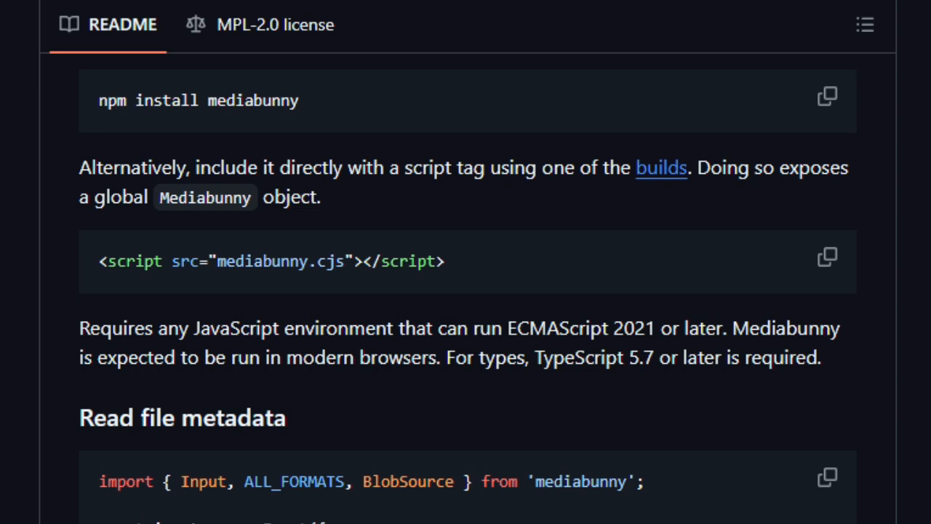
pyautogui.scroll(-3)
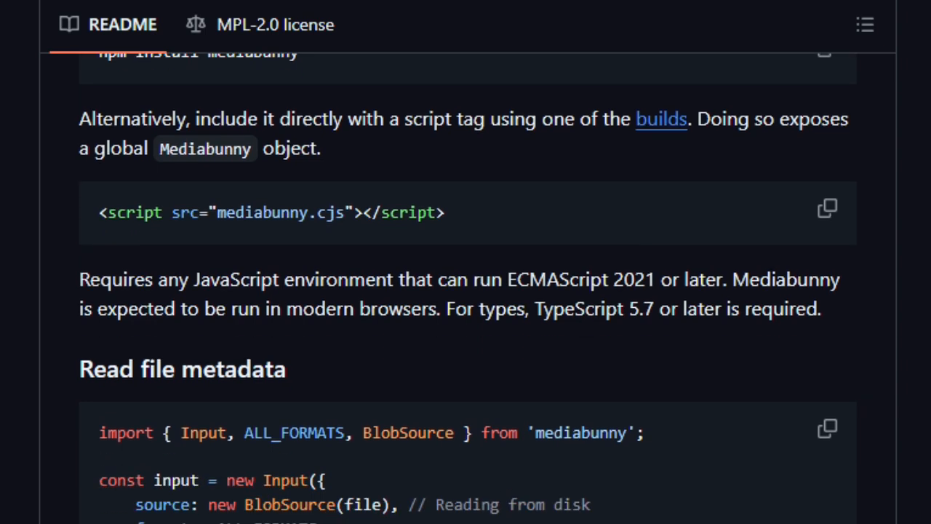
pyautogui.scroll(-3)
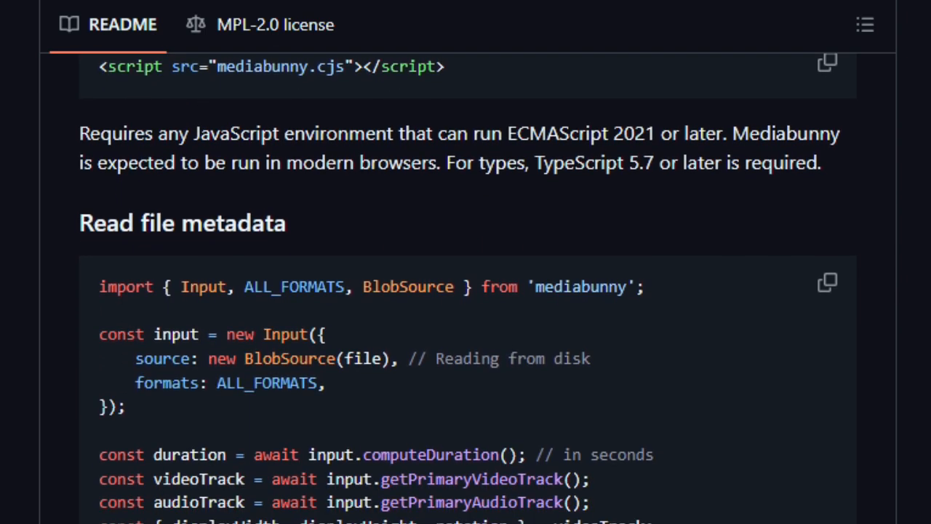
pyautogui.scroll(-3)
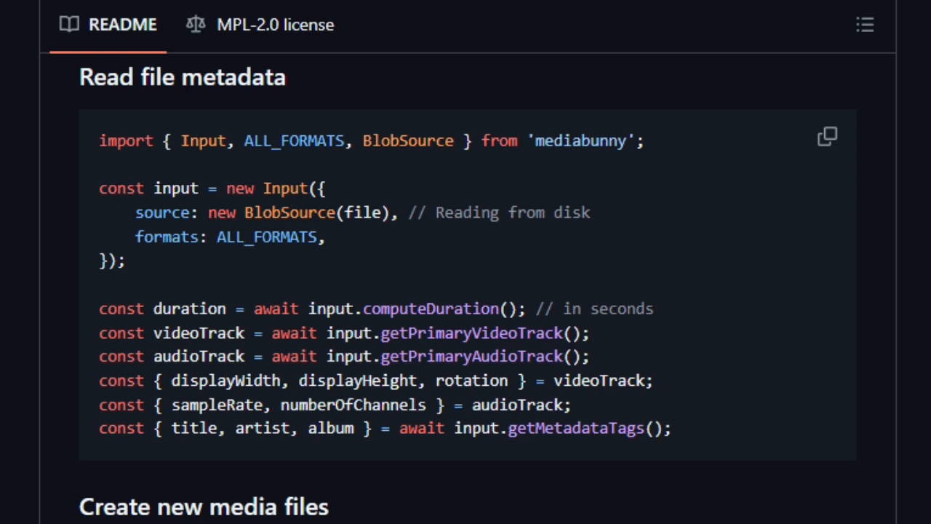
pyautogui.scroll(-3)
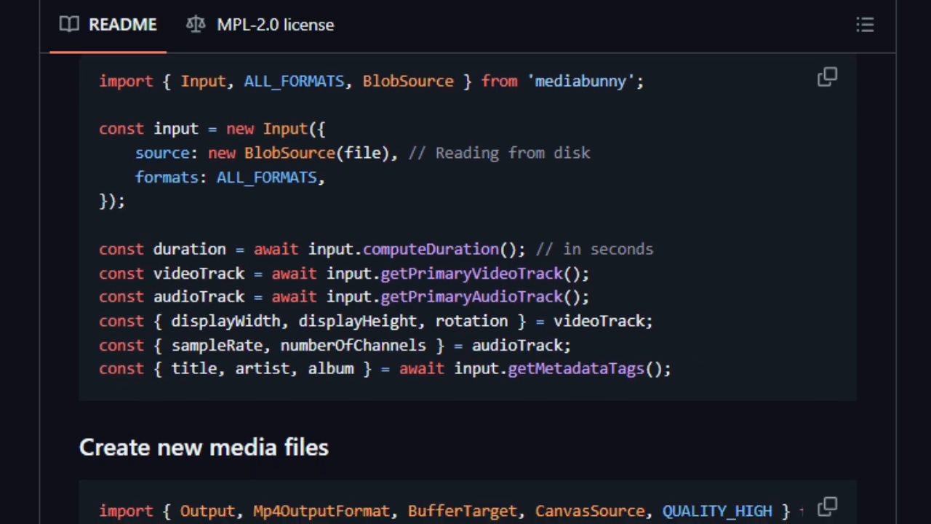
pyautogui.scroll(-3)
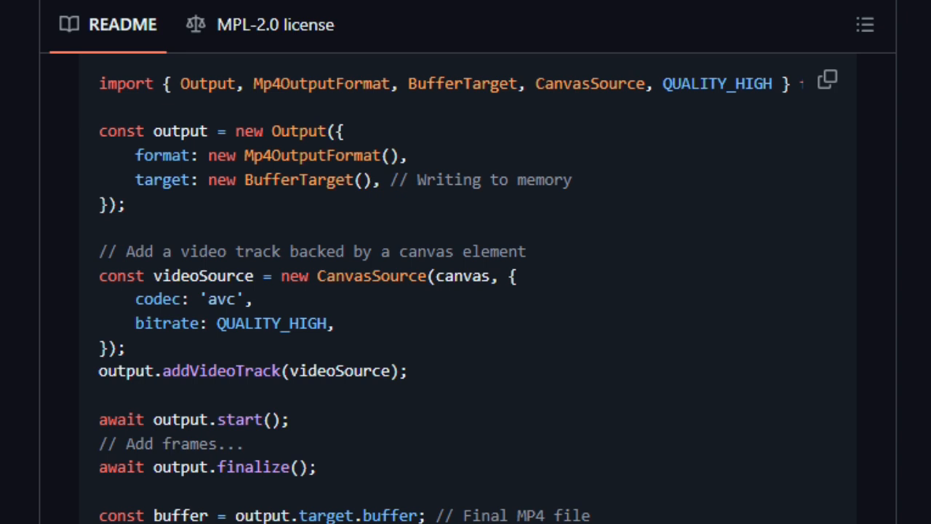
pyautogui.scroll(-3)
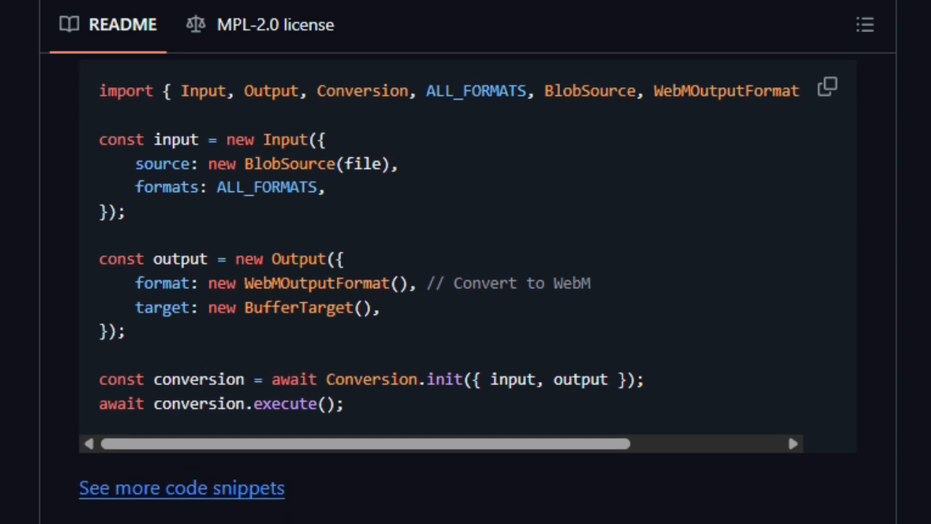
pyautogui.scroll(-3)
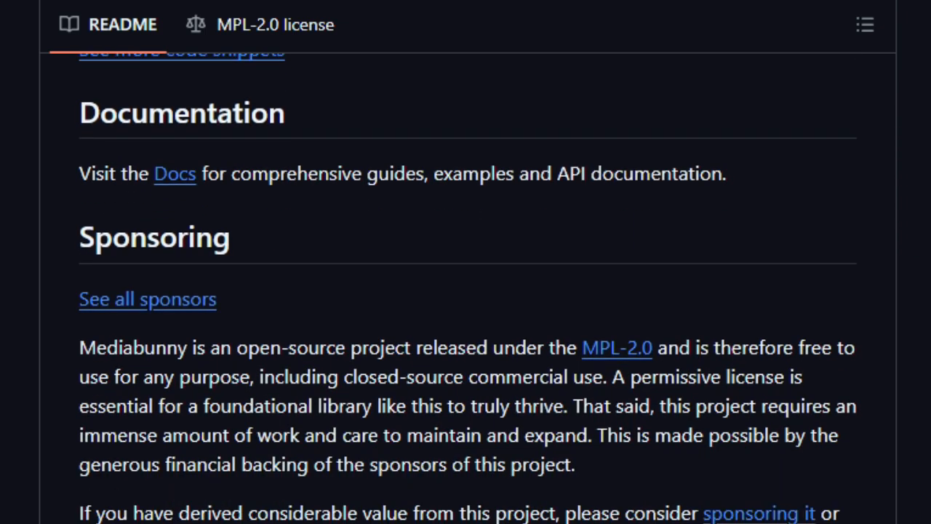
# Scroll the Mediabunny README through its Sponsoring and License sections
pyautogui.scroll(-3)
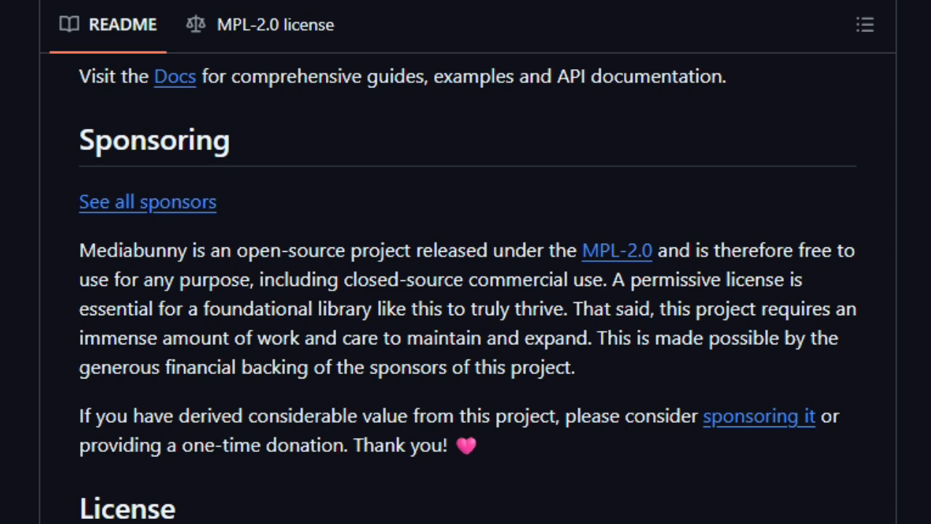
pyautogui.scroll(-3)
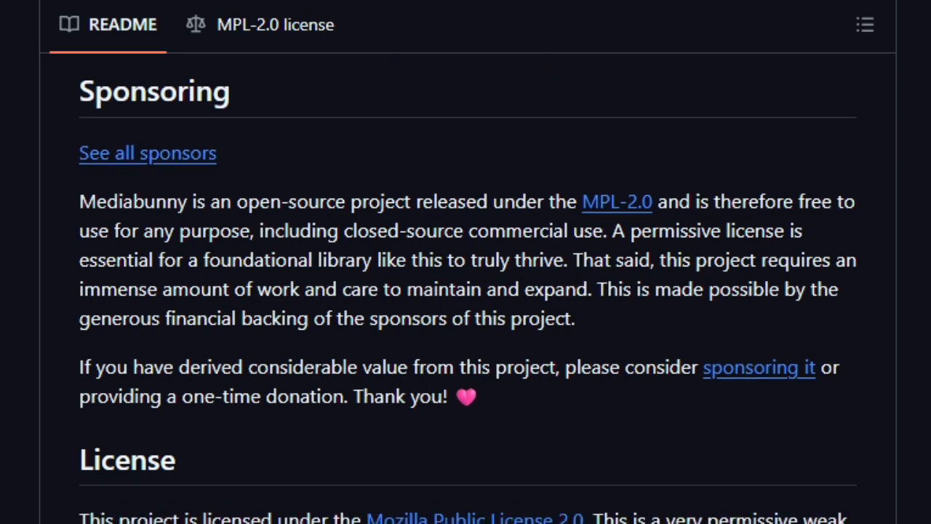
pyautogui.scroll(-3)
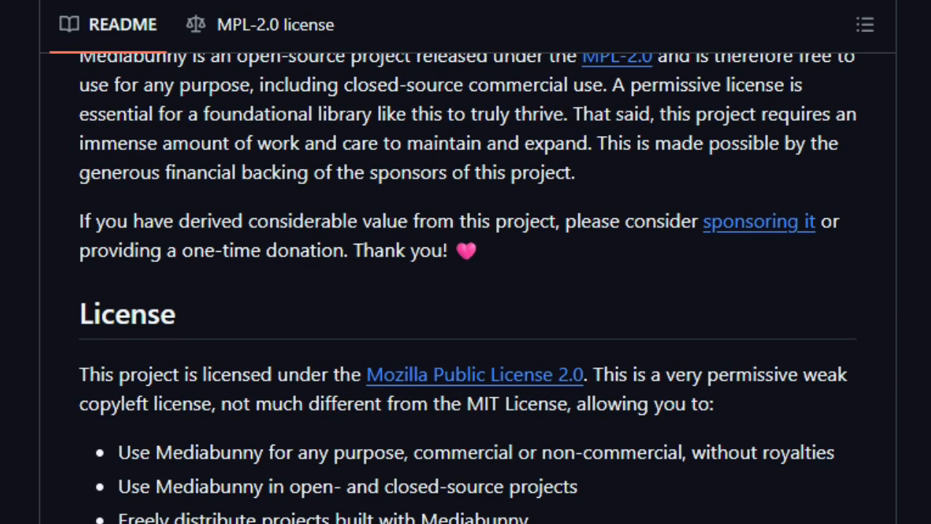
pyautogui.scroll(-3)
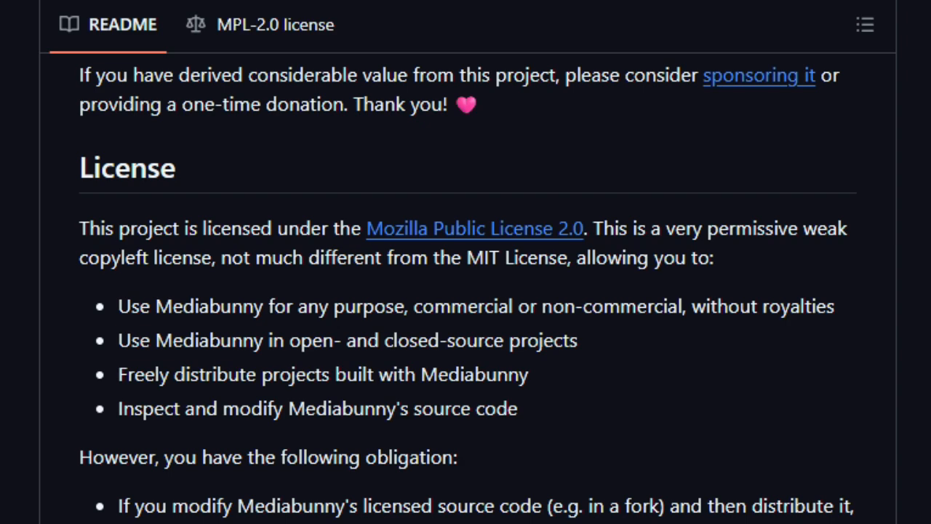
pyautogui.scroll(-3)
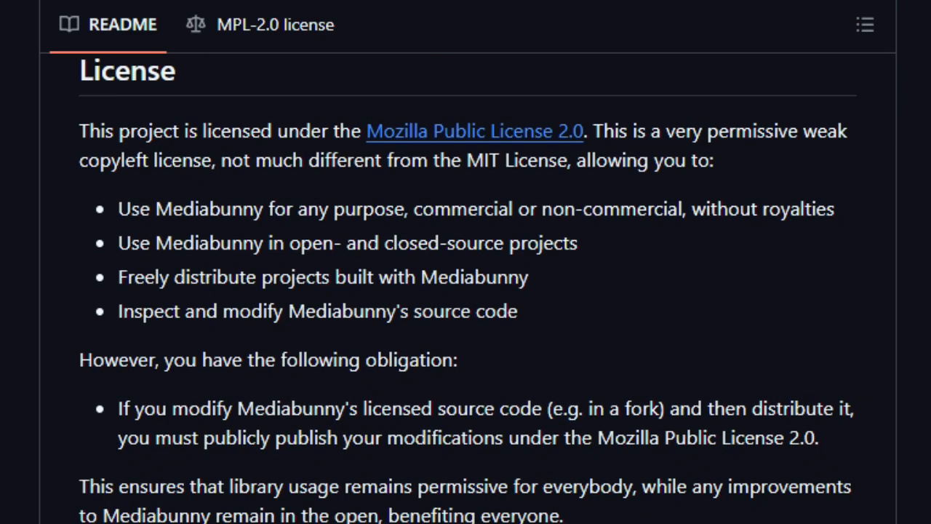
pyautogui.scroll(-3)
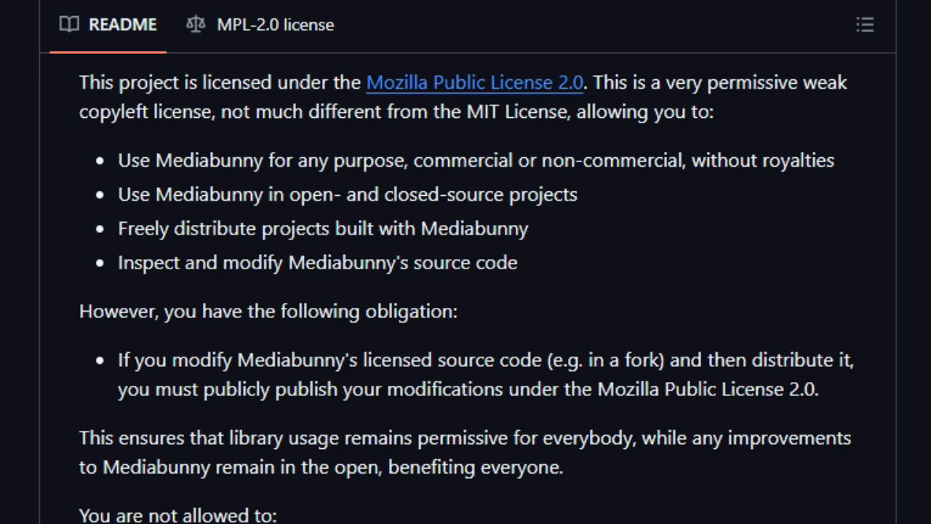
pyautogui.scroll(-3)
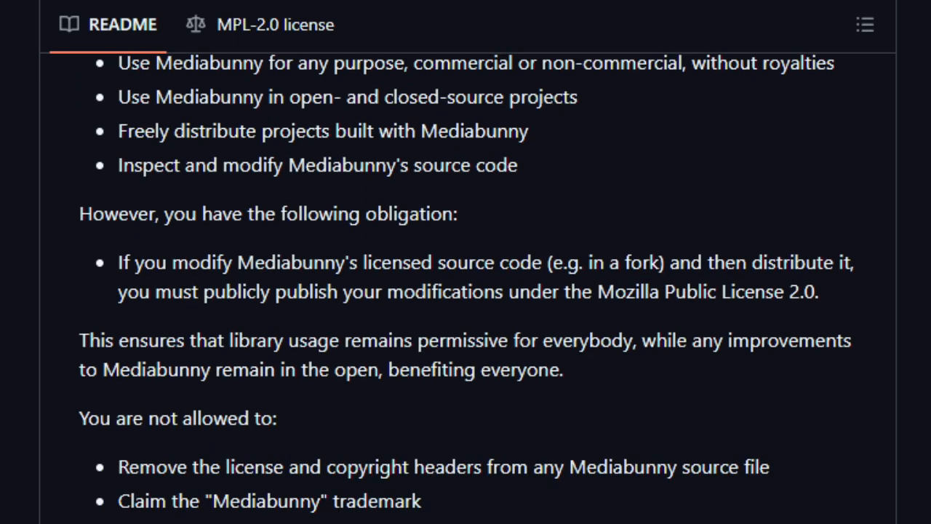
# Bring the Implementation & development section to the top of the page
pyautogui.scroll(-3)
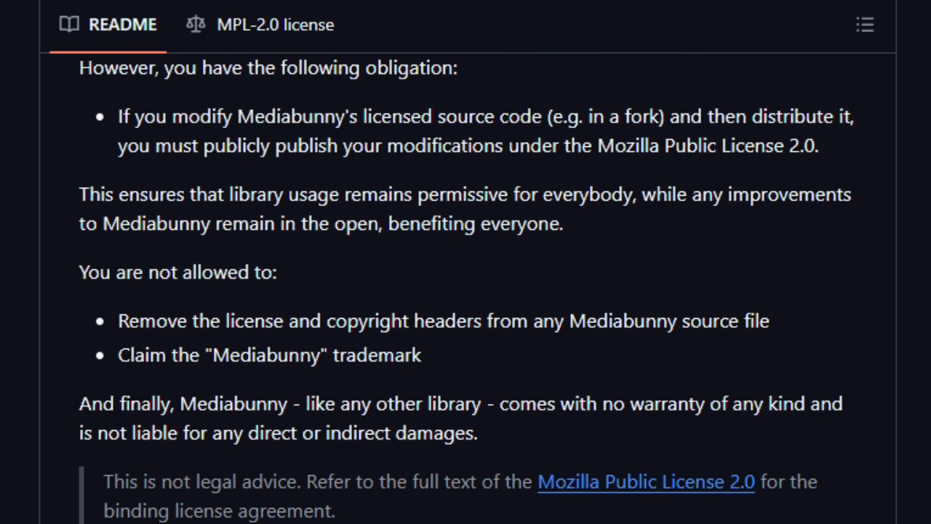
pyautogui.scroll(-3)
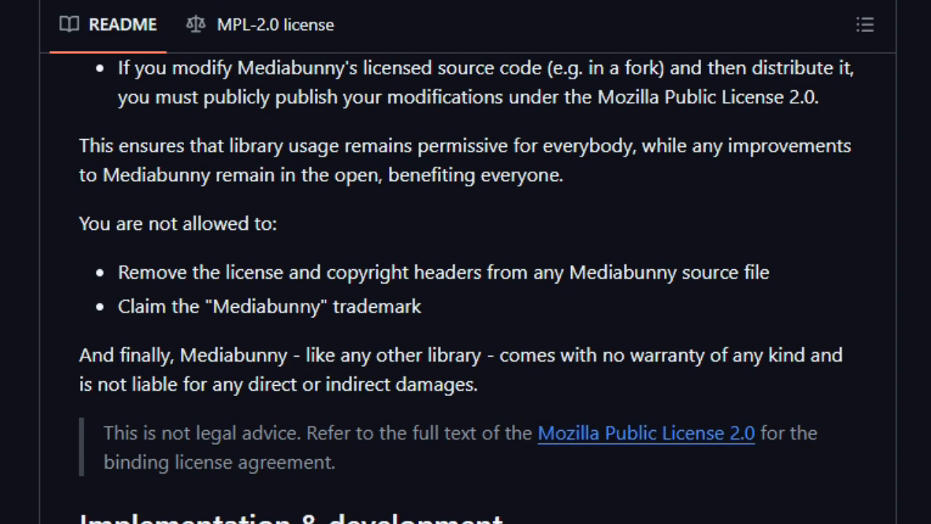
pyautogui.scroll(-3)
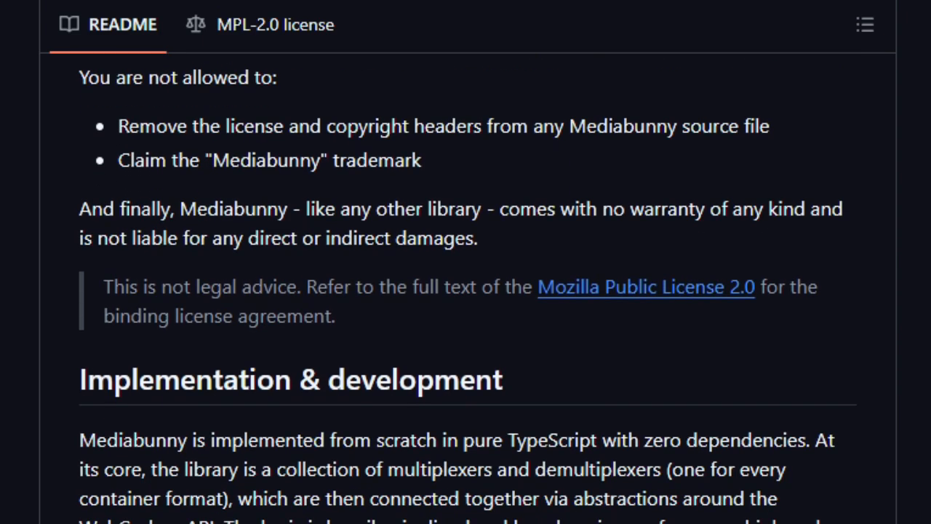
pyautogui.scroll(-3)
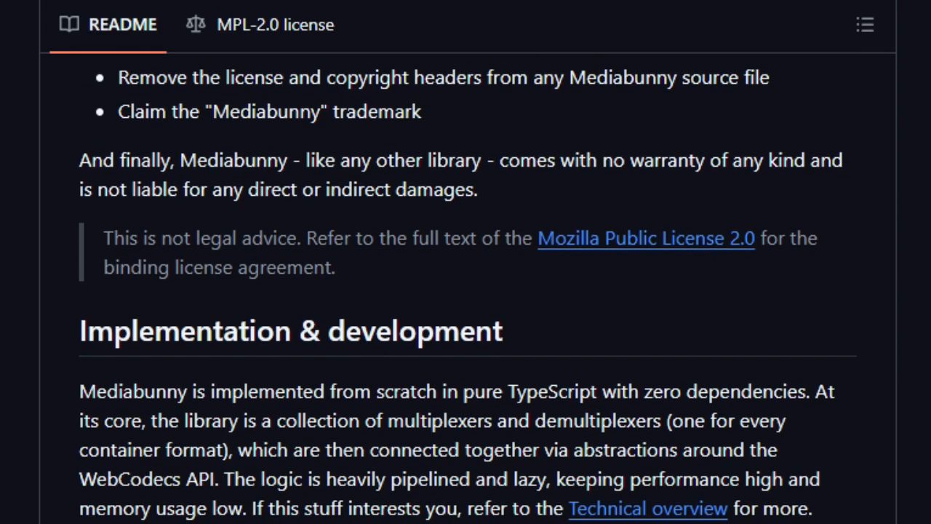
pyautogui.scroll(-3)
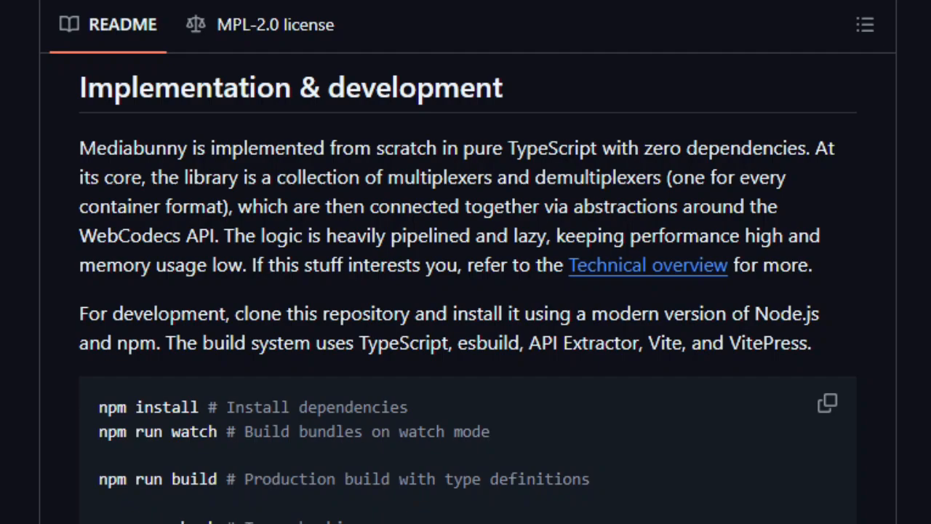
pyautogui.scroll(-3)
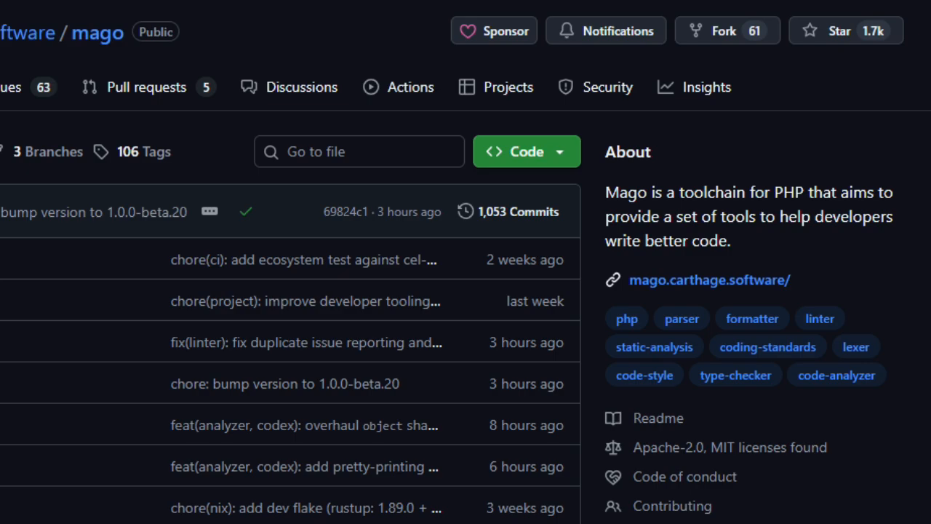
# Scroll the Mago repository past its file list to the README tagline, badges and intro paragraph
pyautogui.scroll(-3)
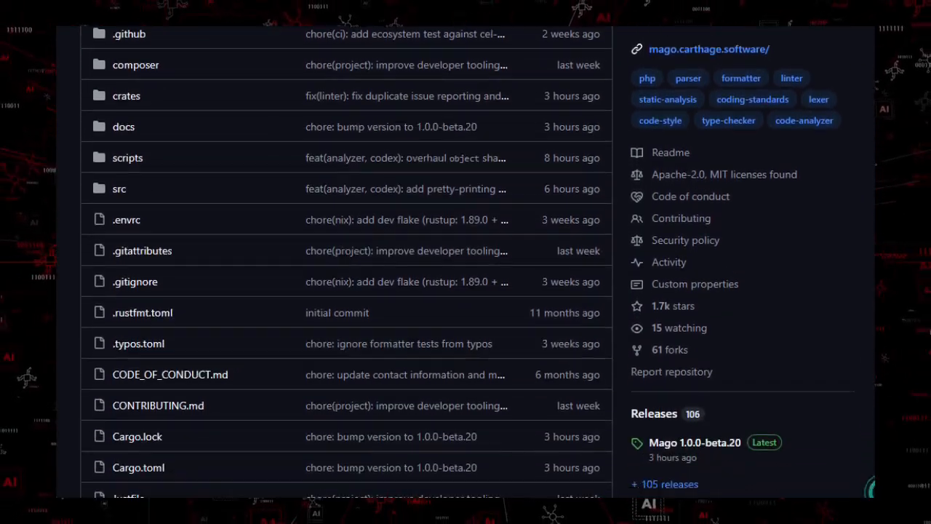
pyautogui.scroll(-3)
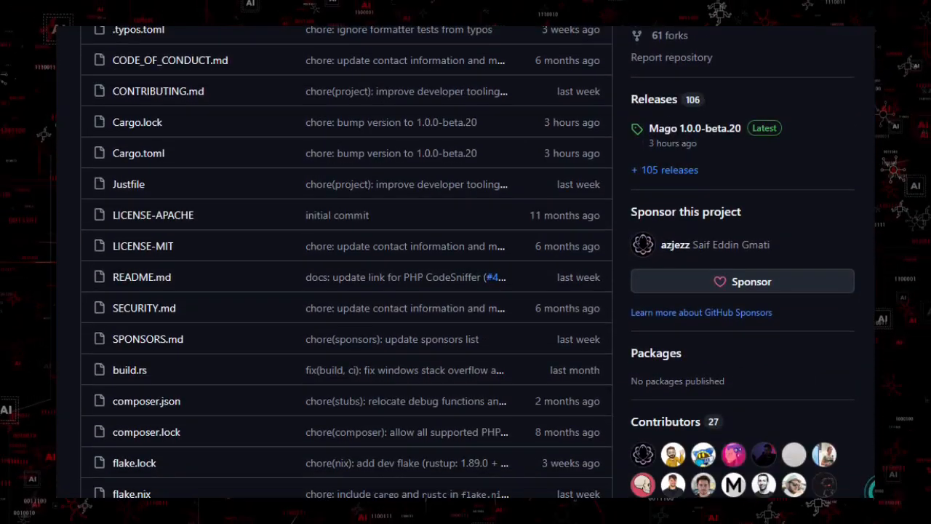
pyautogui.scroll(-3)
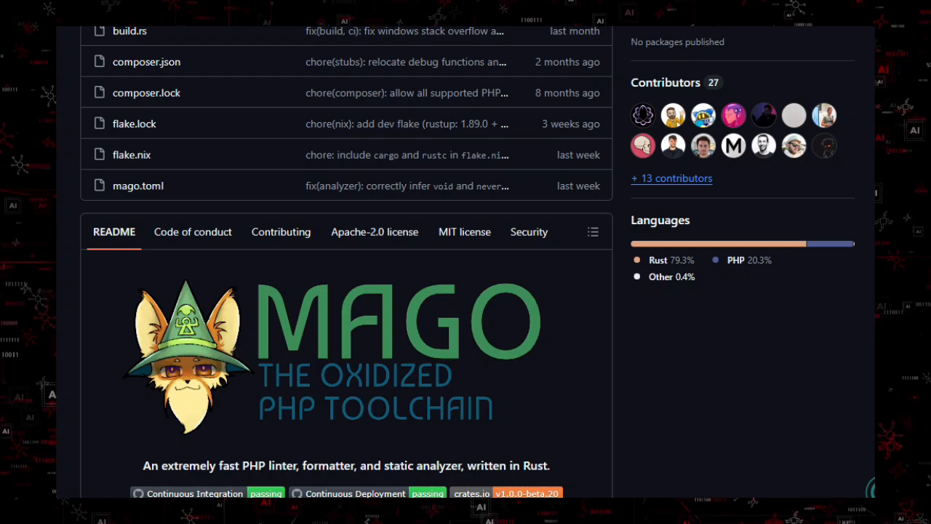
pyautogui.scroll(-3)
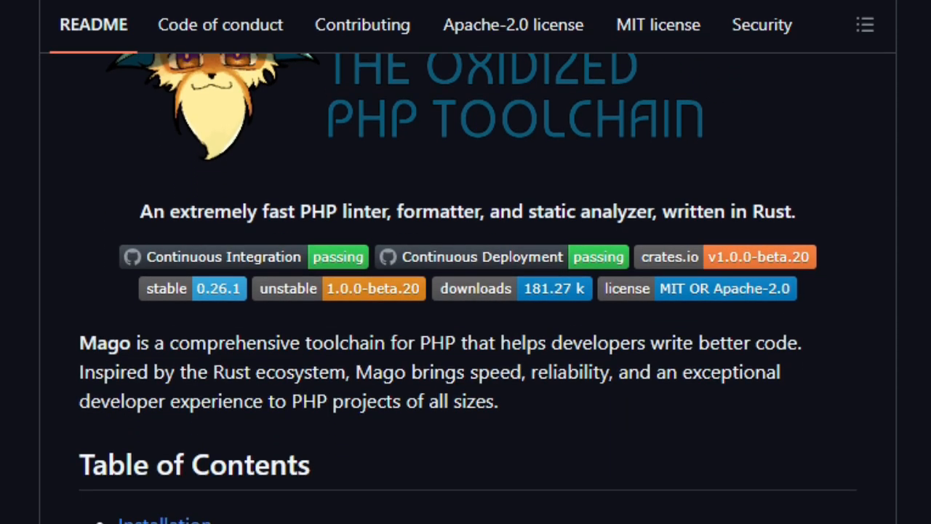
# Scroll the Mago README past its Table of Contents to the Installation curl command
pyautogui.scroll(-3)
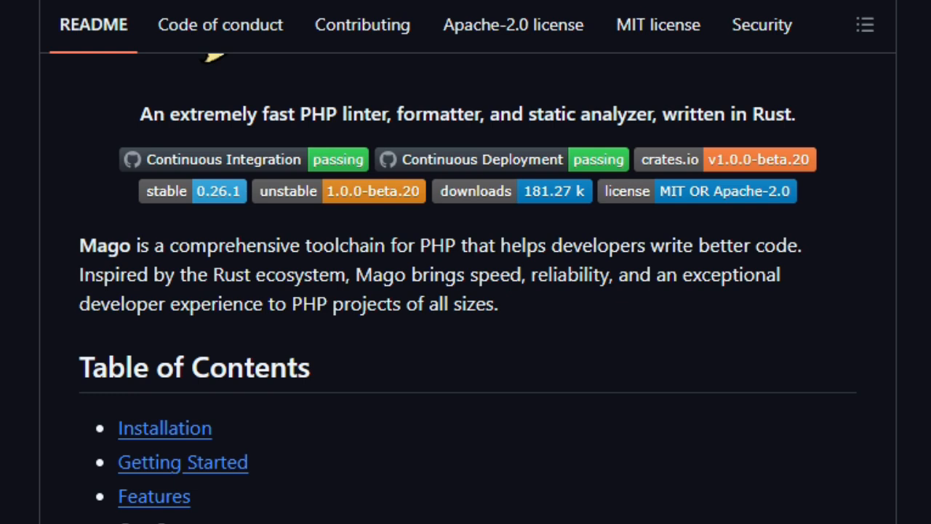
pyautogui.scroll(-3)
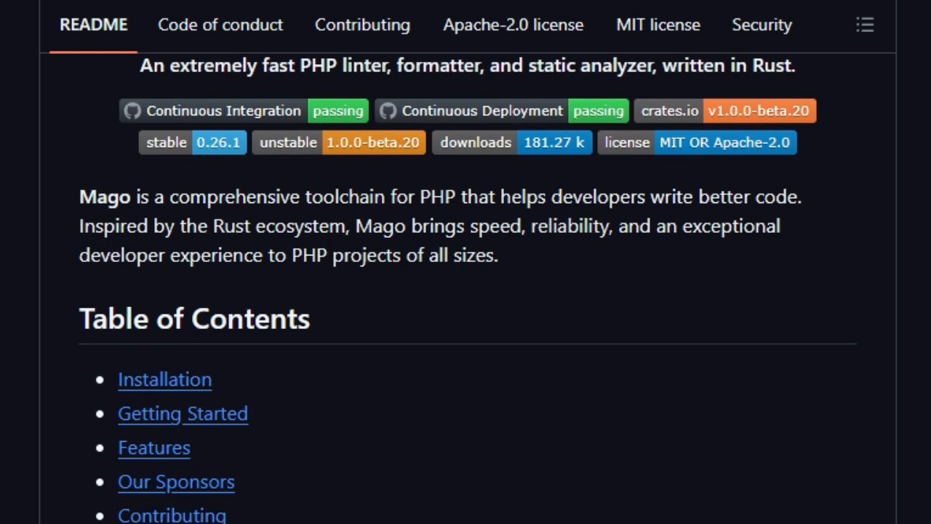
pyautogui.scroll(-3)
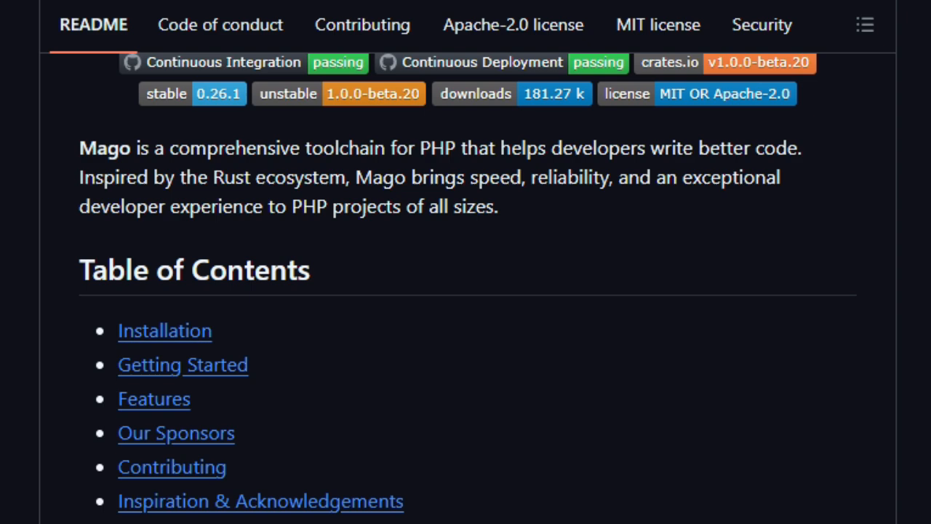
pyautogui.scroll(-3)
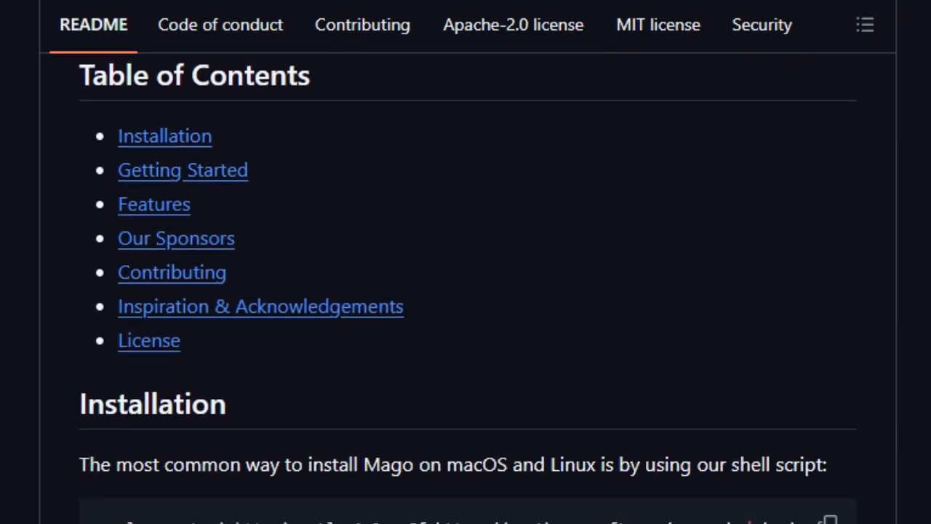
pyautogui.scroll(-3)
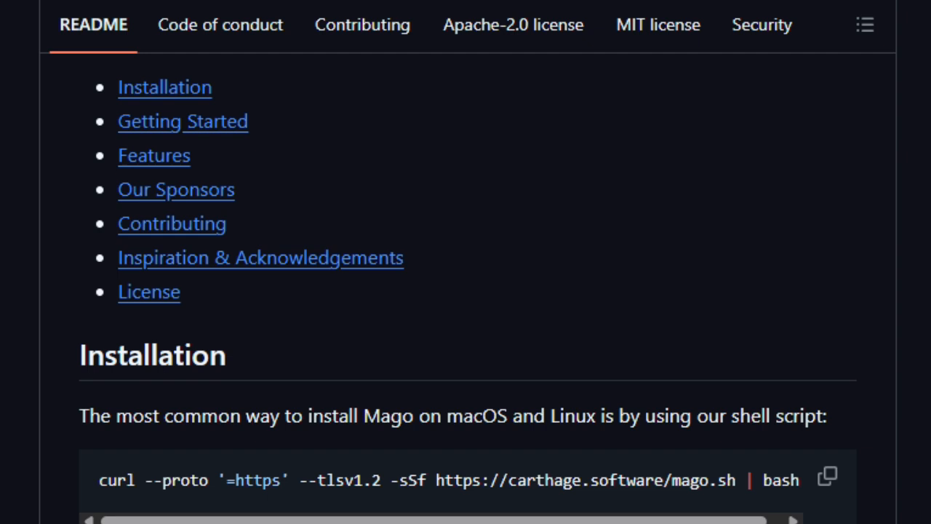
pyautogui.scroll(-3)
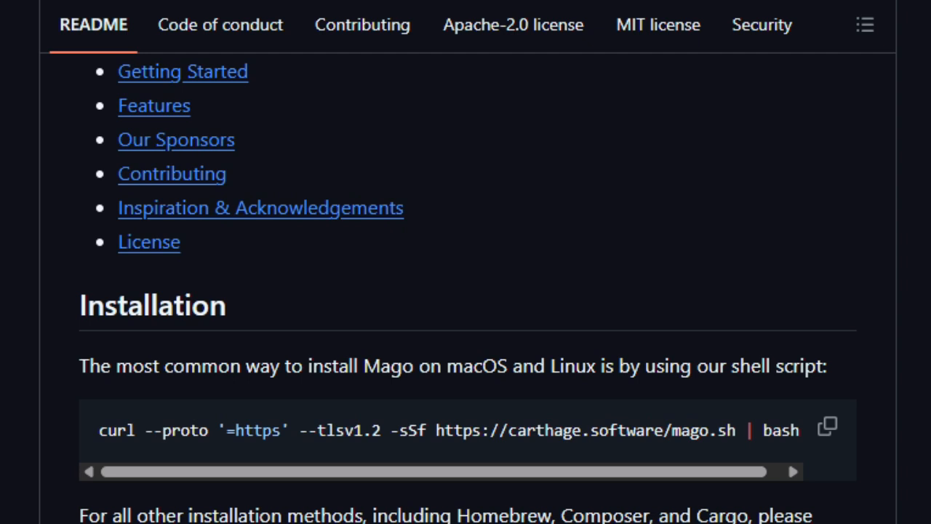
pyautogui.scroll(-3)
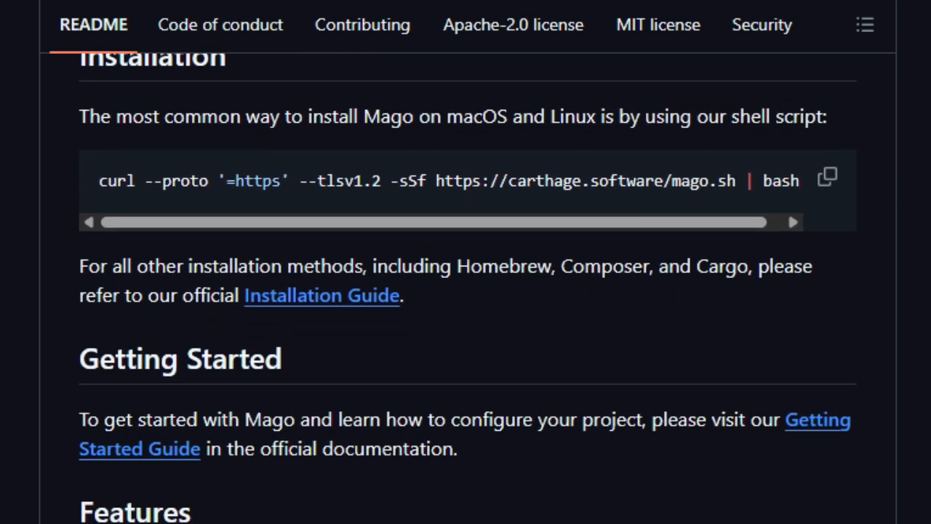
# Scroll the Mago README through its Getting Started section and Features list
pyautogui.scroll(-3)
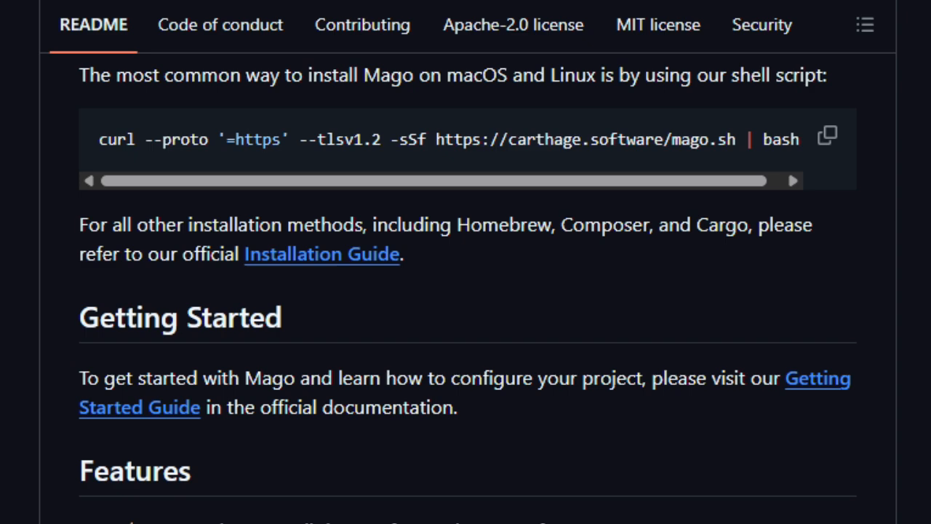
pyautogui.scroll(-3)
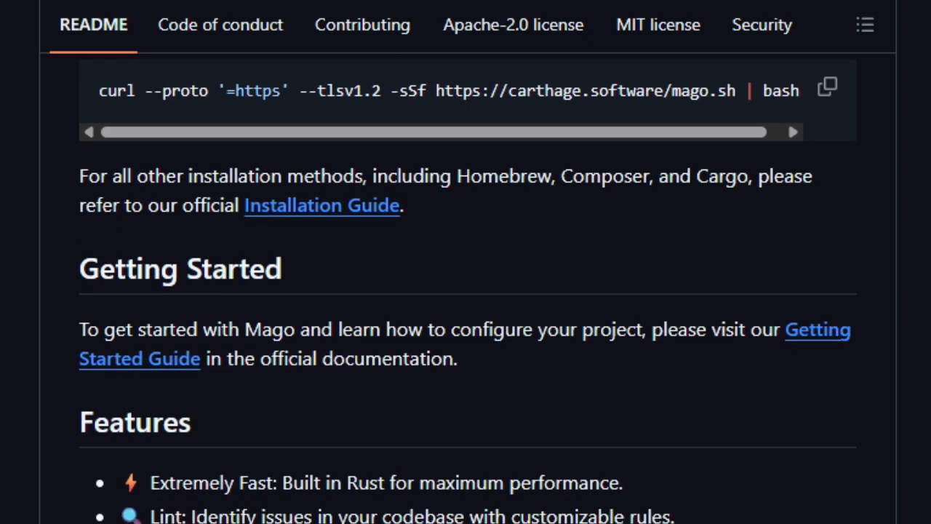
pyautogui.scroll(-3)
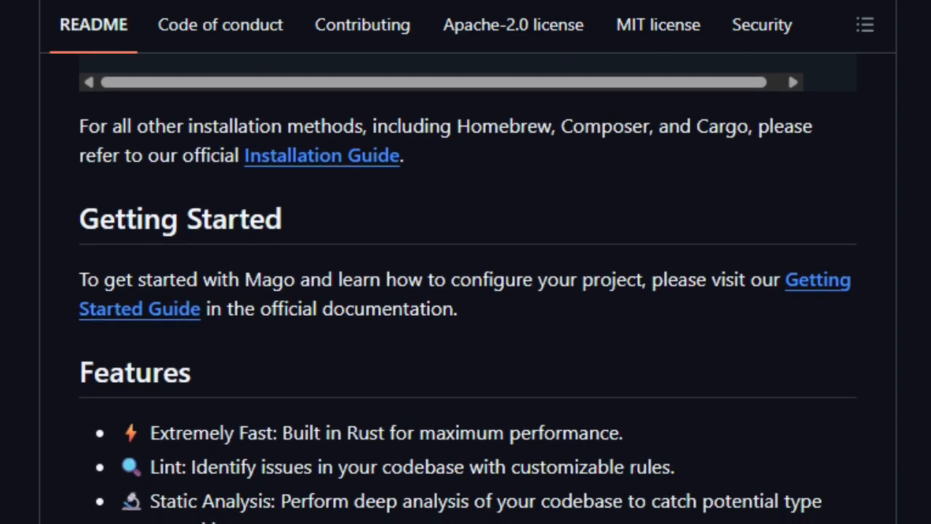
pyautogui.scroll(-3)
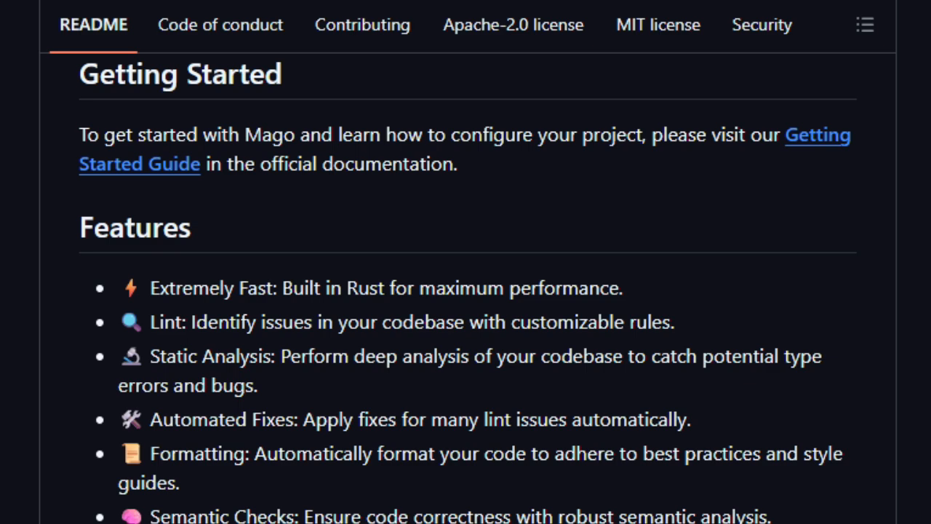
pyautogui.scroll(-3)
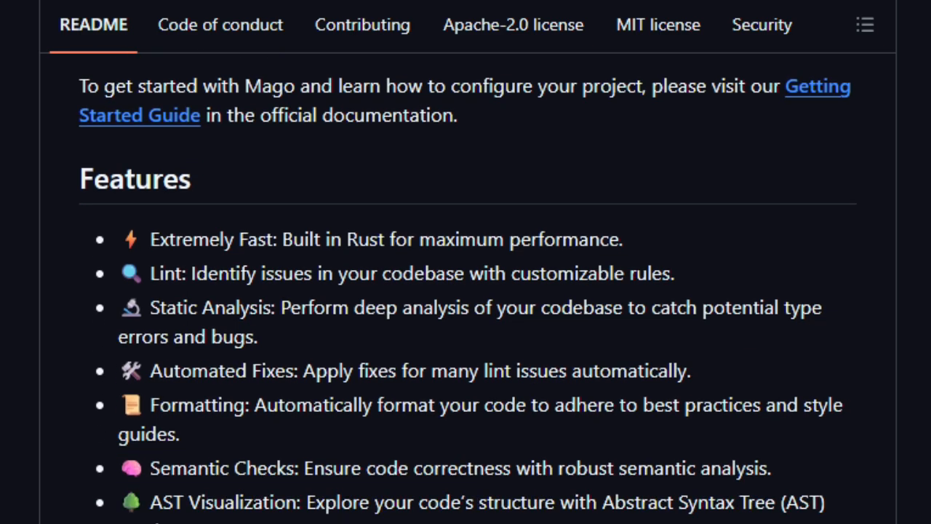
pyautogui.scroll(-3)
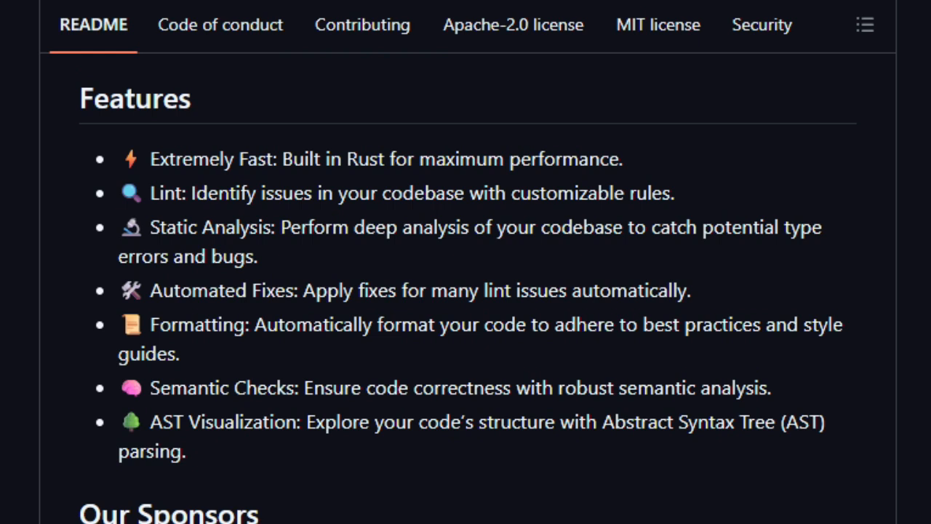
# Continue down until the Our Sponsors section is showing
pyautogui.scroll(-3)
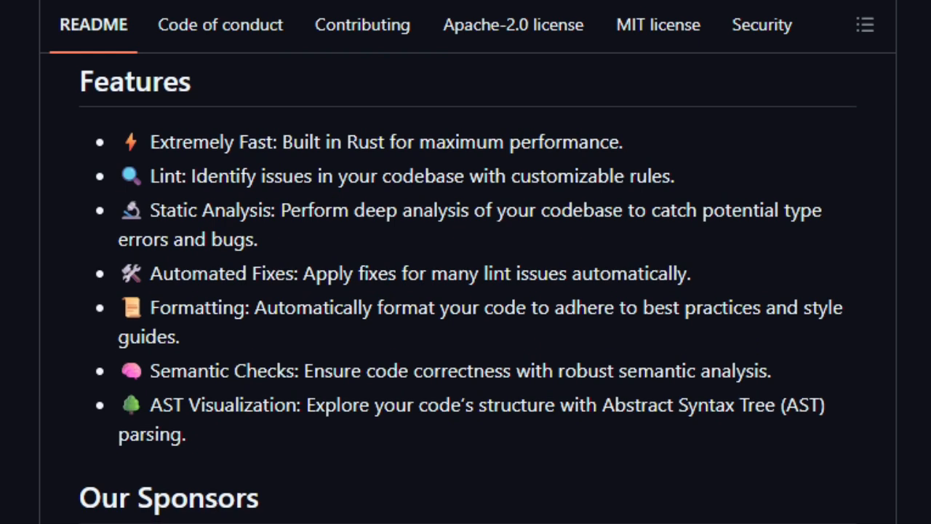
pyautogui.scroll(-3)
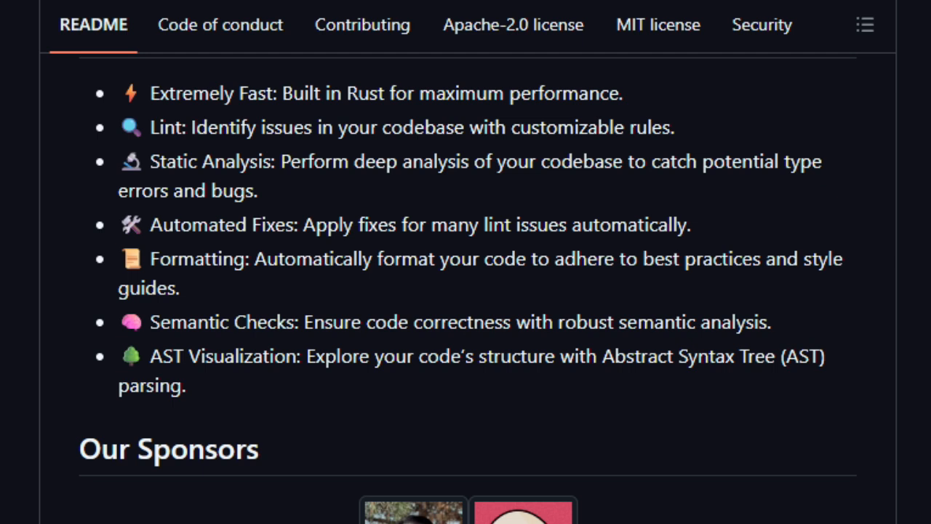
pyautogui.scroll(-3)
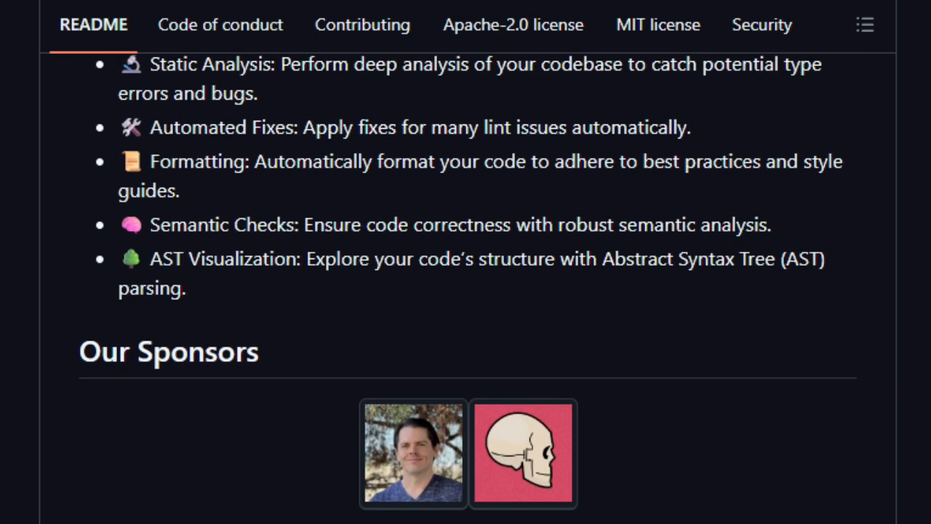
pyautogui.scroll(-3)
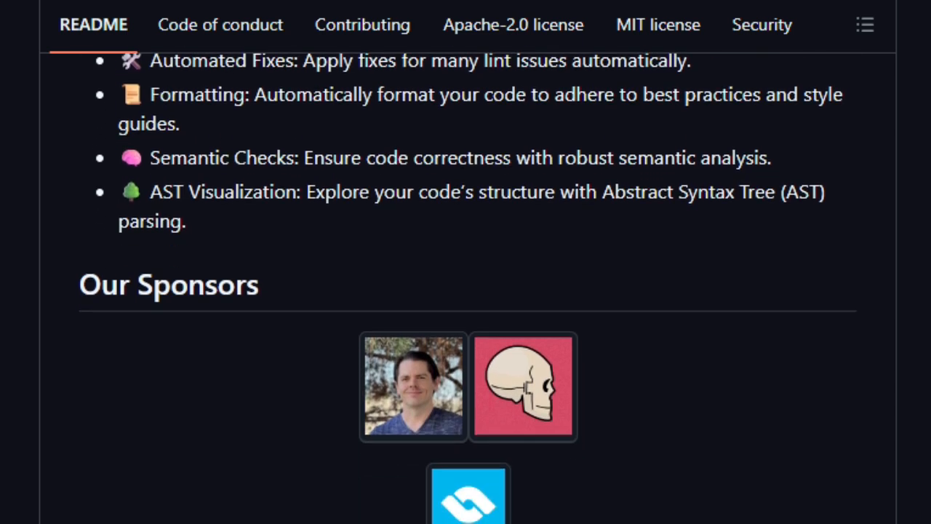
pyautogui.scroll(-3)
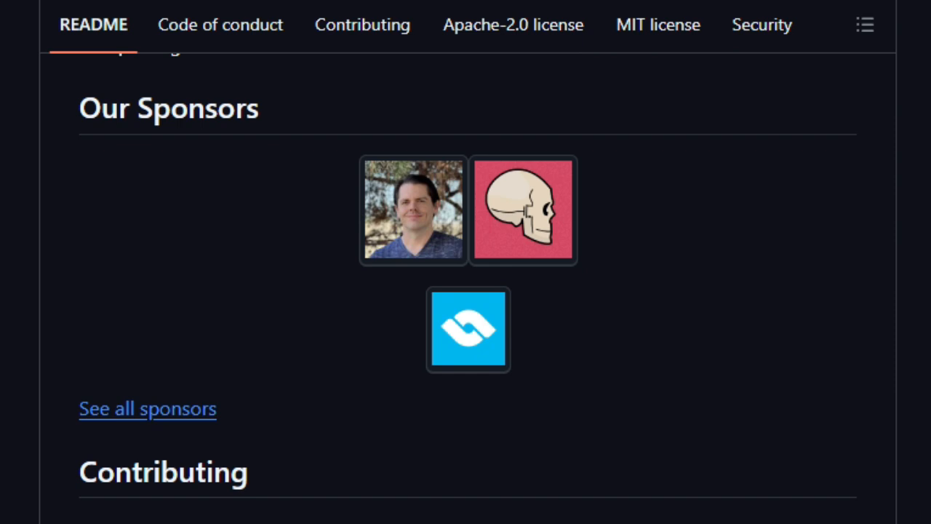
# Scroll the Mago README past Contributing down to Inspiration & Acknowledgements
pyautogui.scroll(-3)
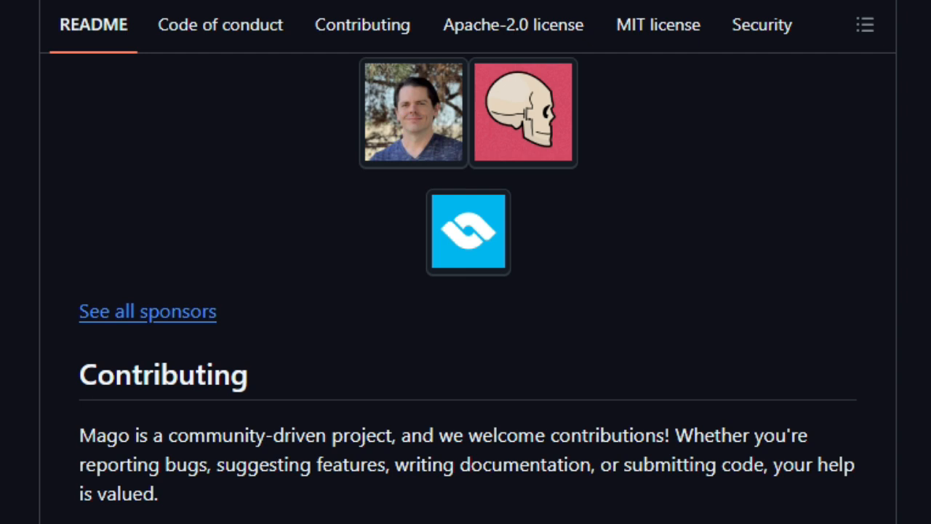
pyautogui.scroll(-3)
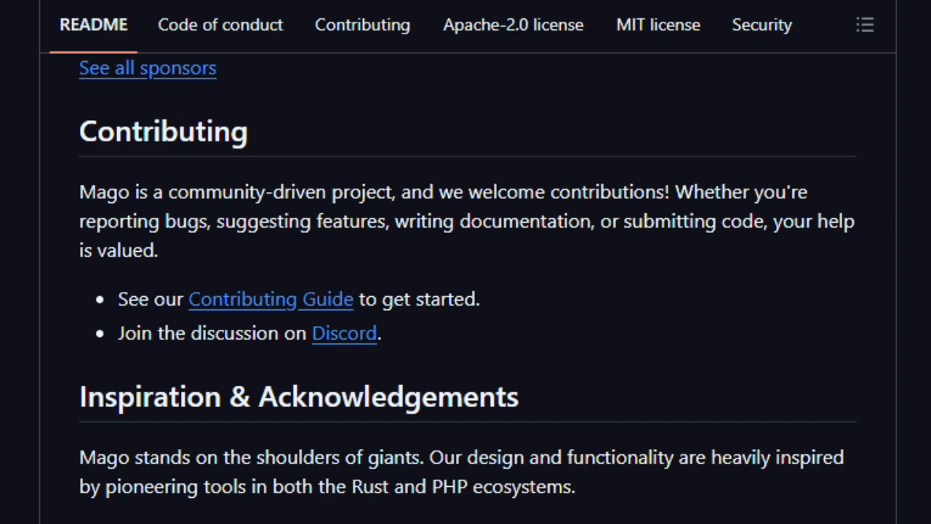
pyautogui.scroll(-3)
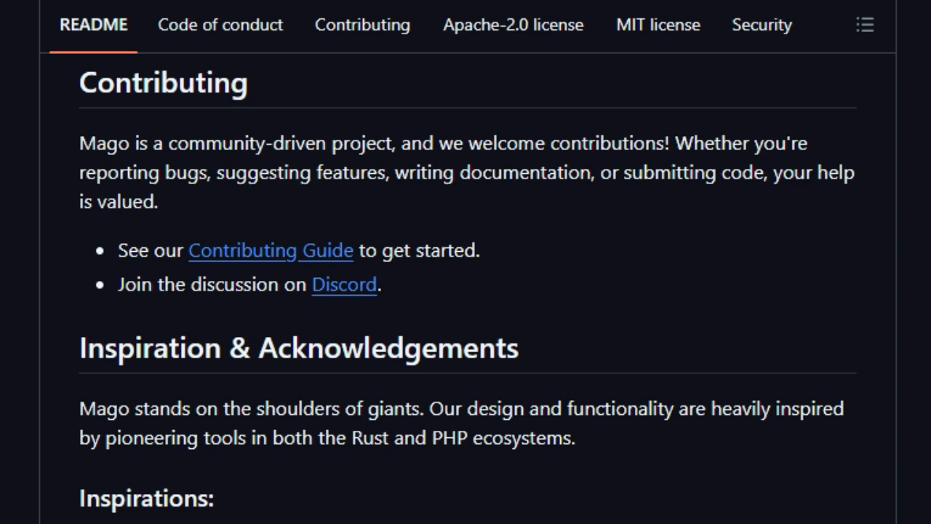
pyautogui.scroll(-3)
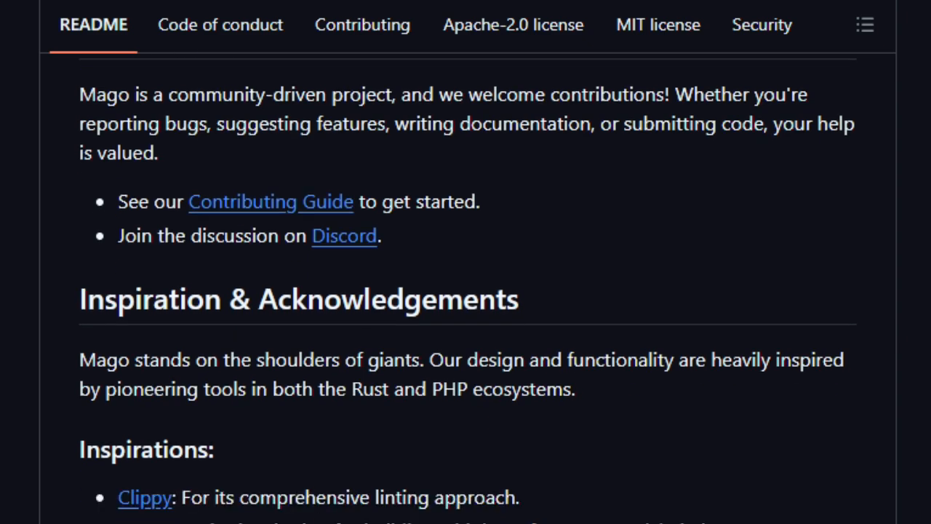
pyautogui.scroll(-3)
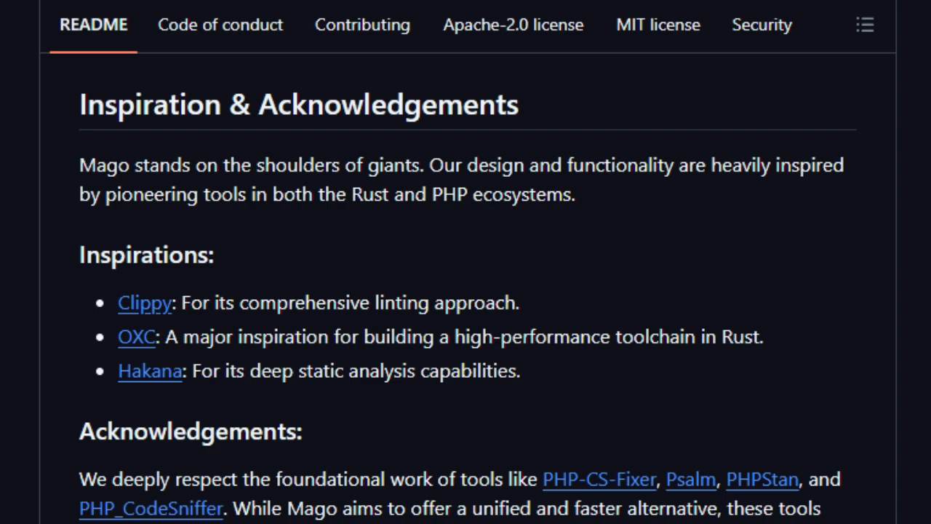
pyautogui.scroll(-3)
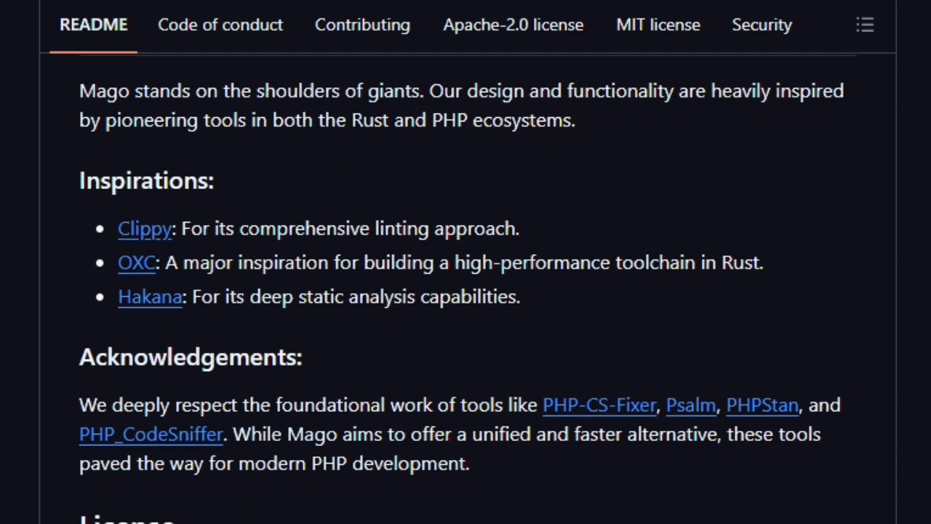
pyautogui.scroll(-3)
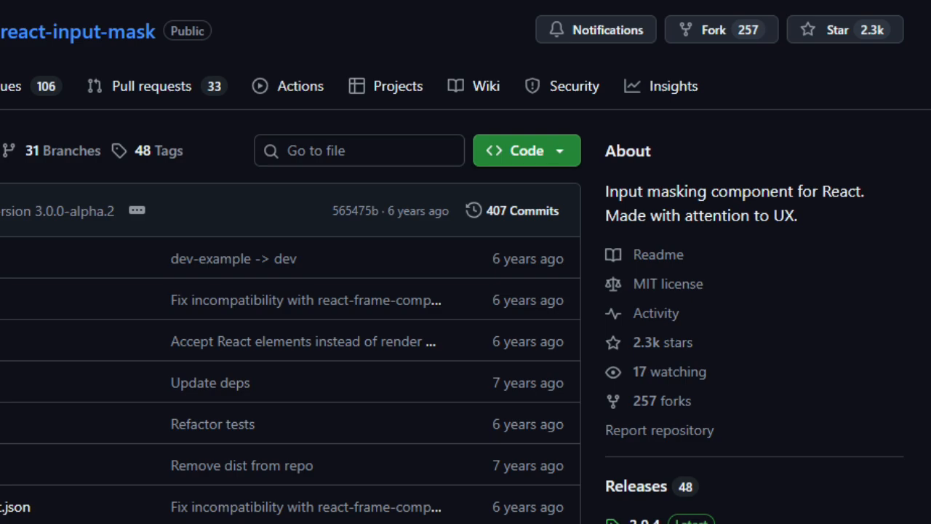
# Scroll the react-input-mask repository down to its README heading
pyautogui.scroll(-3)
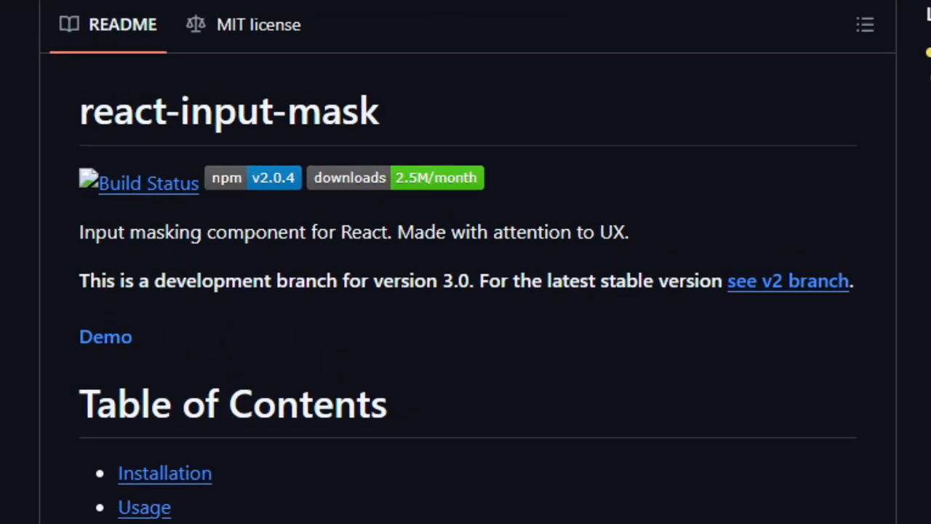
# Scroll the react-input-mask README past Table of Contents, Installation and Usage to the Properties table with mask and maskPlaceholder
pyautogui.scroll(-3)
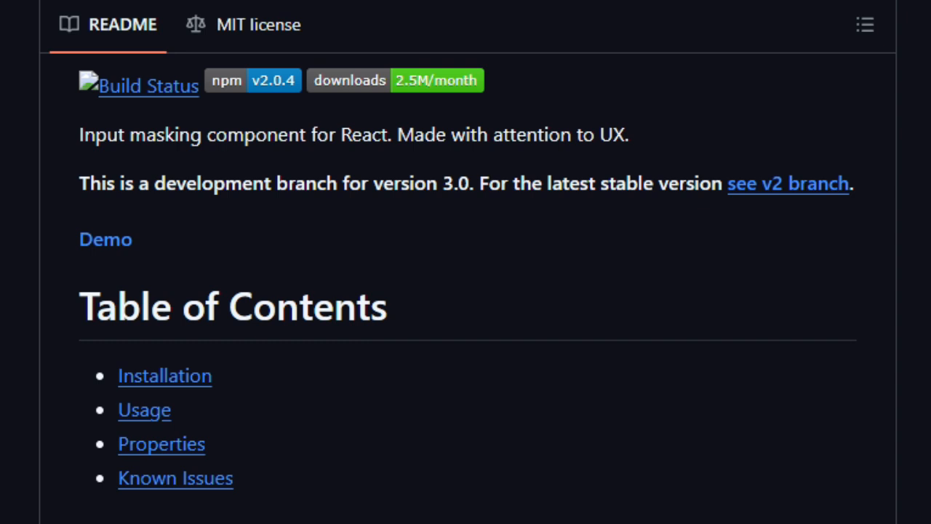
pyautogui.scroll(-3)
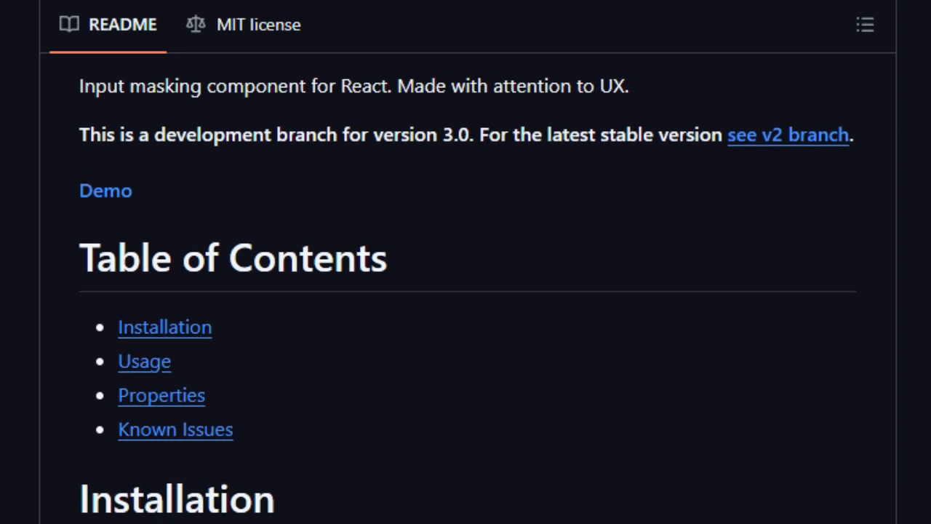
pyautogui.scroll(-3)
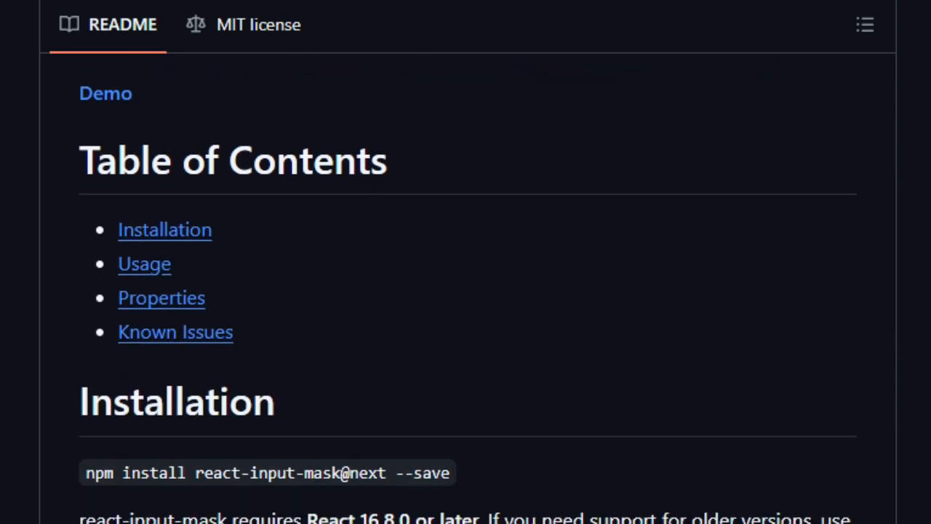
pyautogui.scroll(-3)
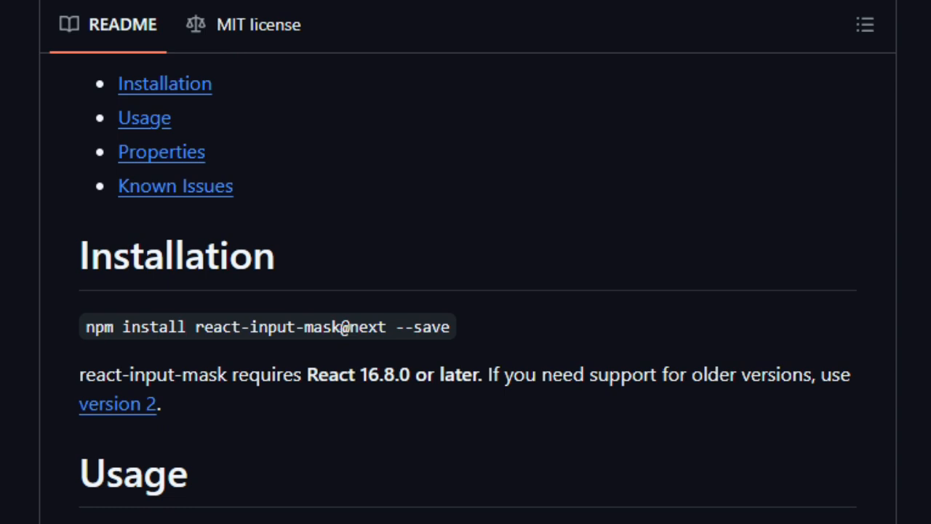
pyautogui.scroll(-3)
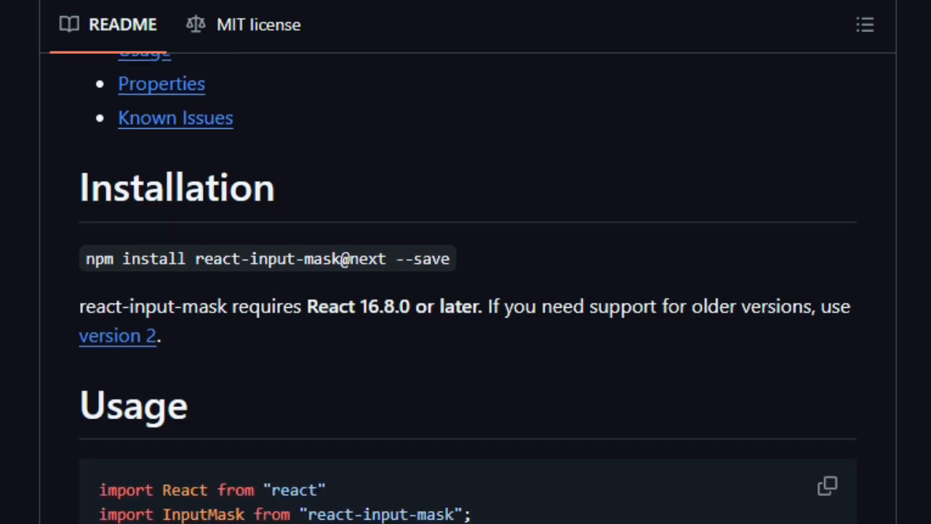
pyautogui.scroll(-3)
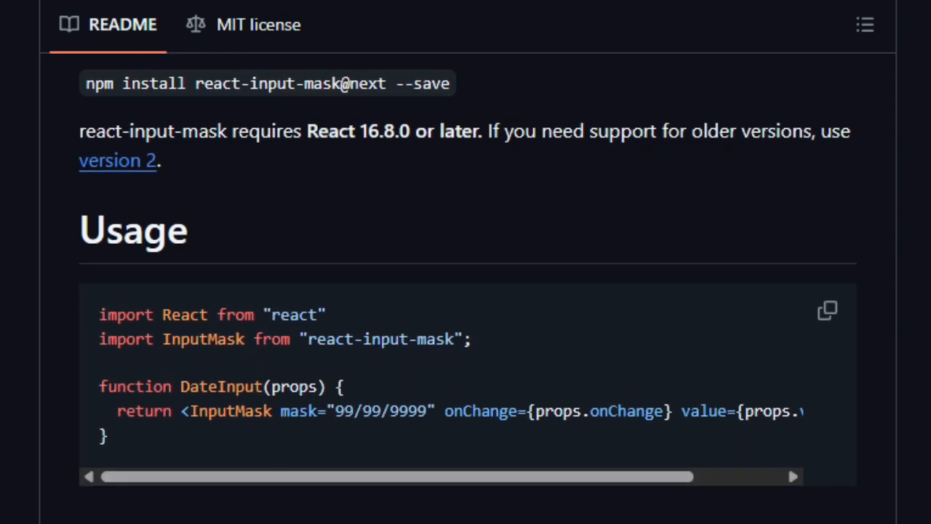
pyautogui.scroll(-3)
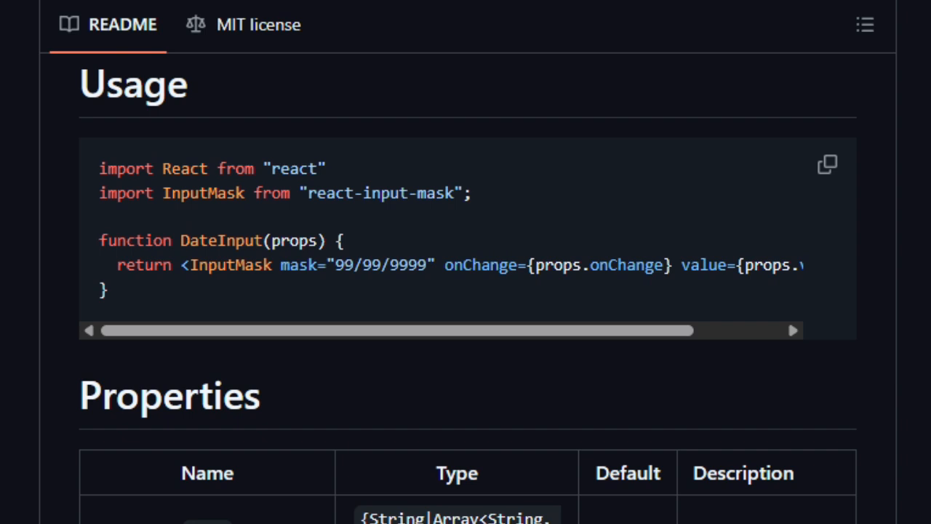
pyautogui.scroll(-3)
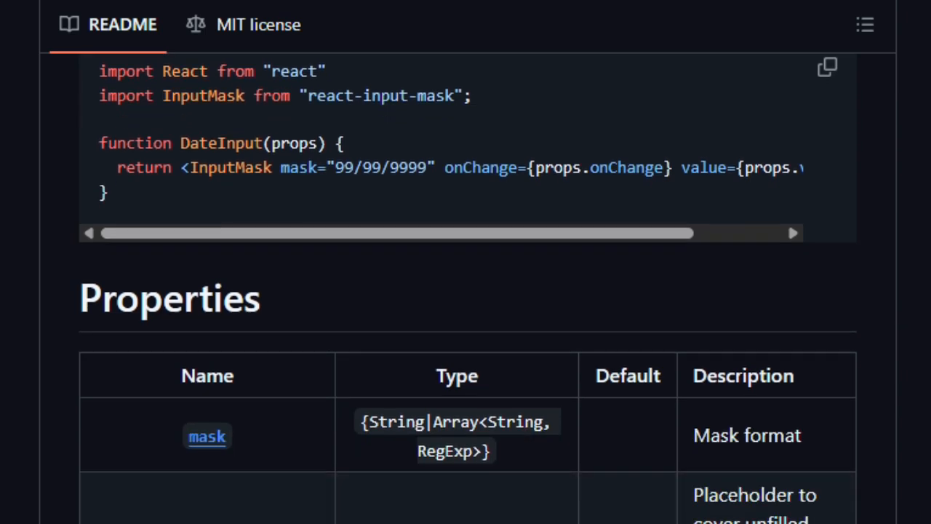
pyautogui.scroll(-3)
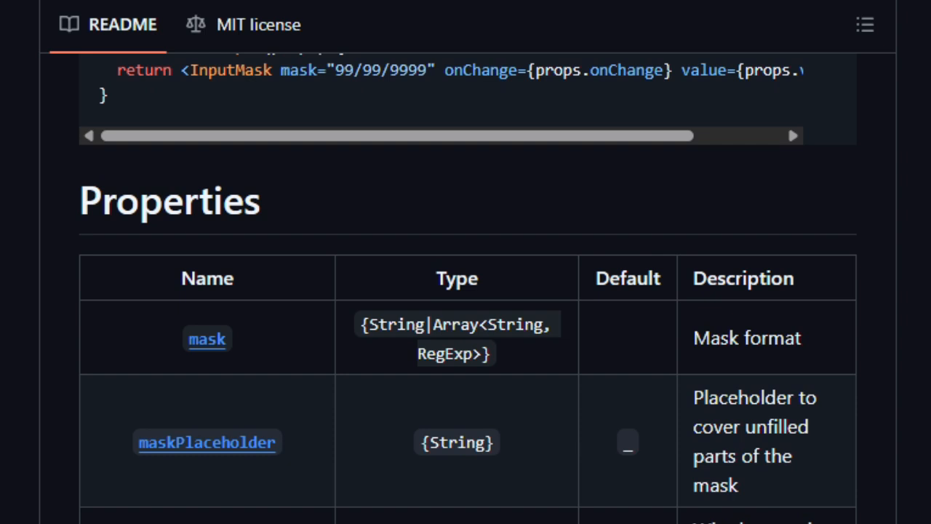
pyautogui.scroll(-3)
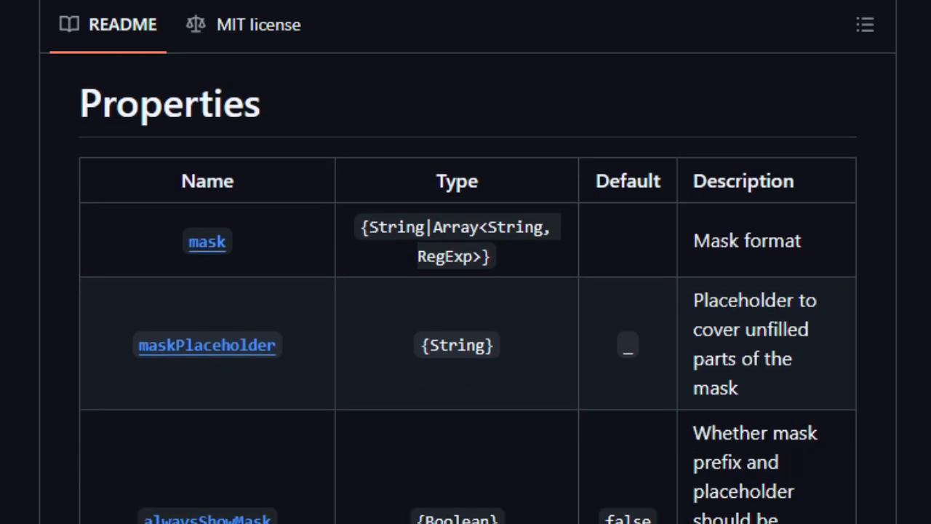
# Scroll through the full Properties table and the mask section to the Canadian postal code complex-mask sample
pyautogui.scroll(-3)
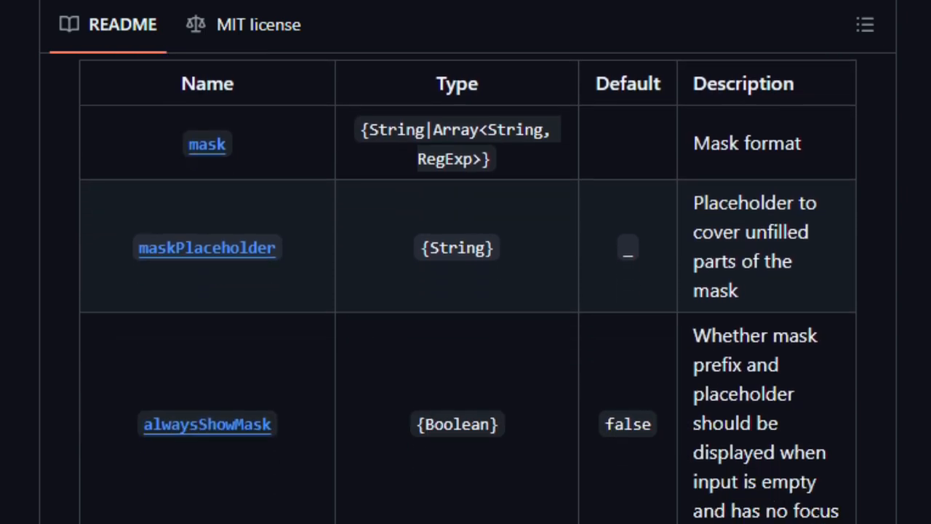
pyautogui.scroll(-3)
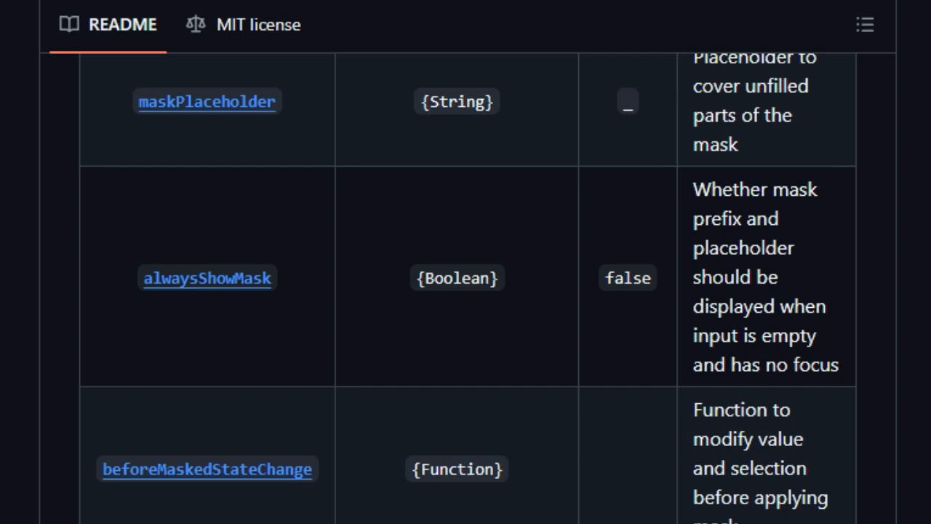
pyautogui.scroll(-3)
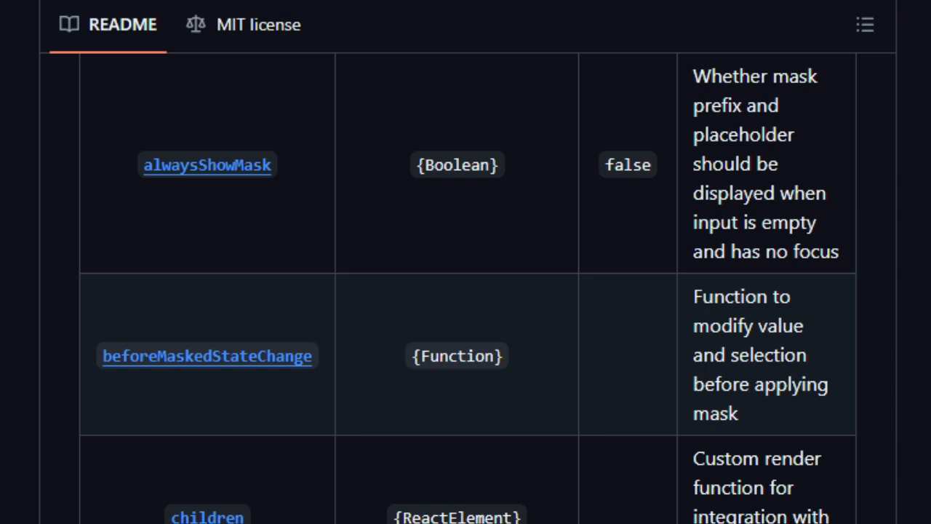
pyautogui.scroll(-3)
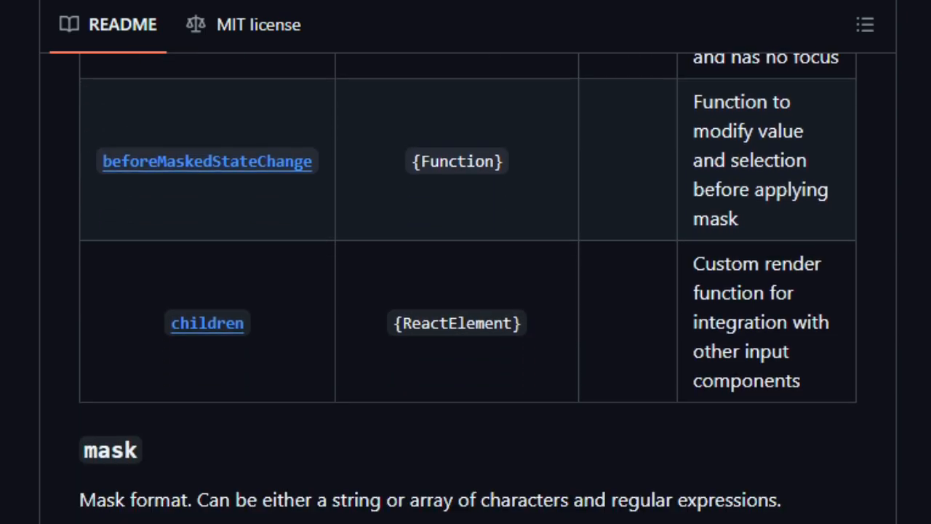
pyautogui.scroll(-3)
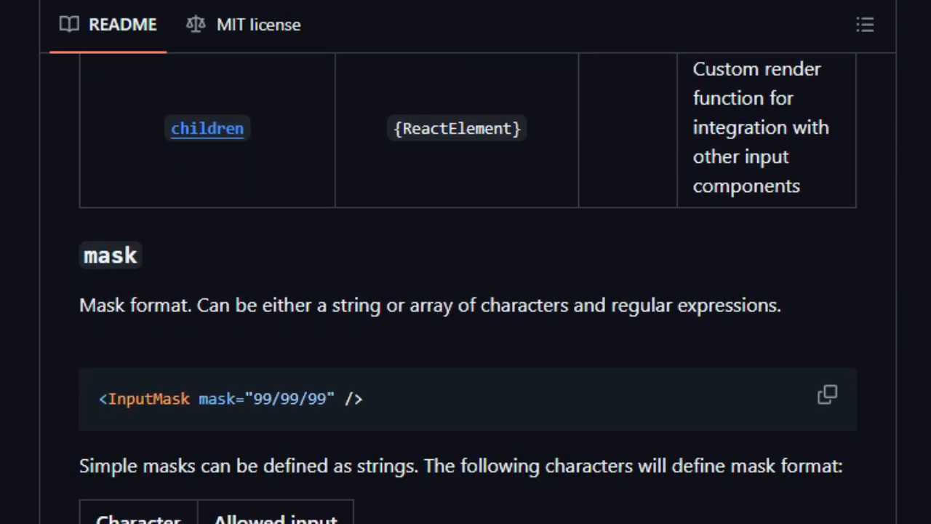
pyautogui.scroll(-3)
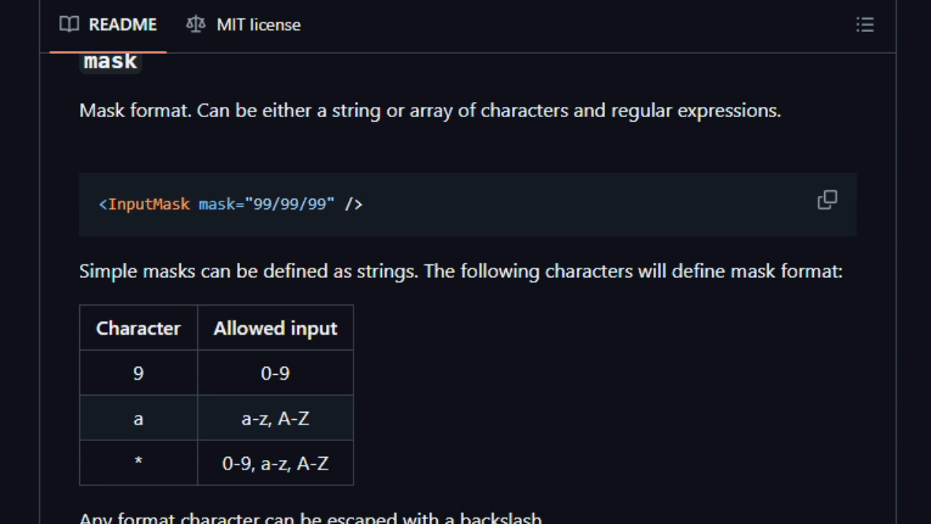
pyautogui.scroll(-3)
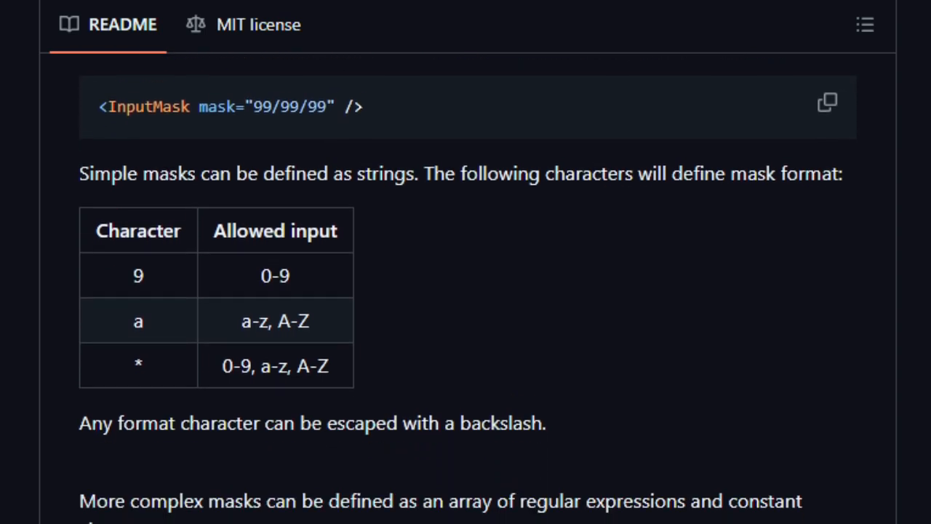
pyautogui.scroll(-3)
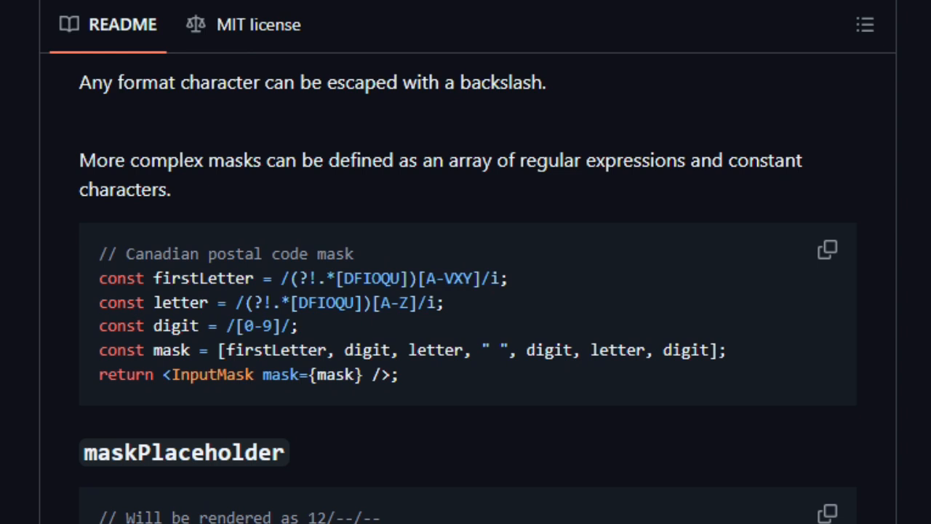
# Scroll past the maskPlaceholder, alwaysShowMask, beforeMaskedStateChange and children notes to the Known Issues heading
pyautogui.scroll(-3)
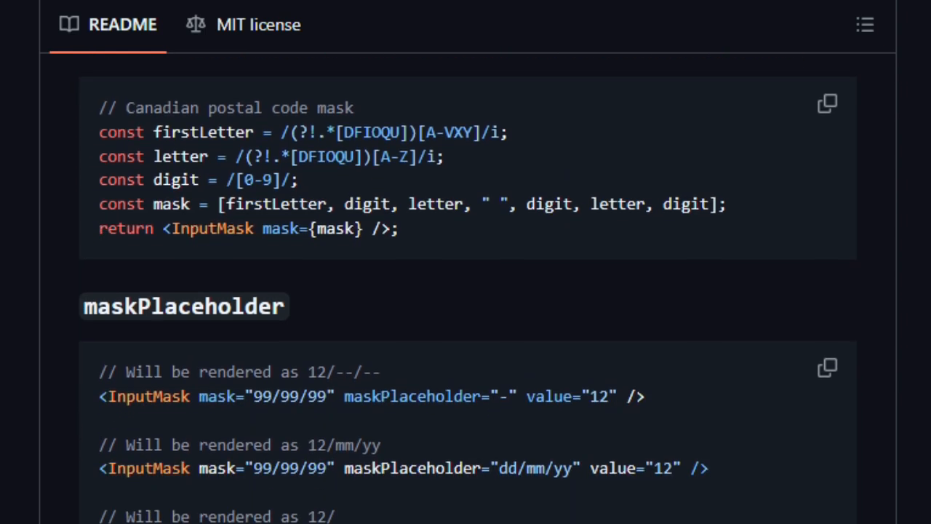
pyautogui.scroll(-3)
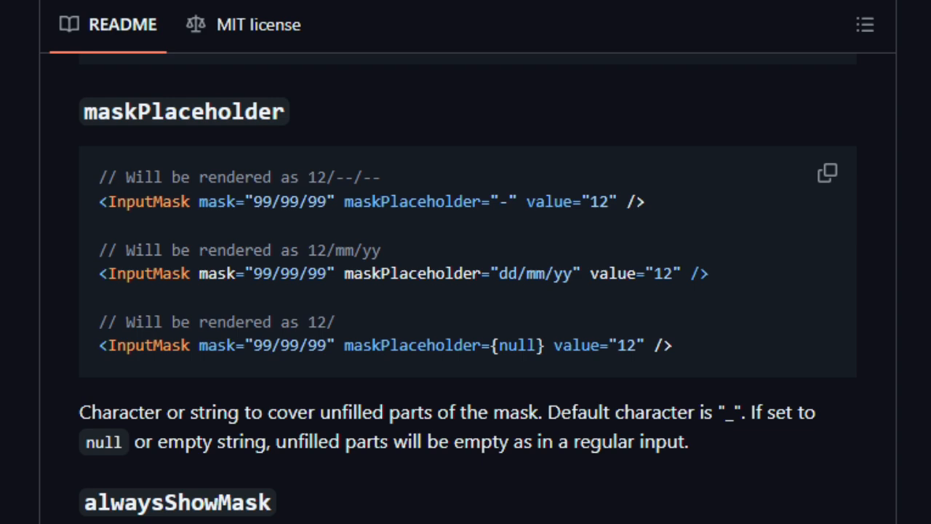
pyautogui.scroll(-3)
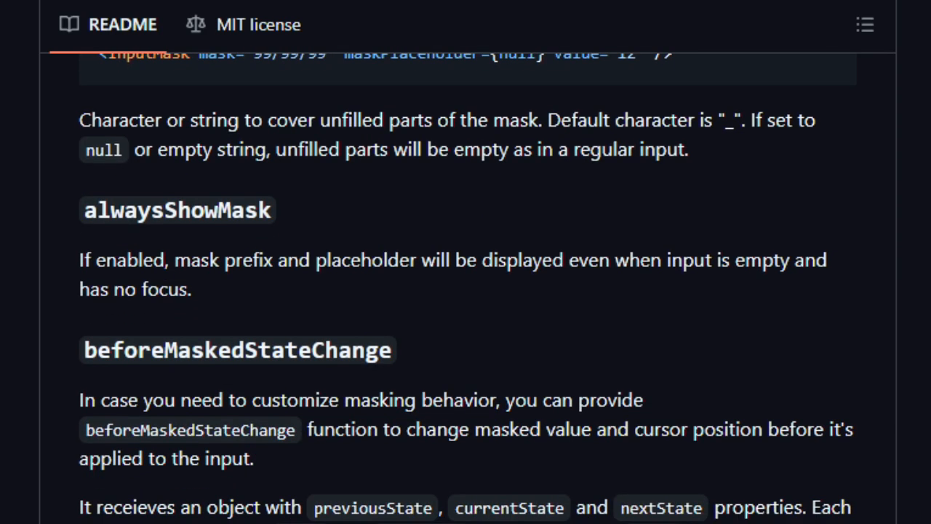
pyautogui.scroll(-3)
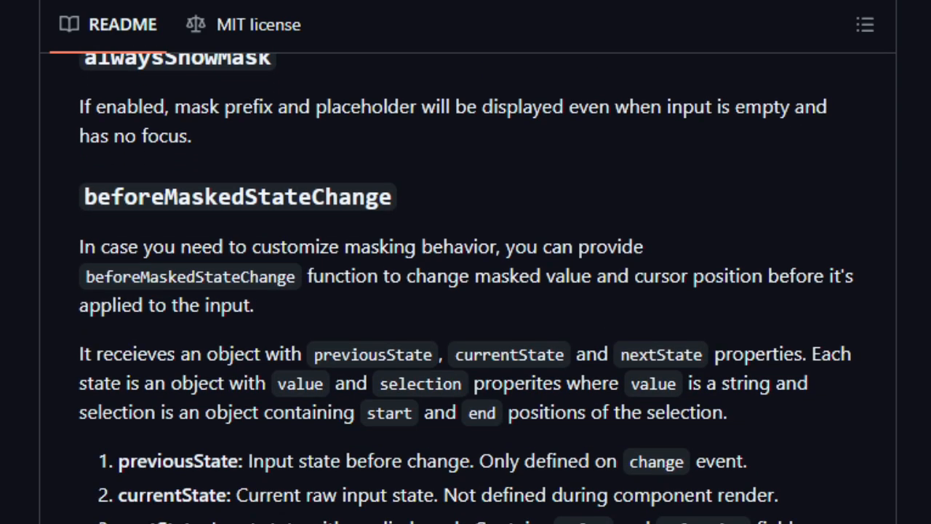
pyautogui.scroll(-3)
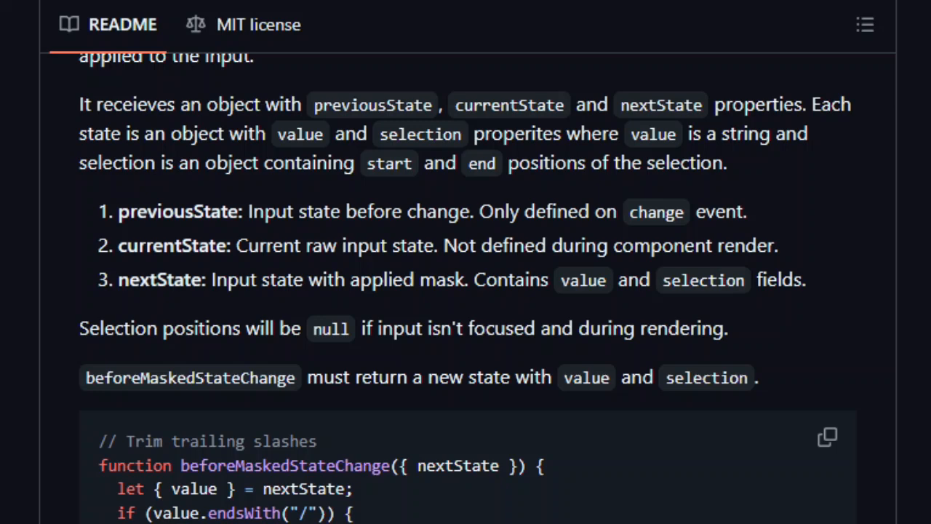
pyautogui.scroll(-3)
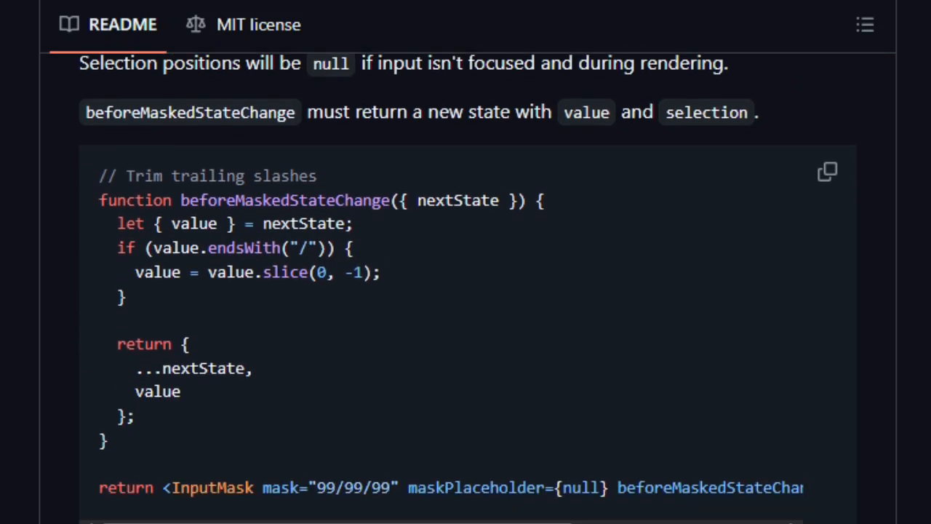
pyautogui.scroll(-3)
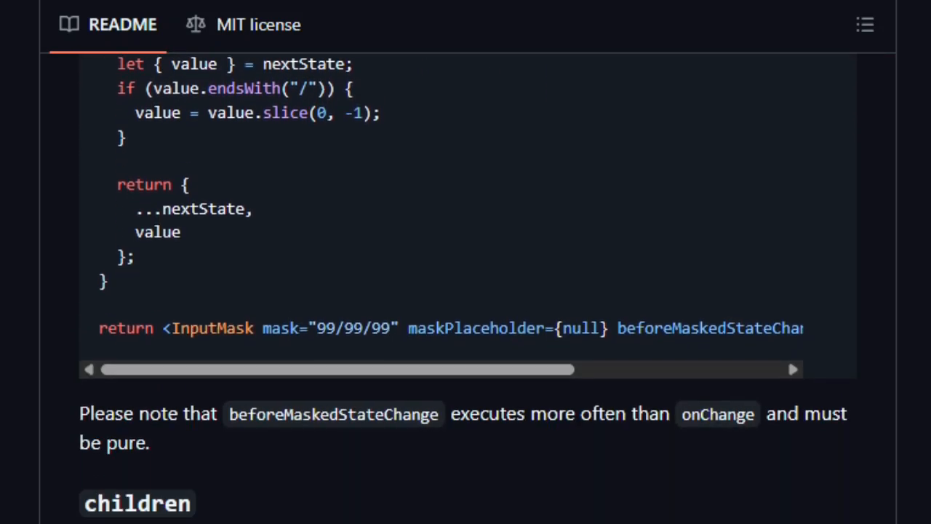
pyautogui.scroll(-3)
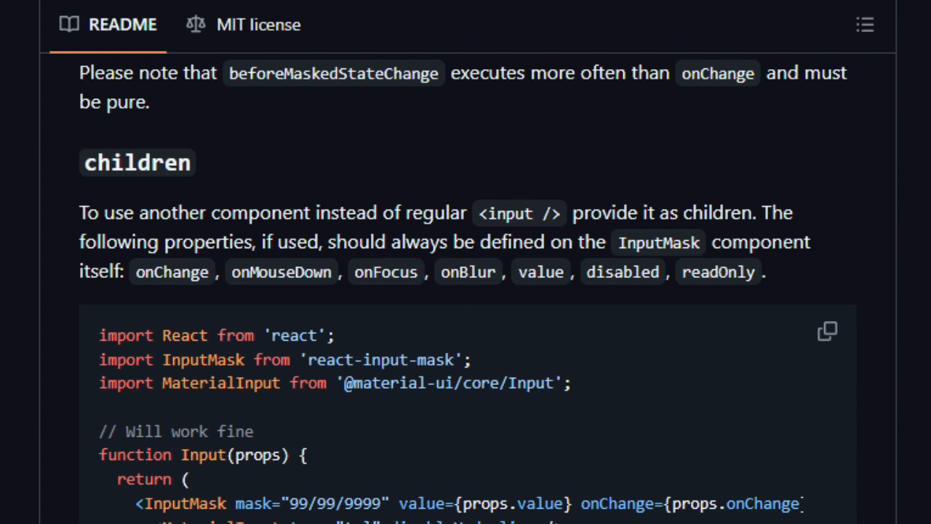
pyautogui.scroll(-3)
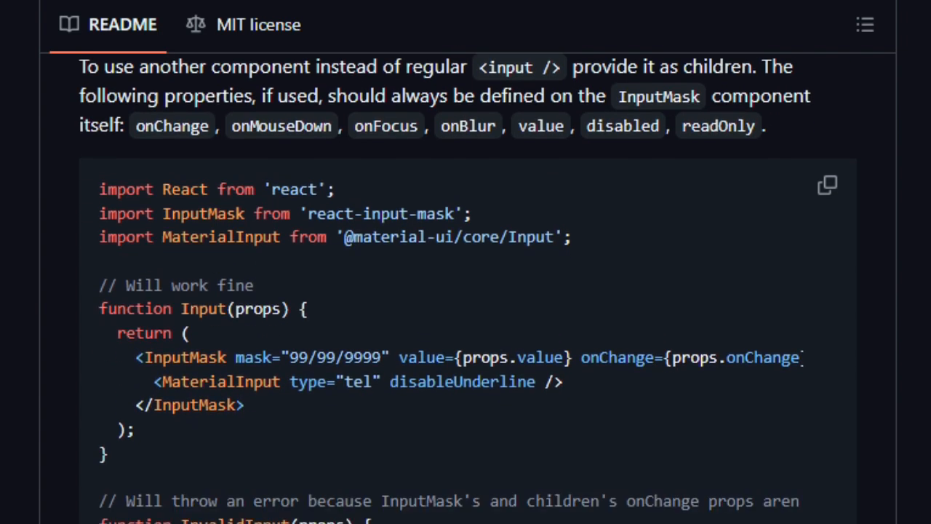
pyautogui.scroll(-3)
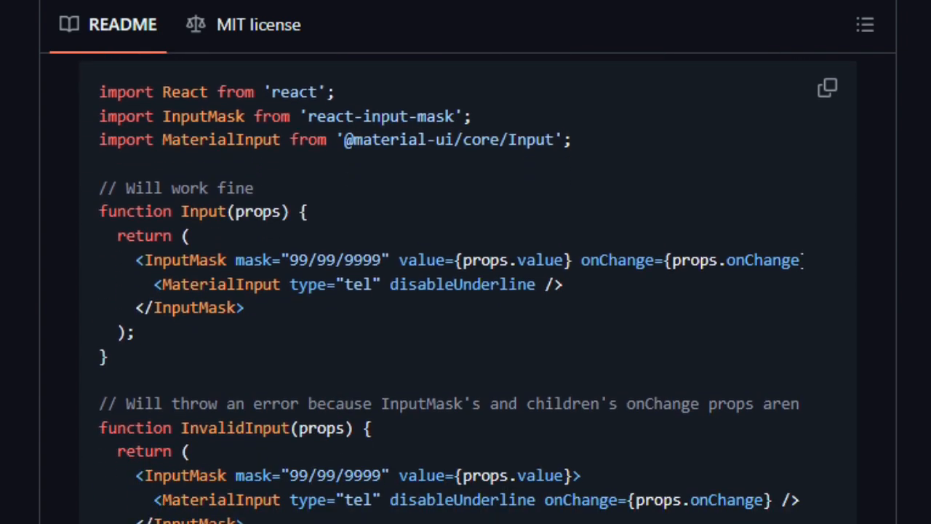
pyautogui.scroll(-3)
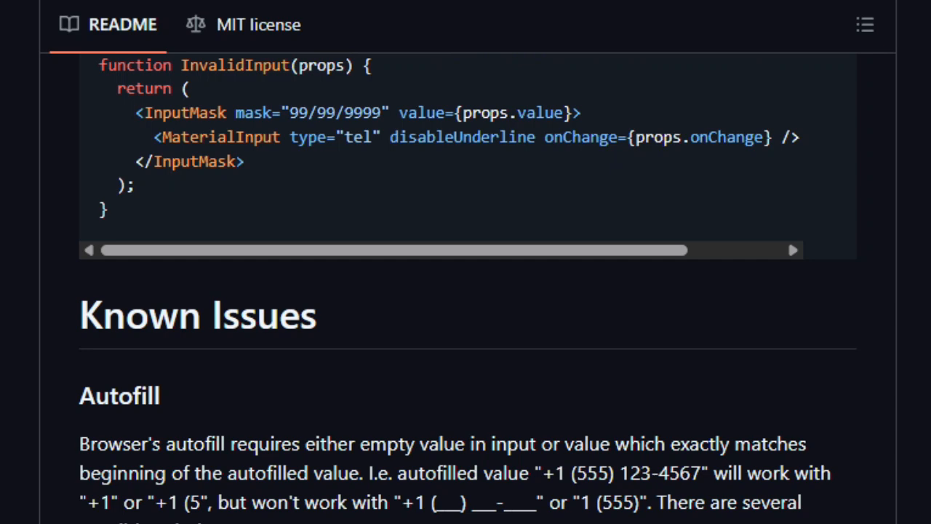
# Scroll past the Autofill notes to the Cypress tests section and its workaround code samples
pyautogui.scroll(-3)
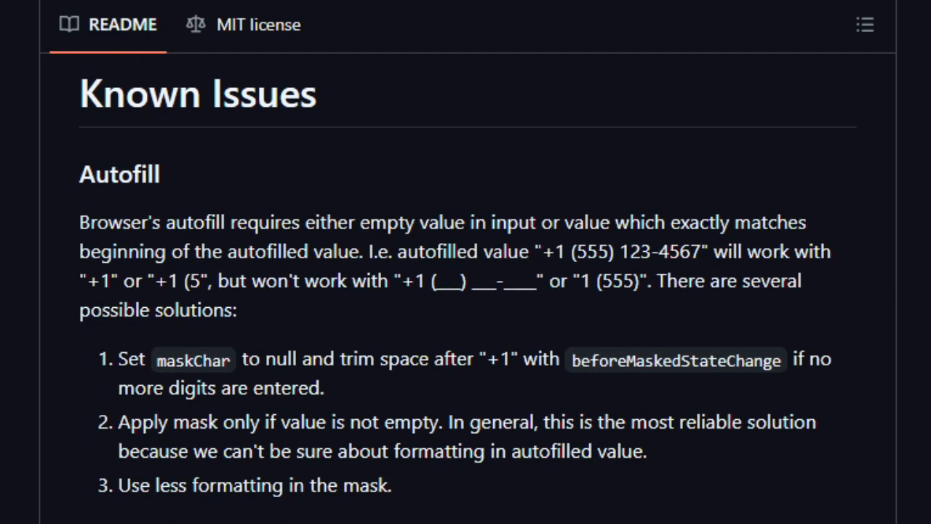
pyautogui.scroll(-3)
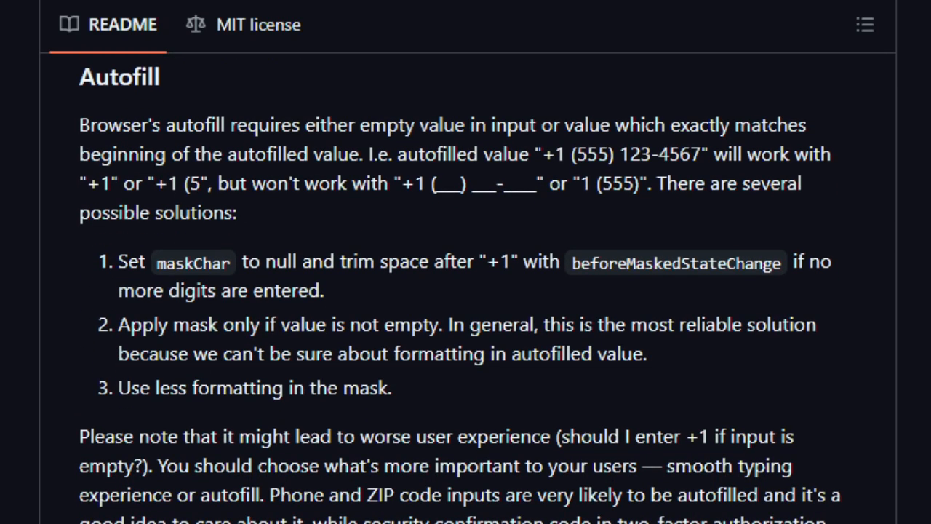
pyautogui.scroll(-3)
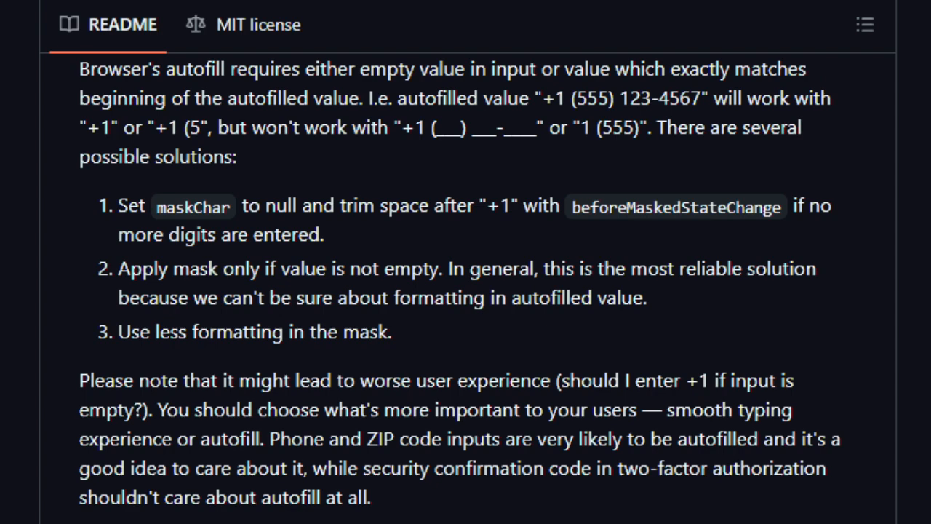
pyautogui.scroll(-3)
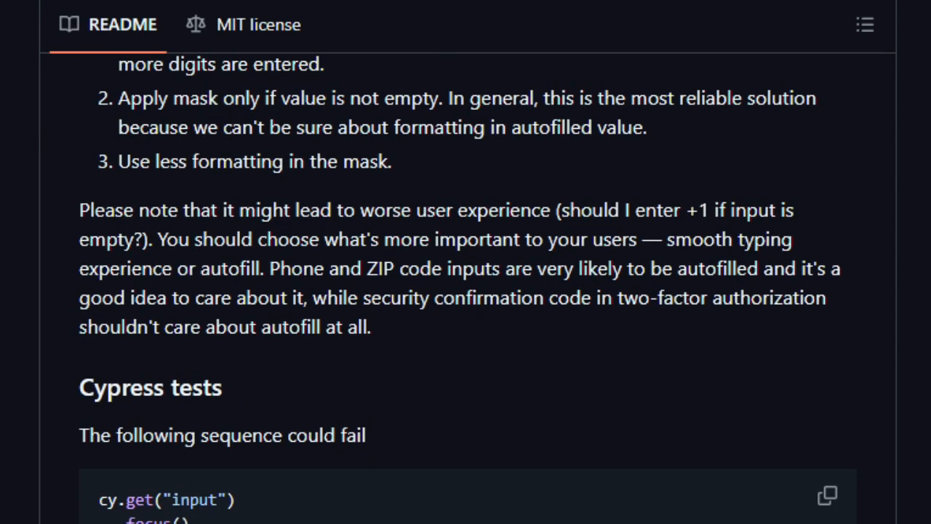
pyautogui.scroll(-3)
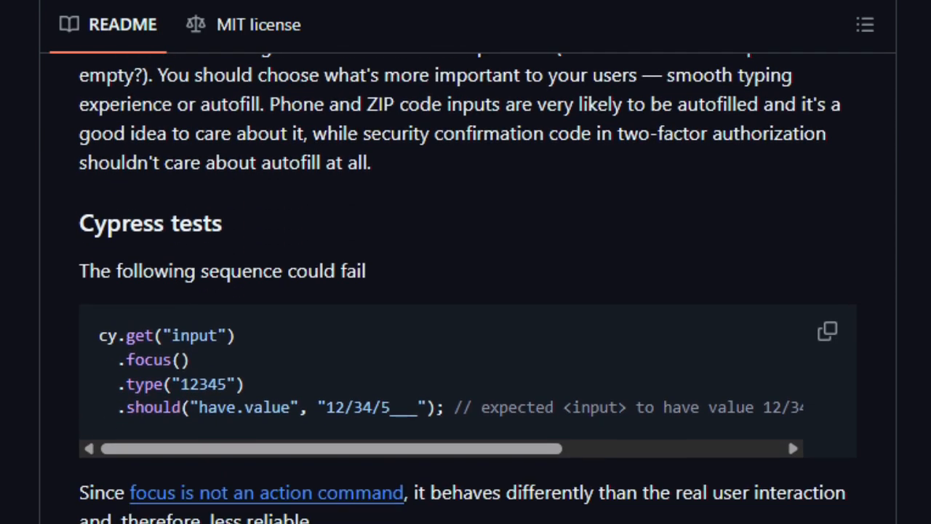
pyautogui.scroll(-3)
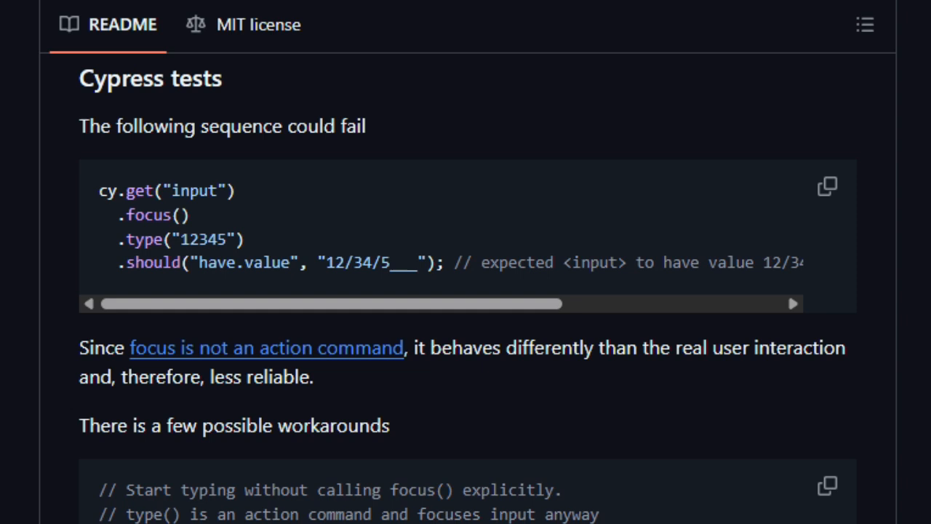
pyautogui.scroll(-3)
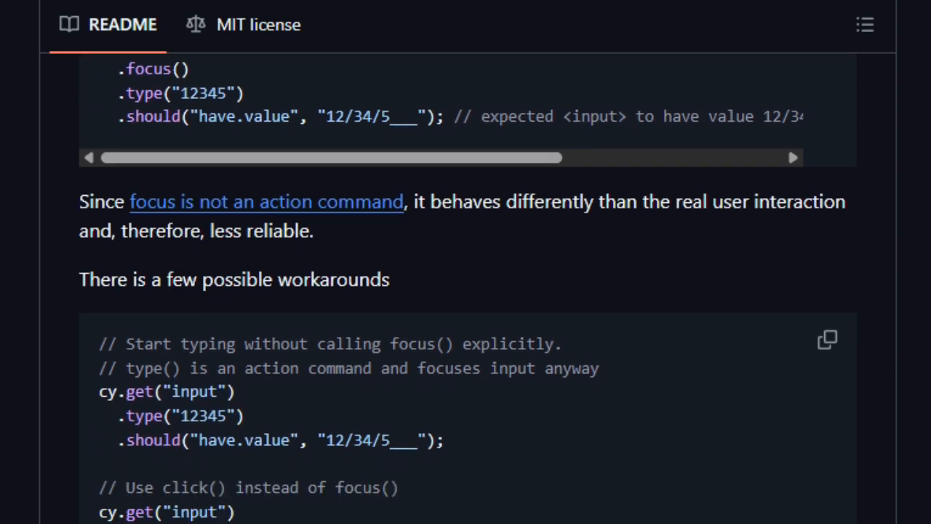
pyautogui.scroll(-3)
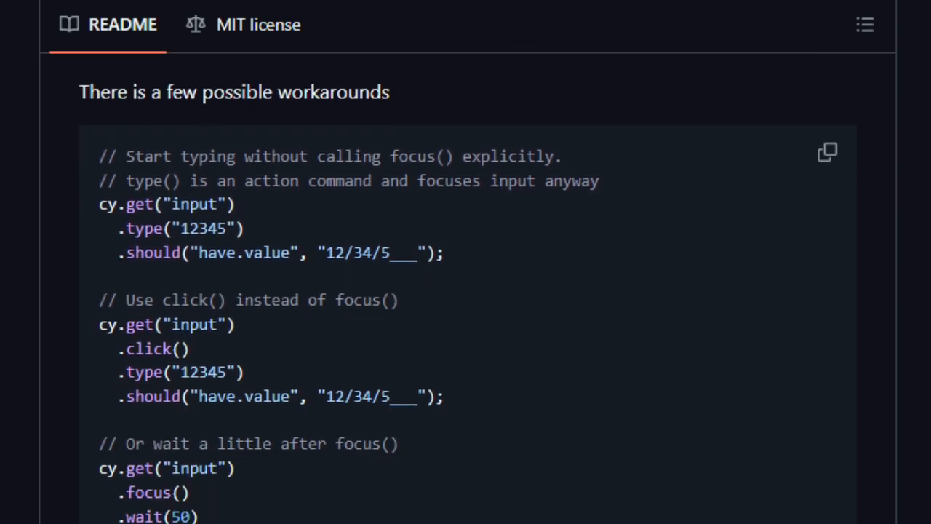
pyautogui.scroll(-3)
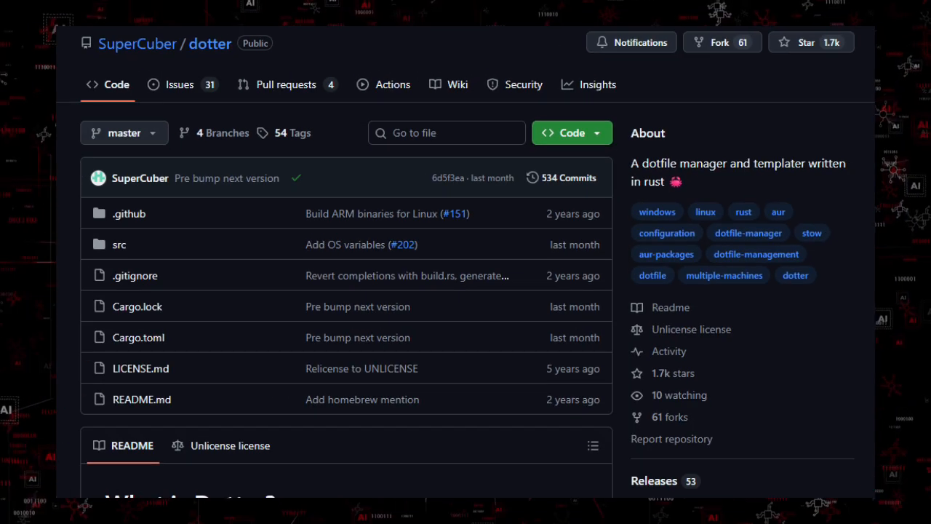
# Scroll the dotter repository page down to the README's 'What is Dotter?' heading
pyautogui.scroll(-3)
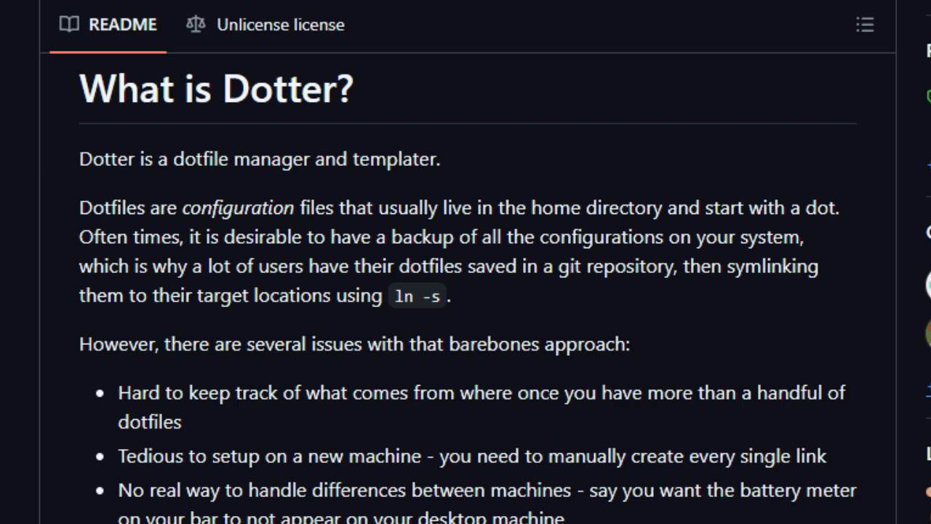
# Scroll the dotter README through the symlinking problems and Installation into the Windows instructions
pyautogui.scroll(-3)
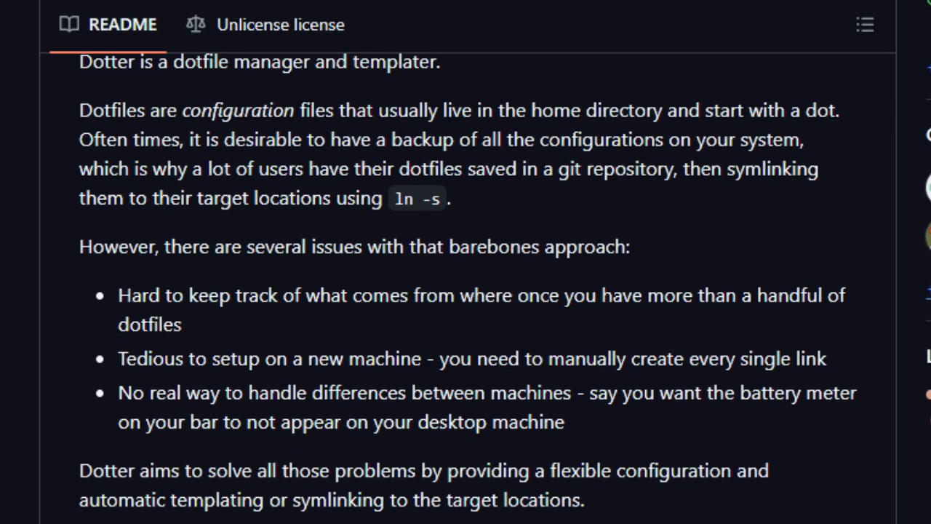
pyautogui.scroll(-3)
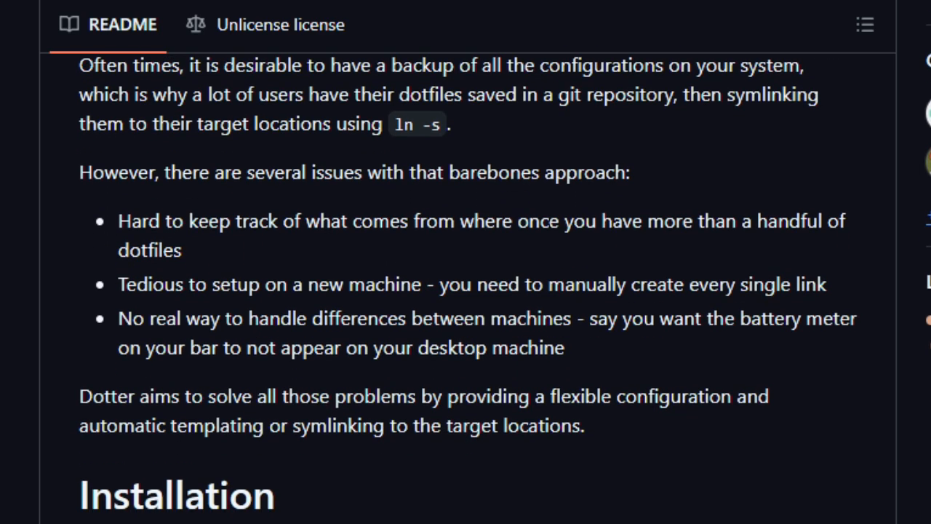
pyautogui.scroll(-3)
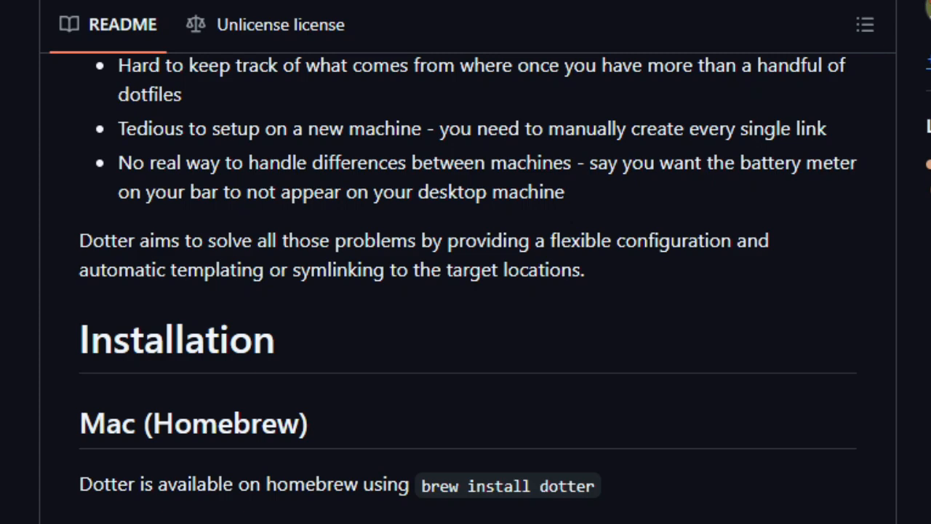
pyautogui.scroll(-3)
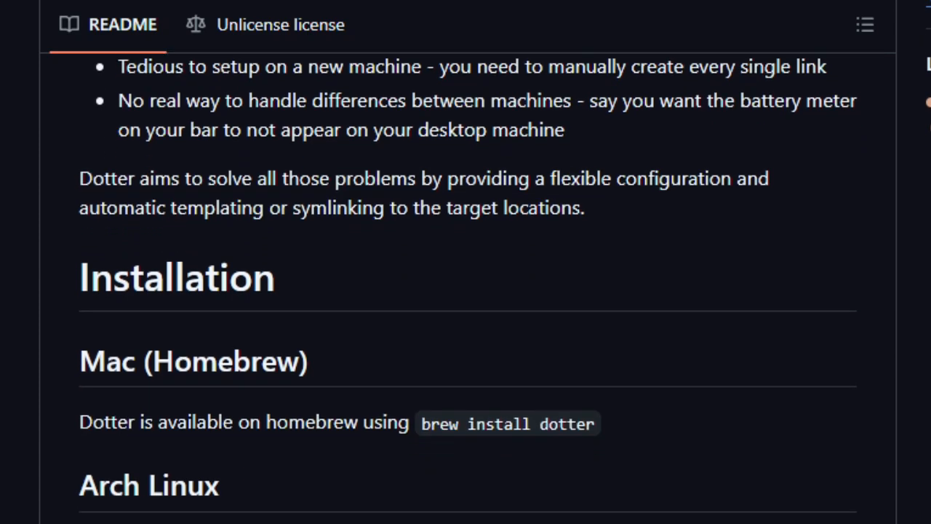
pyautogui.scroll(-3)
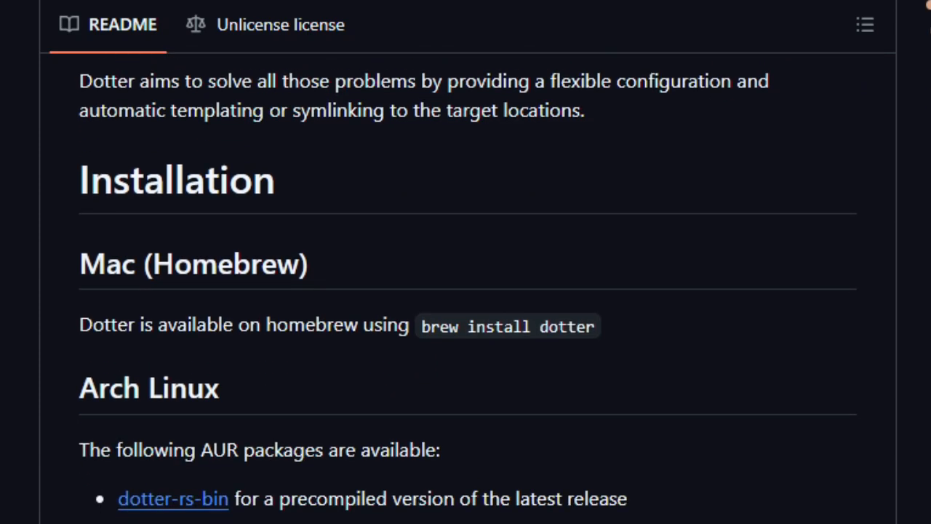
pyautogui.scroll(-3)
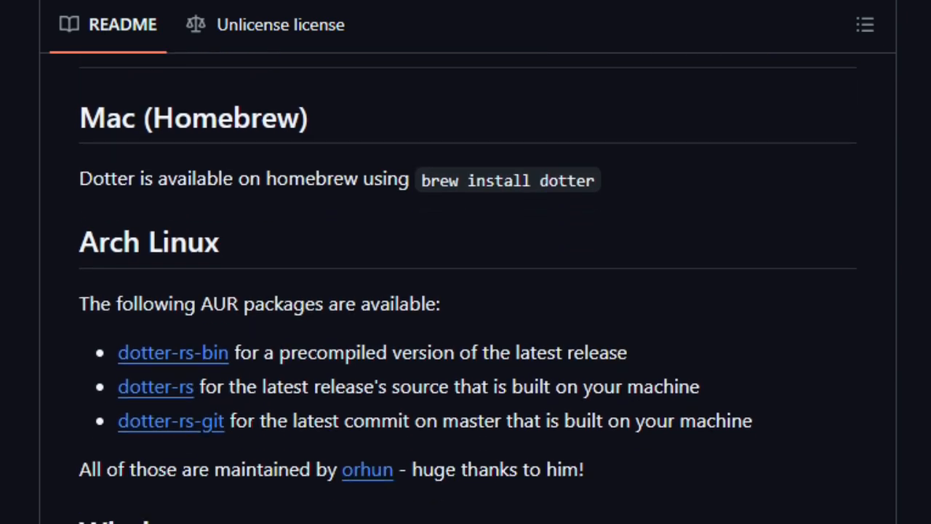
pyautogui.scroll(-3)
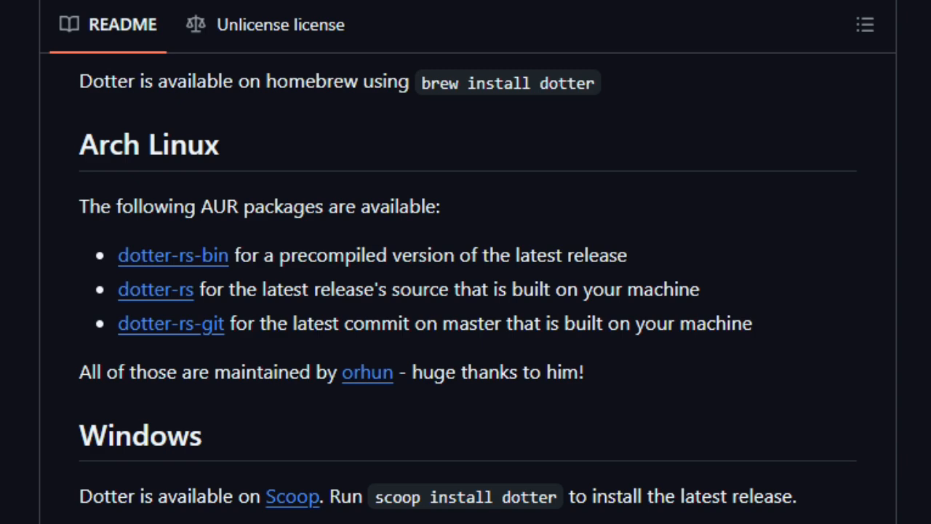
pyautogui.scroll(-3)
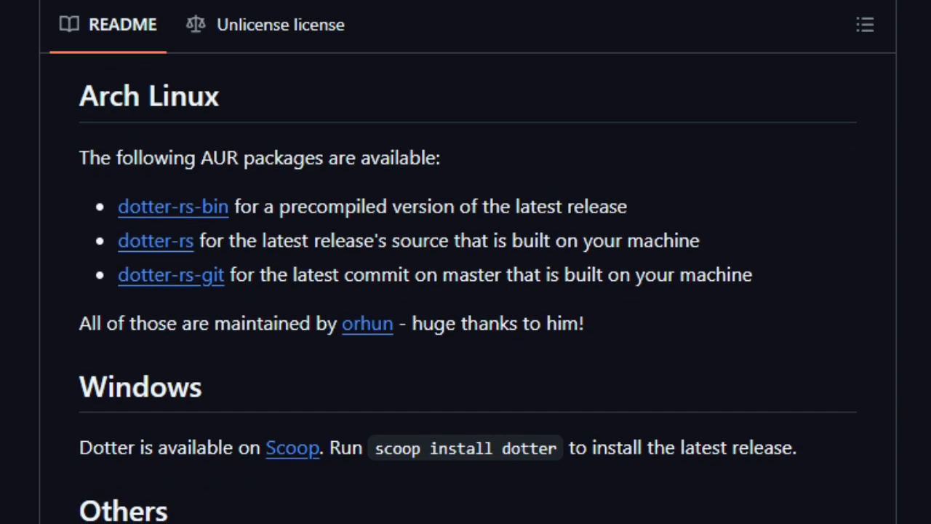
# Continue past the Others and Wiki sections to Usage and its command-line help output
pyautogui.scroll(-3)
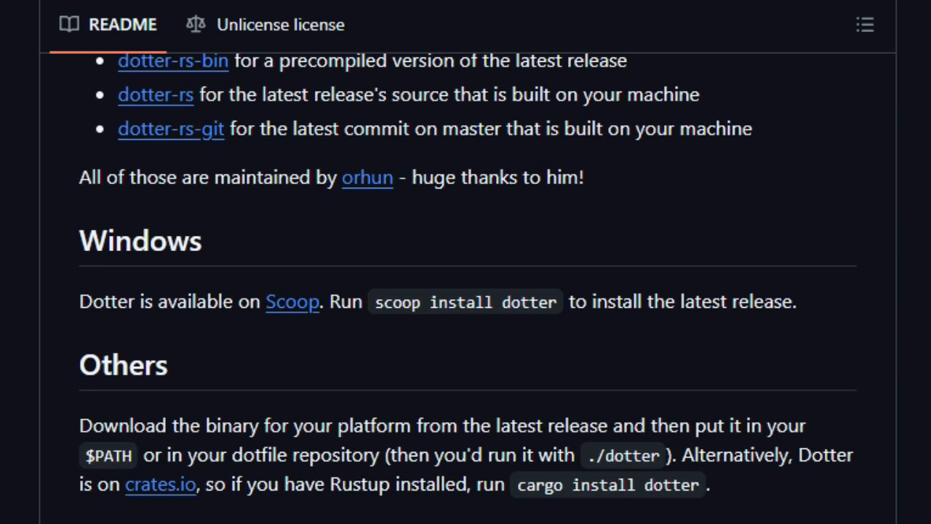
pyautogui.scroll(-3)
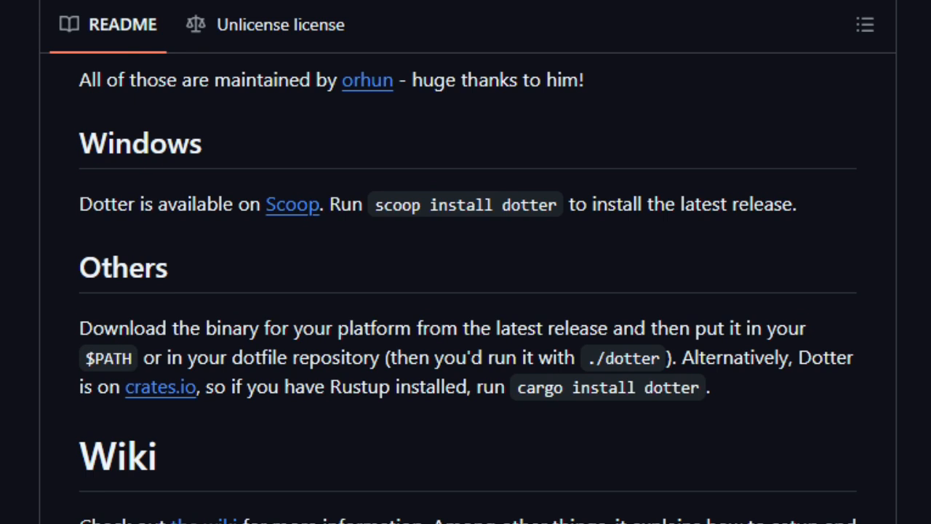
pyautogui.scroll(-3)
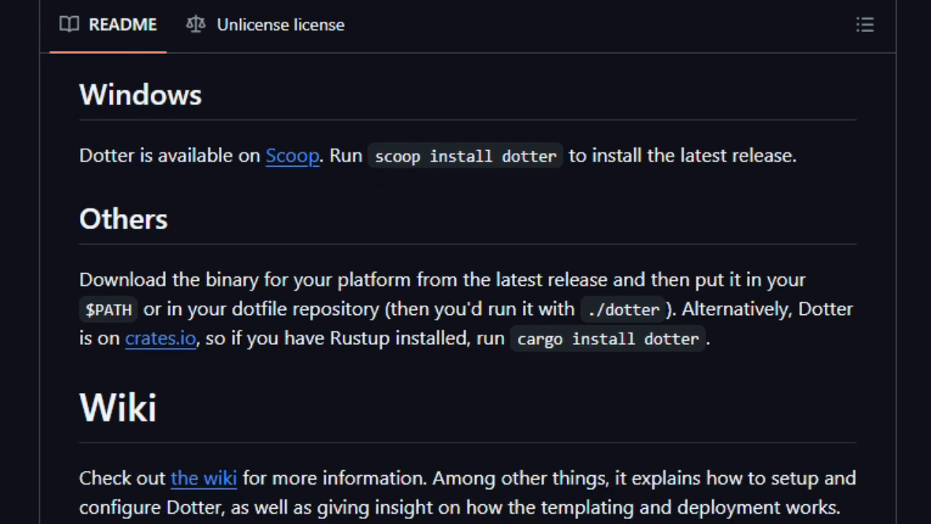
pyautogui.scroll(-3)
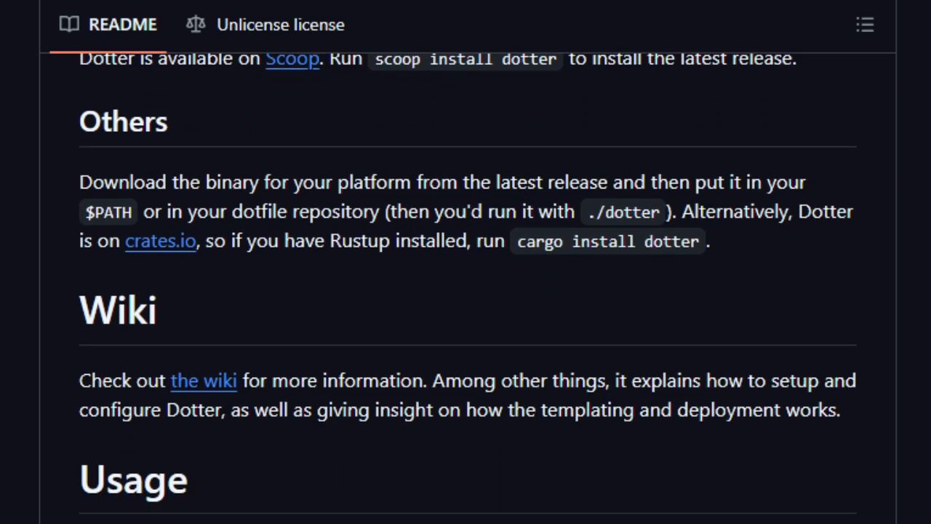
pyautogui.scroll(-3)
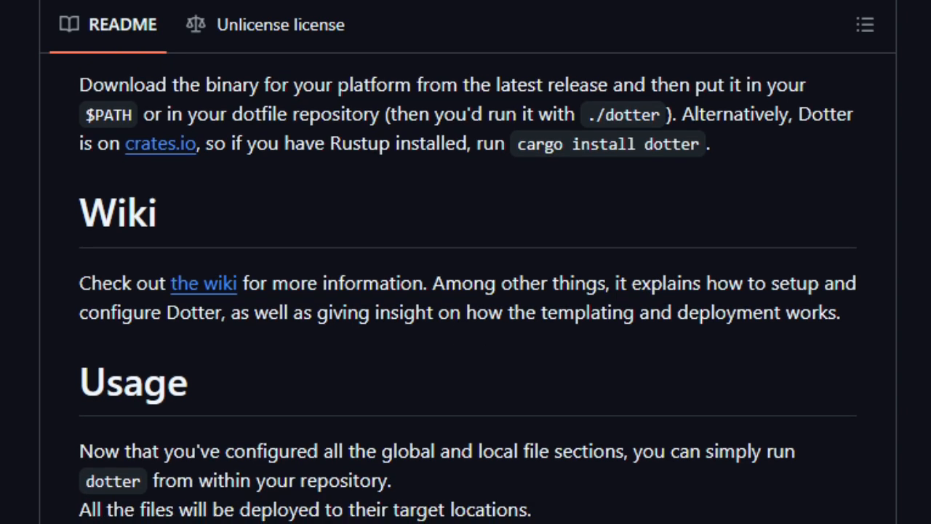
pyautogui.scroll(-3)
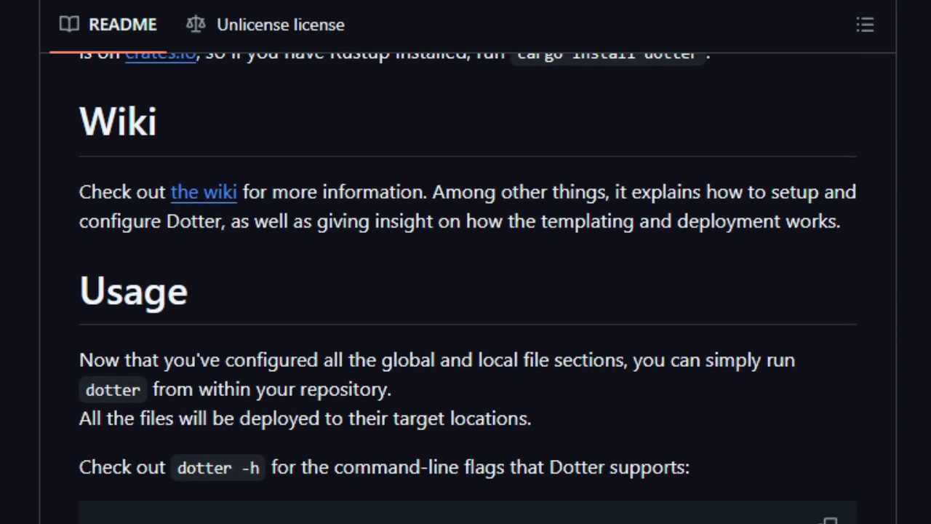
pyautogui.scroll(-3)
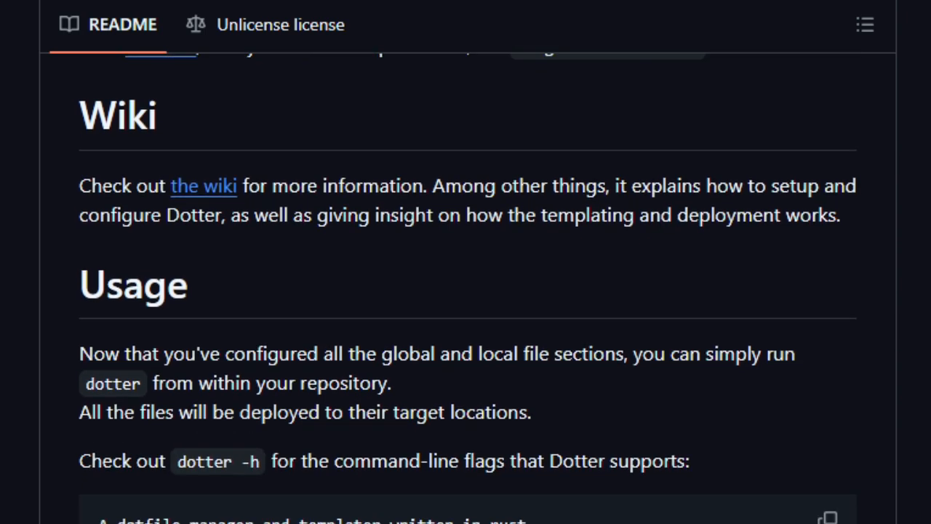
pyautogui.scroll(-3)
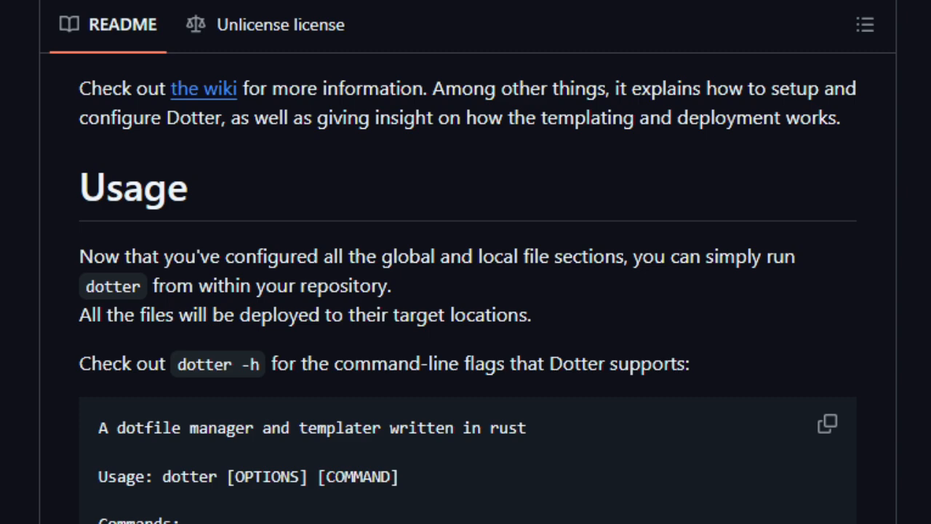
# Scroll the dotter README past the Commands and Options listing to the Contributing heading
pyautogui.scroll(-3)
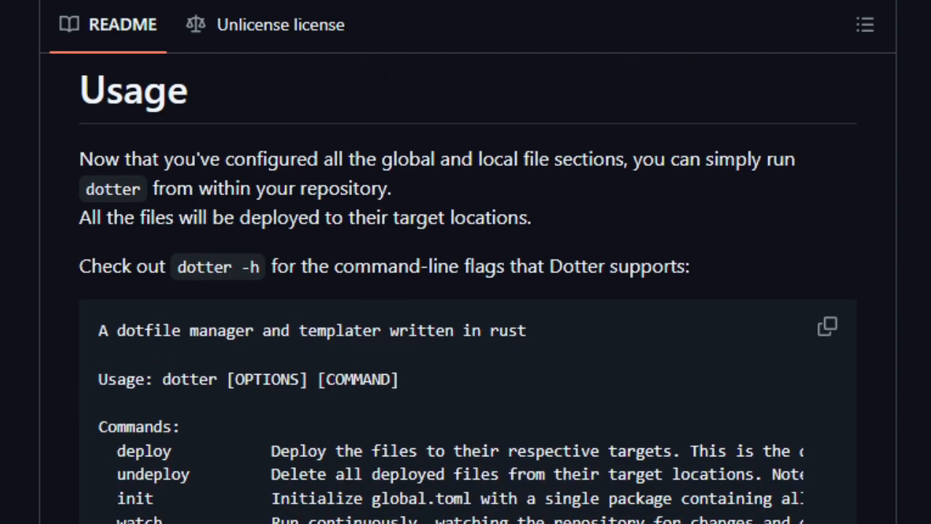
pyautogui.scroll(-3)
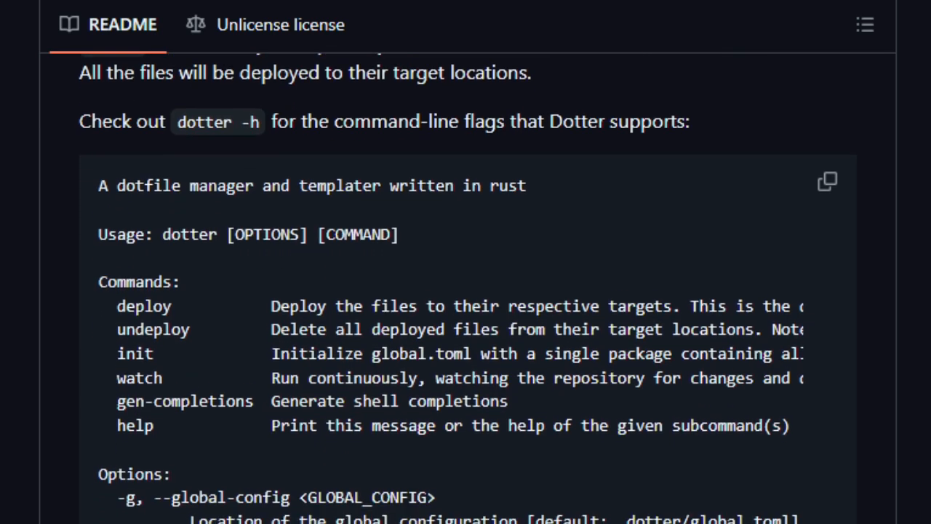
pyautogui.scroll(-3)
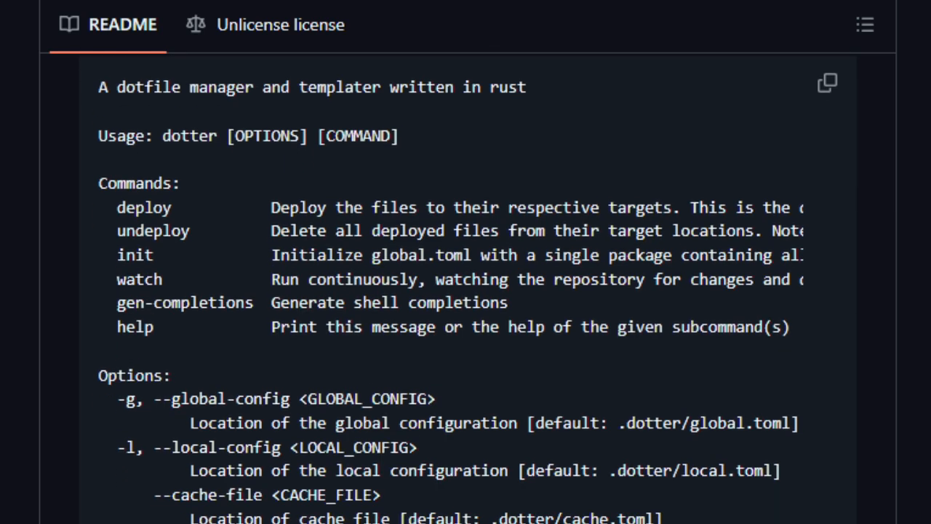
pyautogui.scroll(-3)
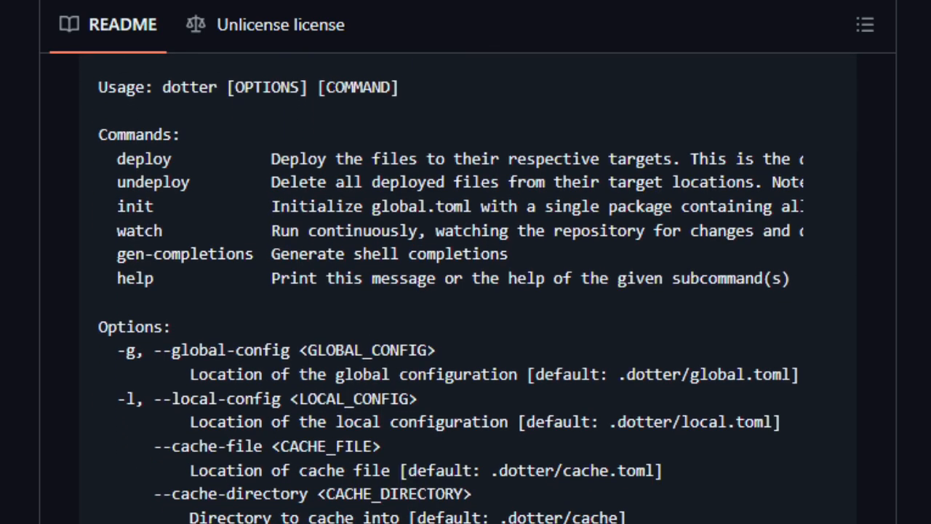
pyautogui.scroll(-3)
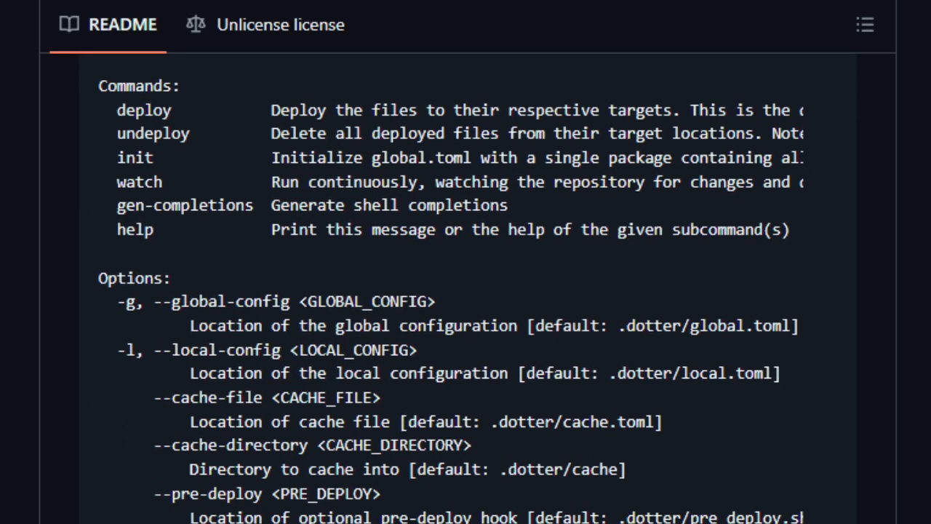
pyautogui.scroll(-3)
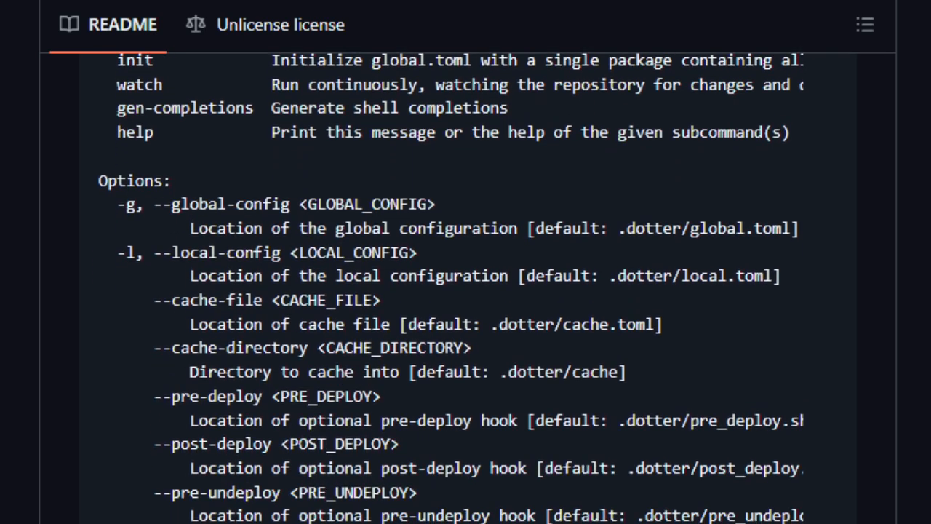
pyautogui.scroll(-3)
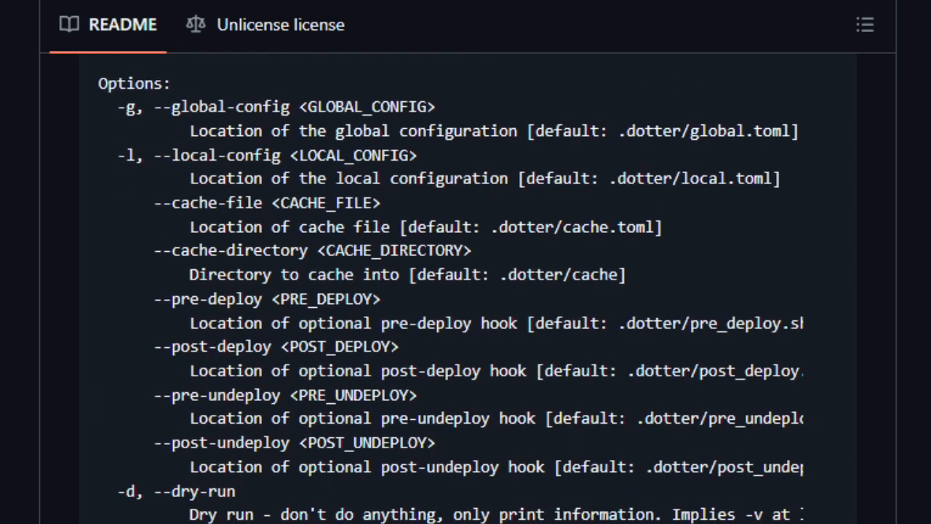
pyautogui.scroll(-3)
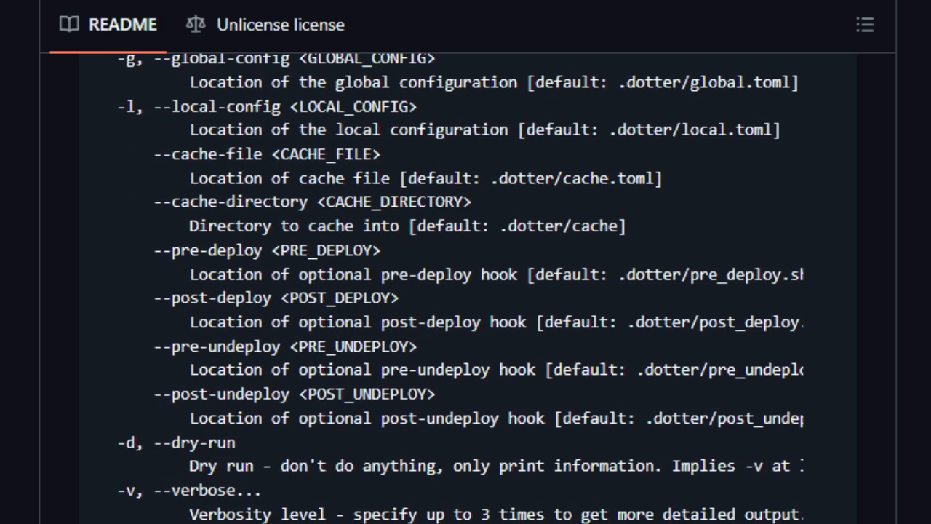
pyautogui.scroll(-3)
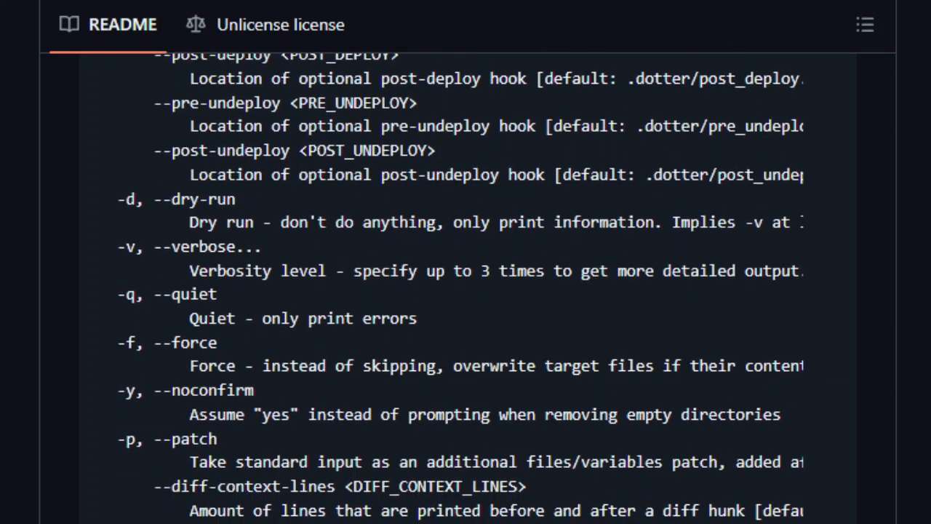
pyautogui.scroll(-3)
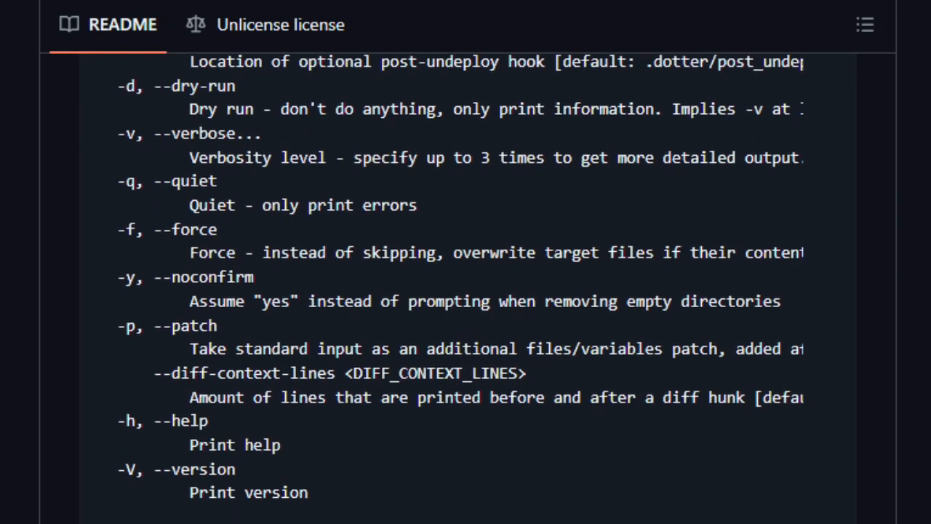
pyautogui.scroll(-3)
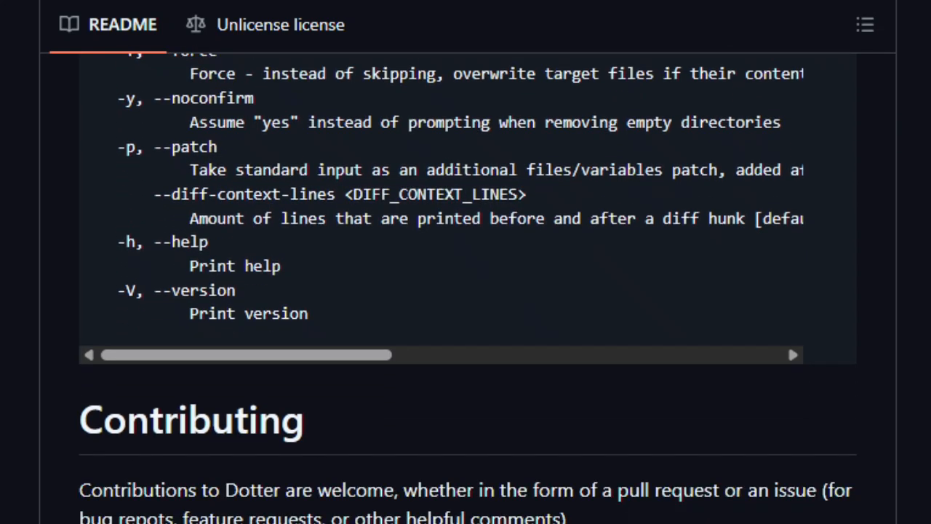
pyautogui.scroll(-3)
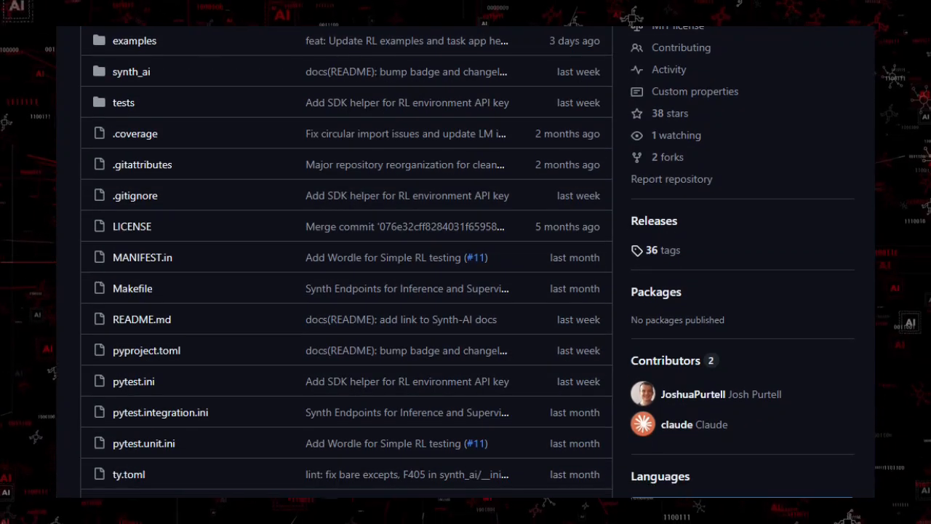
# Scroll the Synth-AI repository page past the file list and sidebar to its README
pyautogui.scroll(-3)
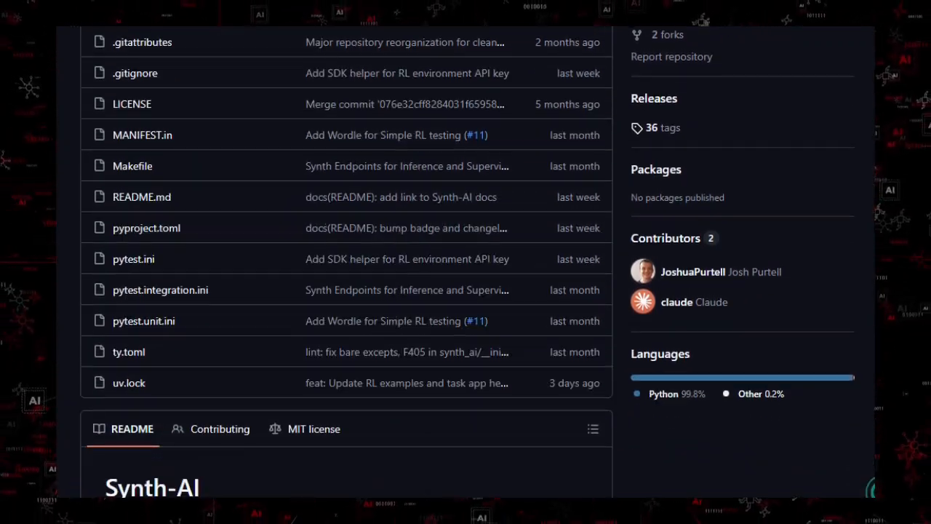
pyautogui.scroll(-3)
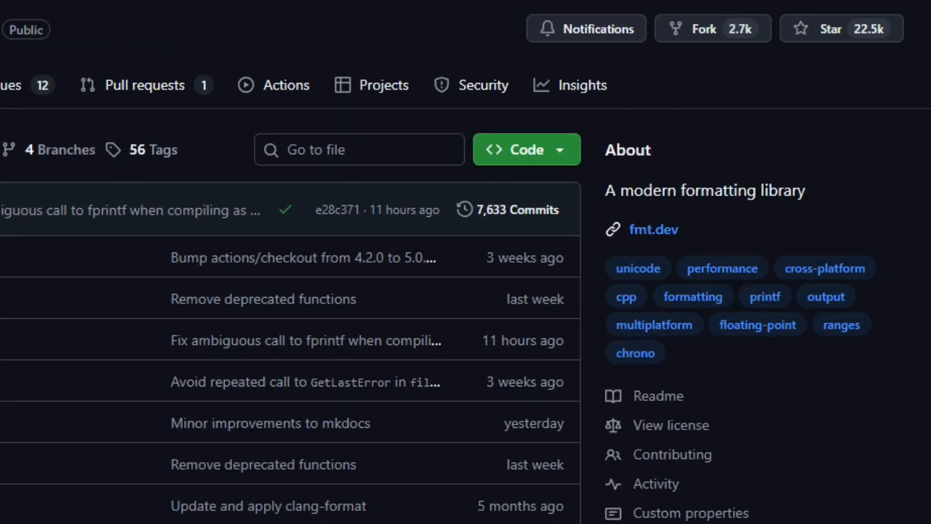
# Scroll the fmt repository page past the file list to the README with the fmt logo
pyautogui.scroll(-3)
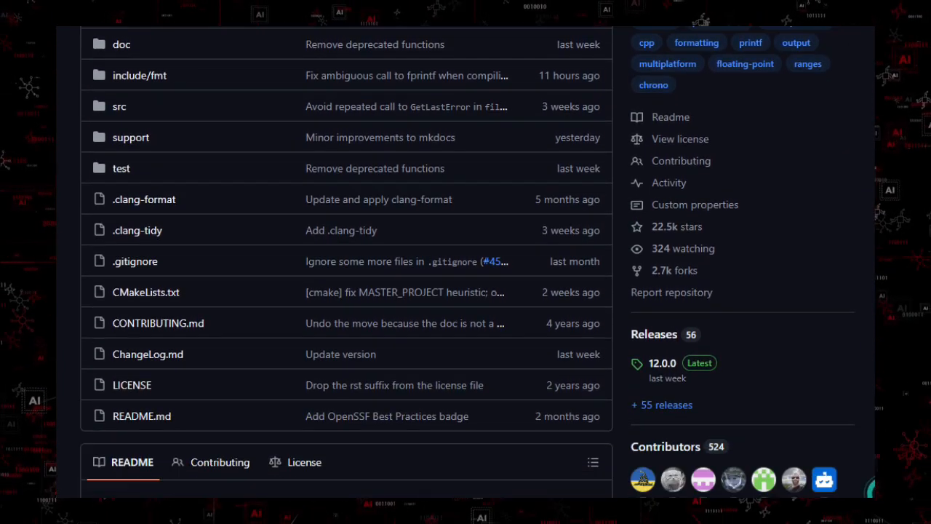
pyautogui.scroll(-3)
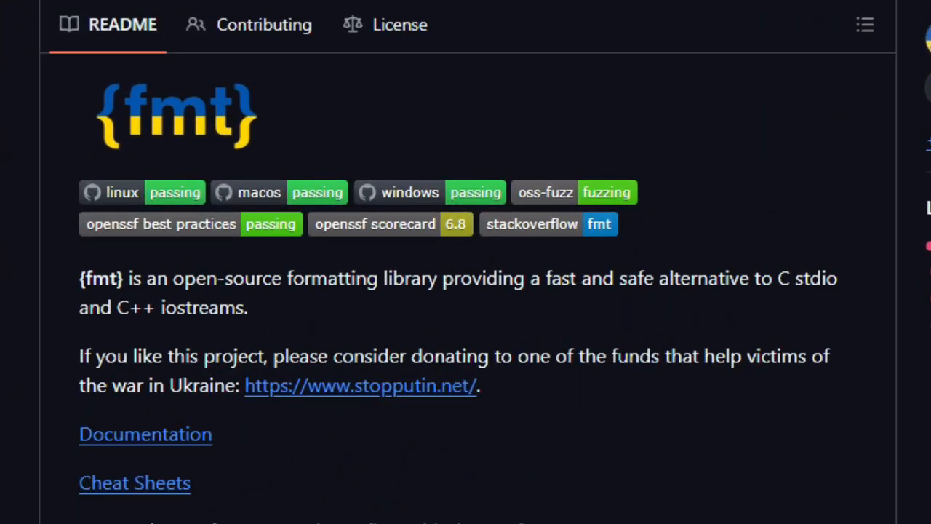
# Scroll the fmt README past the badges, links and Features list to the Examples section with print and format snippets
pyautogui.scroll(-3)
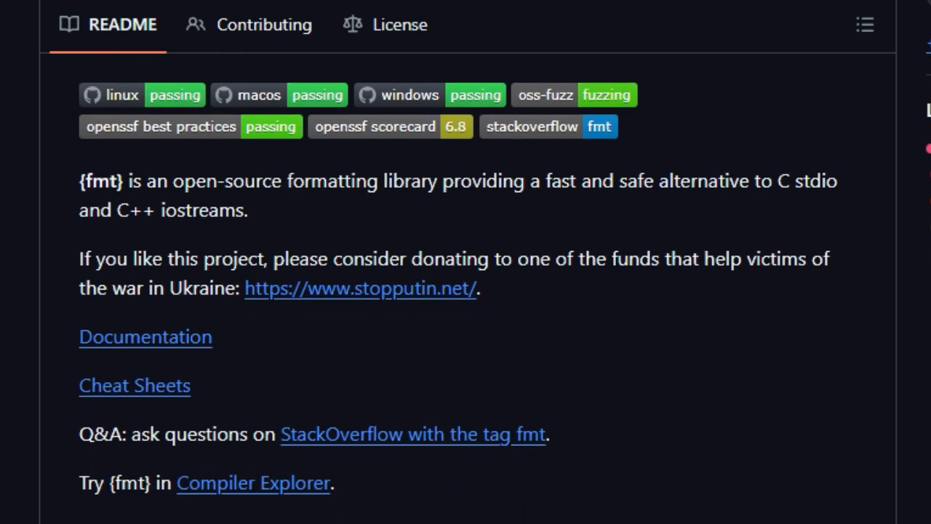
pyautogui.scroll(-3)
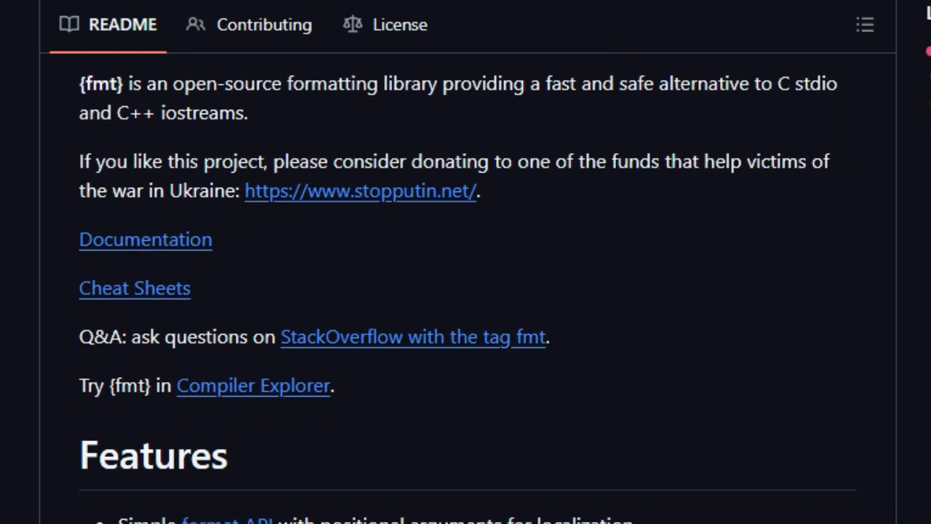
pyautogui.scroll(-3)
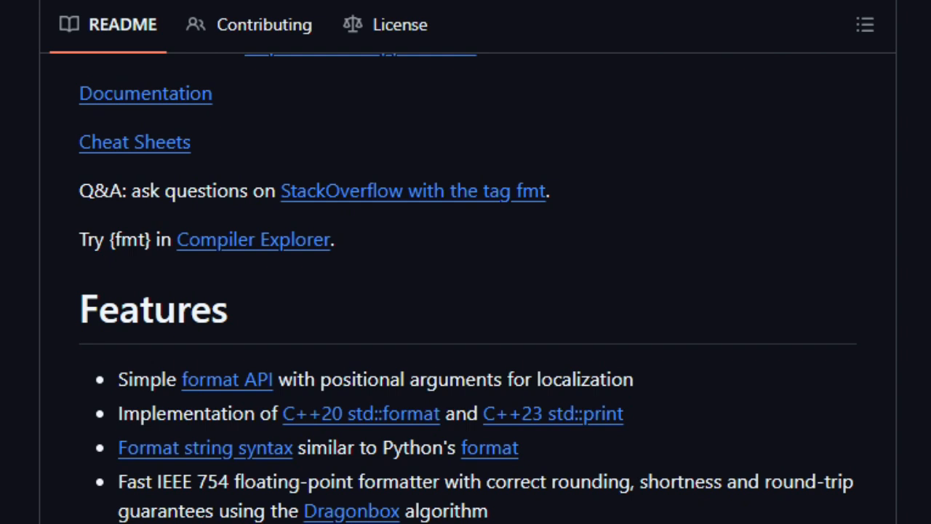
pyautogui.scroll(-3)
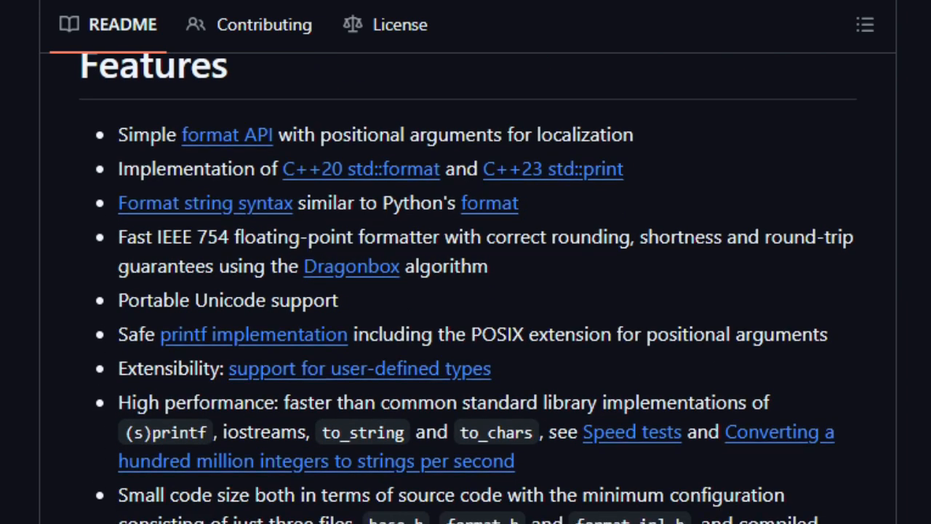
pyautogui.scroll(-3)
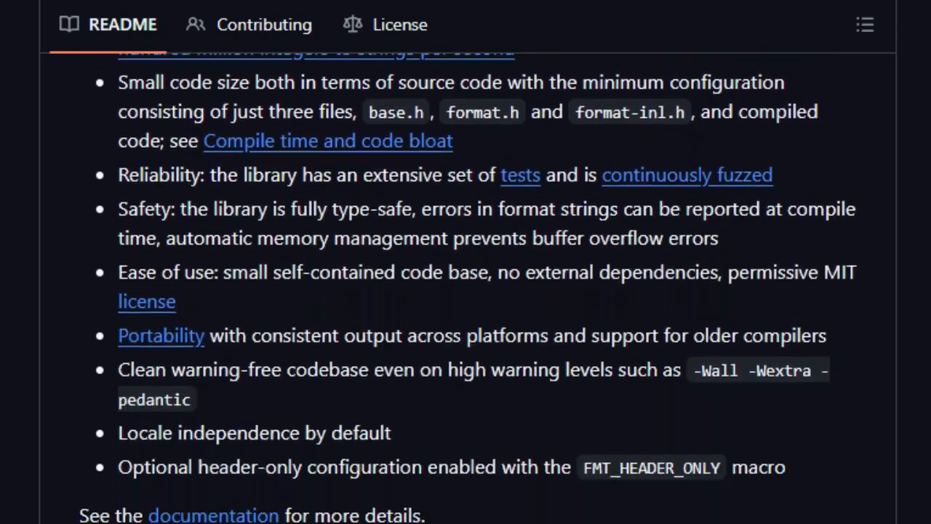
pyautogui.scroll(-3)
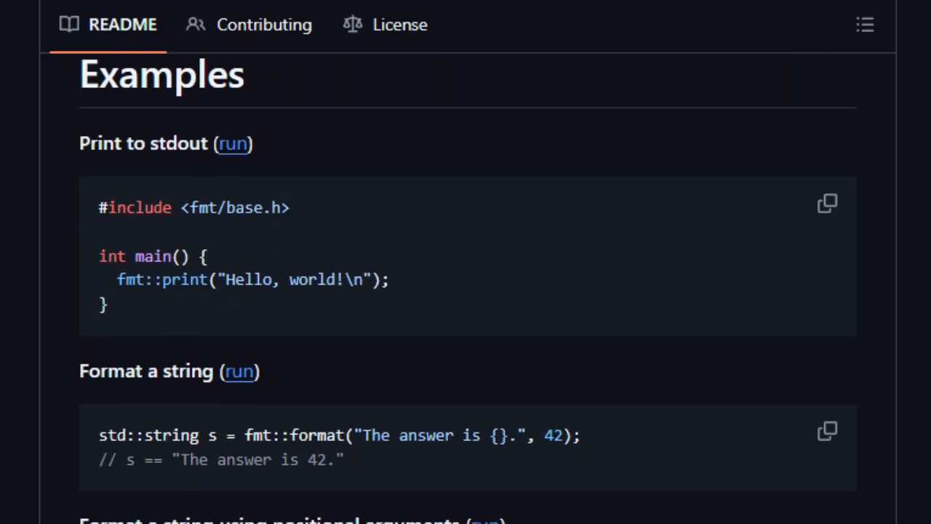
# Scroll the fmt README past the color/text-style code sample and its terminal screenshot to Benchmarks
pyautogui.scroll(-3)
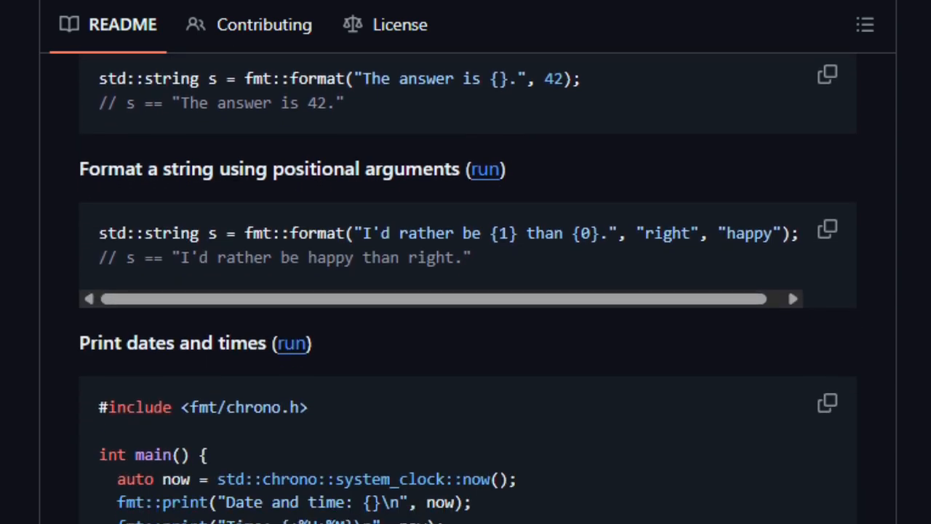
pyautogui.scroll(-3)
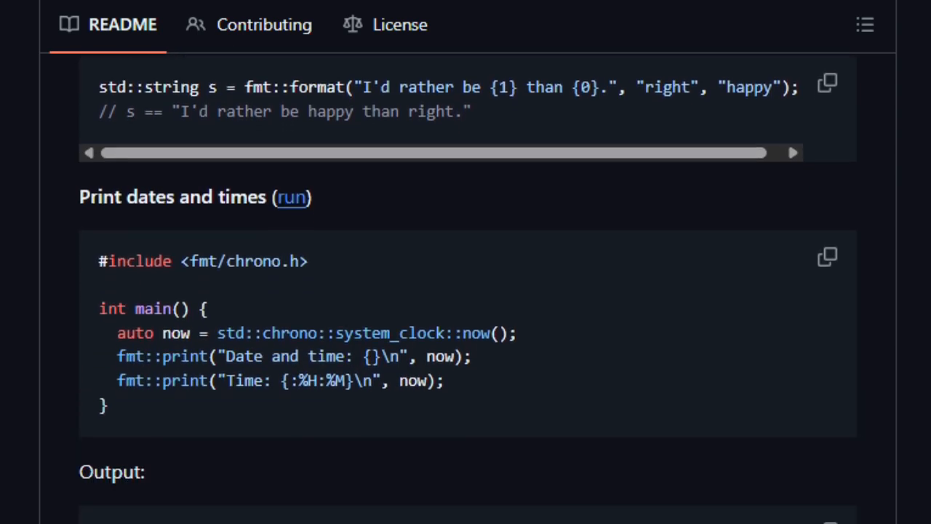
pyautogui.scroll(-3)
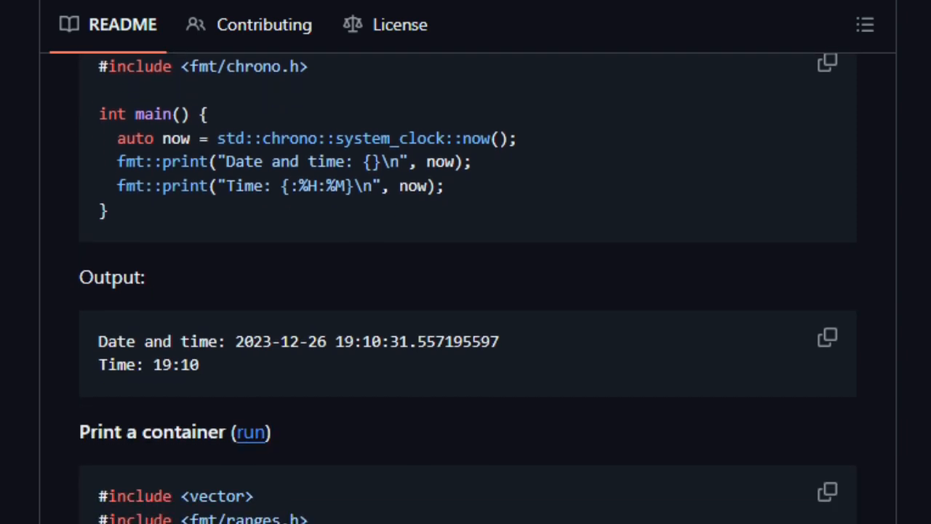
pyautogui.scroll(-3)
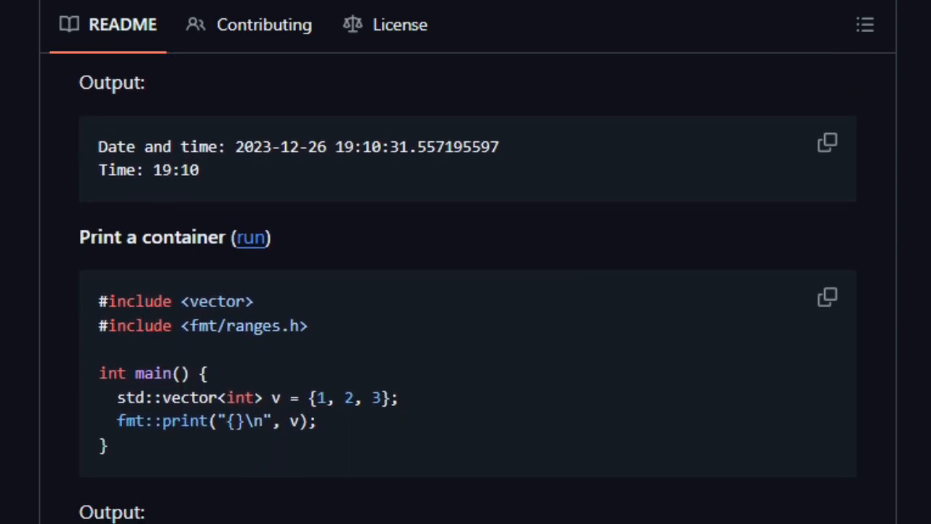
pyautogui.scroll(-3)
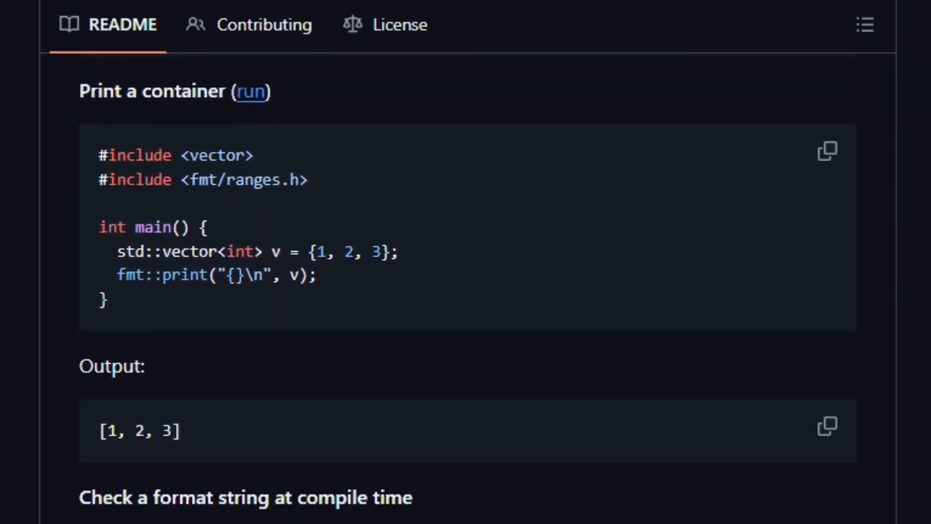
pyautogui.scroll(-3)
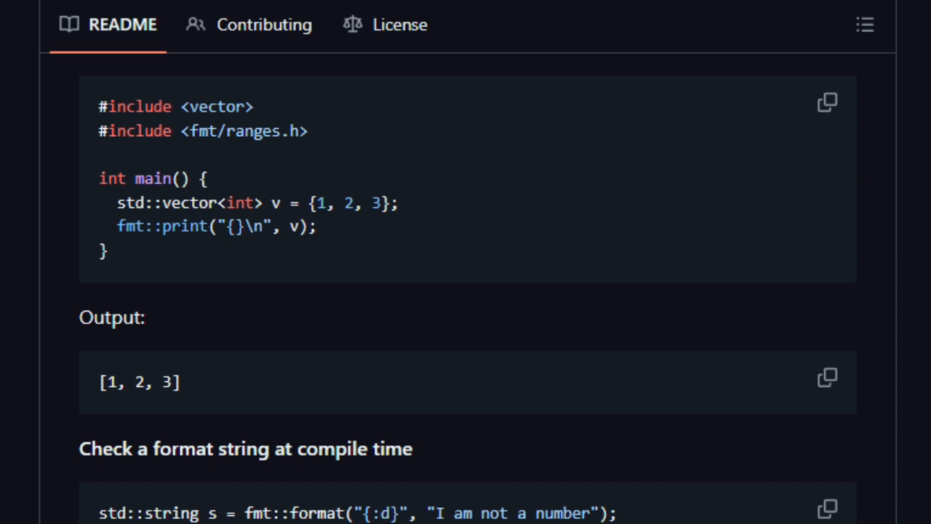
pyautogui.scroll(-3)
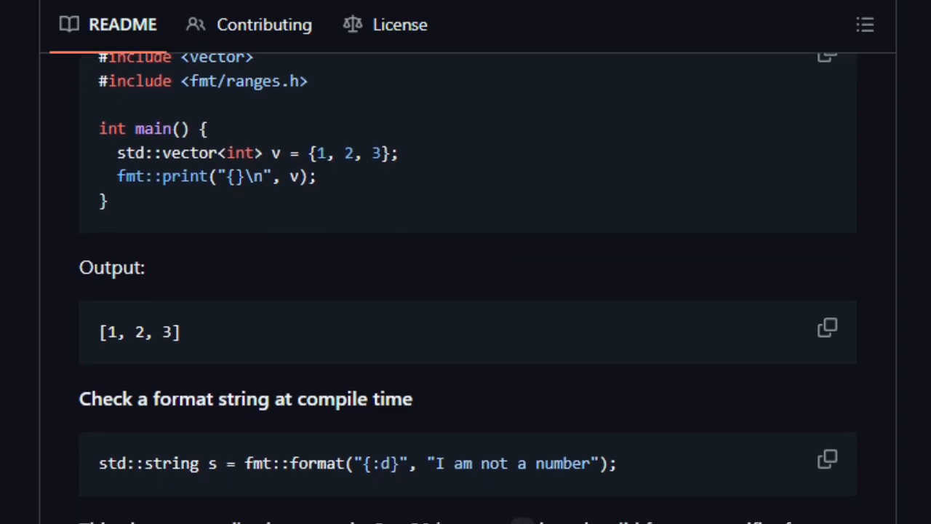
pyautogui.scroll(-3)
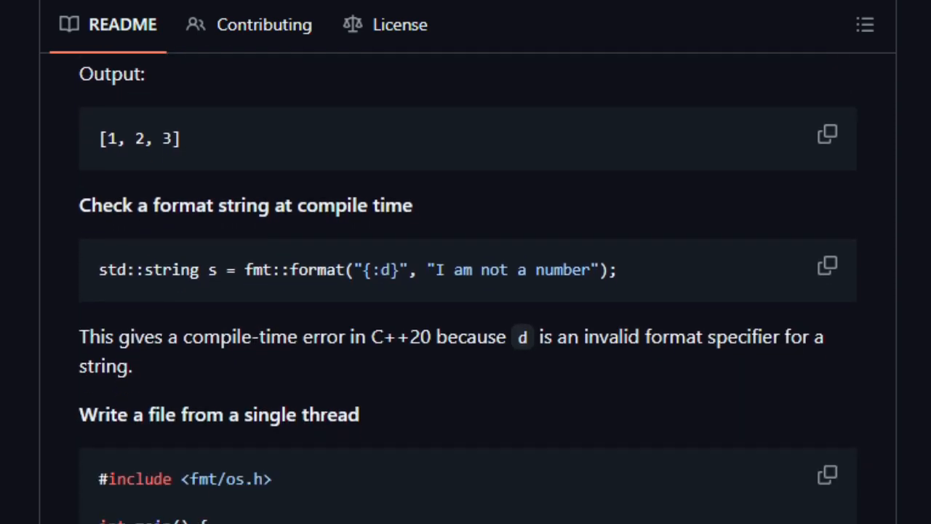
pyautogui.scroll(-3)
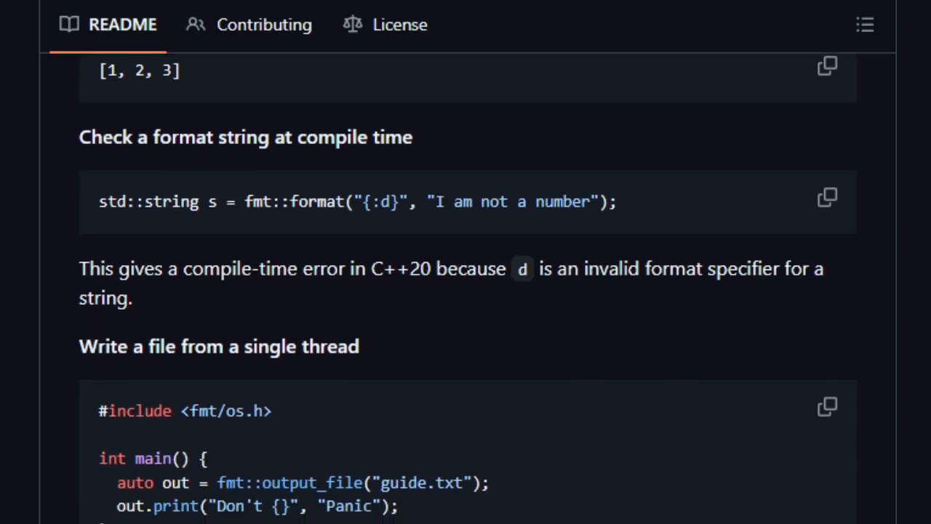
pyautogui.scroll(-3)
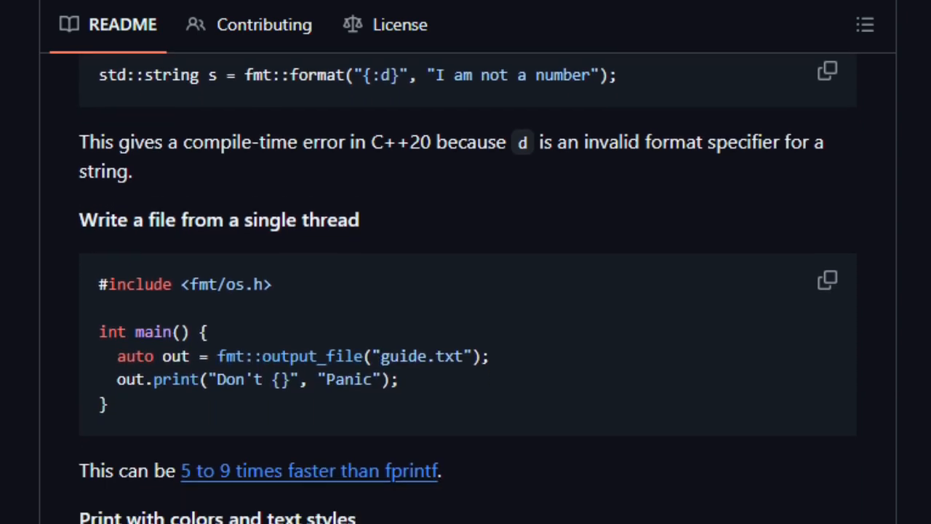
pyautogui.scroll(-3)
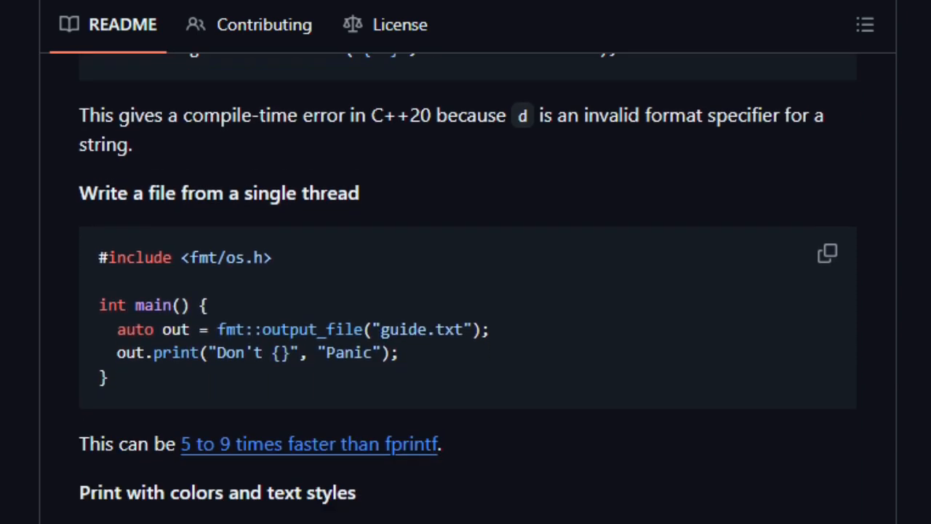
pyautogui.scroll(-3)
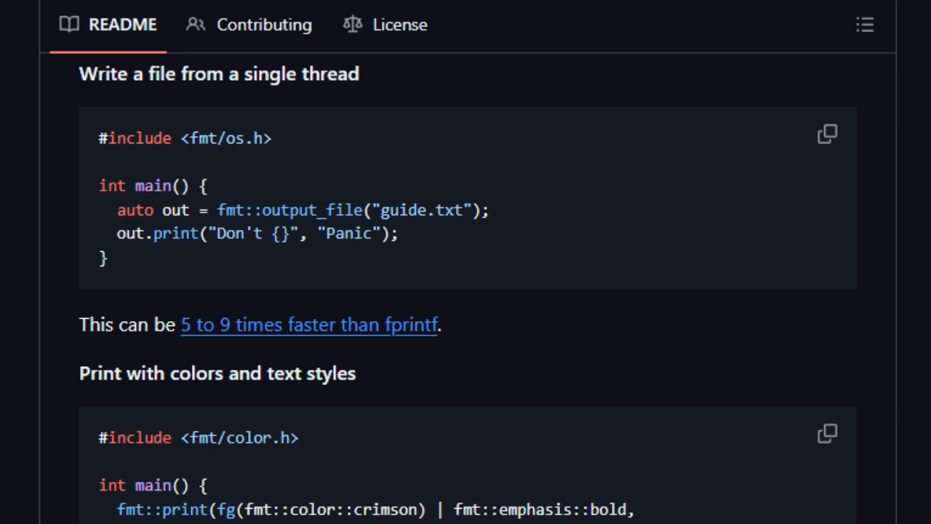
pyautogui.scroll(-3)
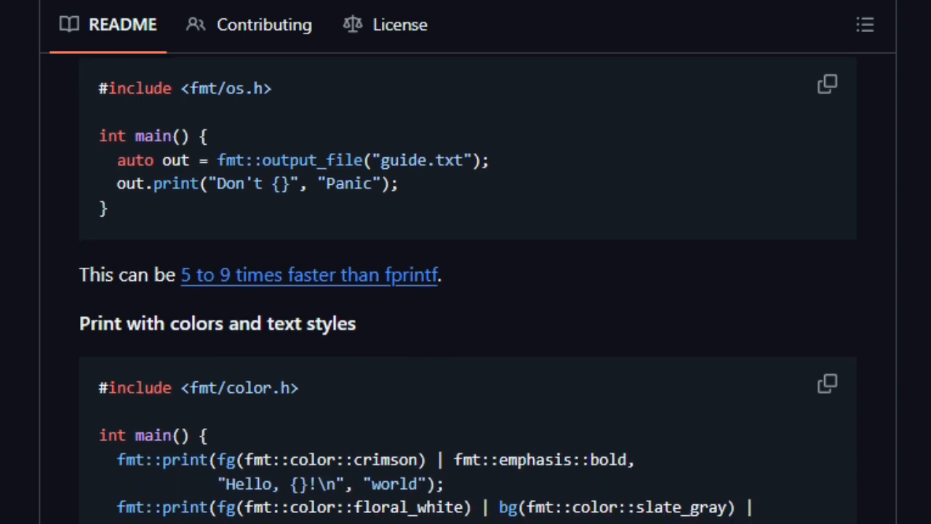
pyautogui.scroll(-3)
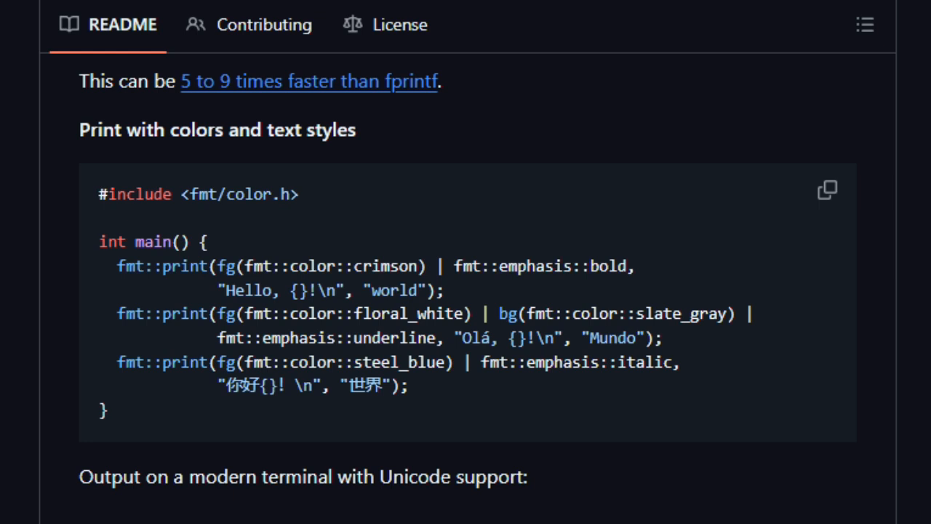
pyautogui.scroll(-3)
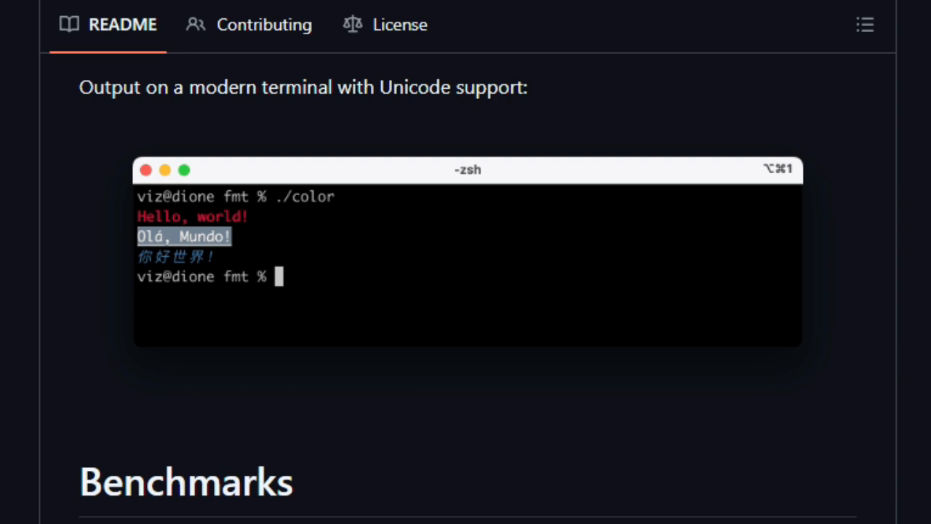
# Scroll through the Speed tests table and randomdigit dtoa chart to Compile time and code bloat
pyautogui.scroll(-3)
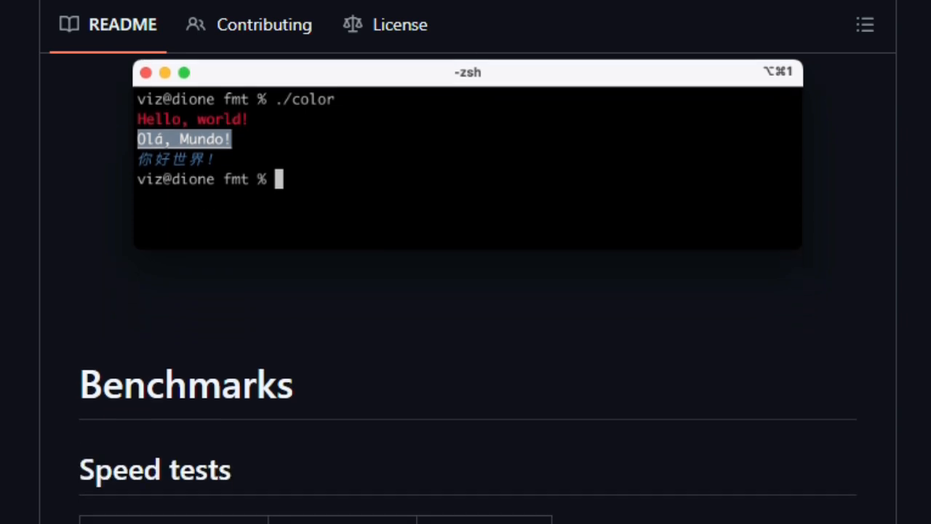
pyautogui.scroll(-3)
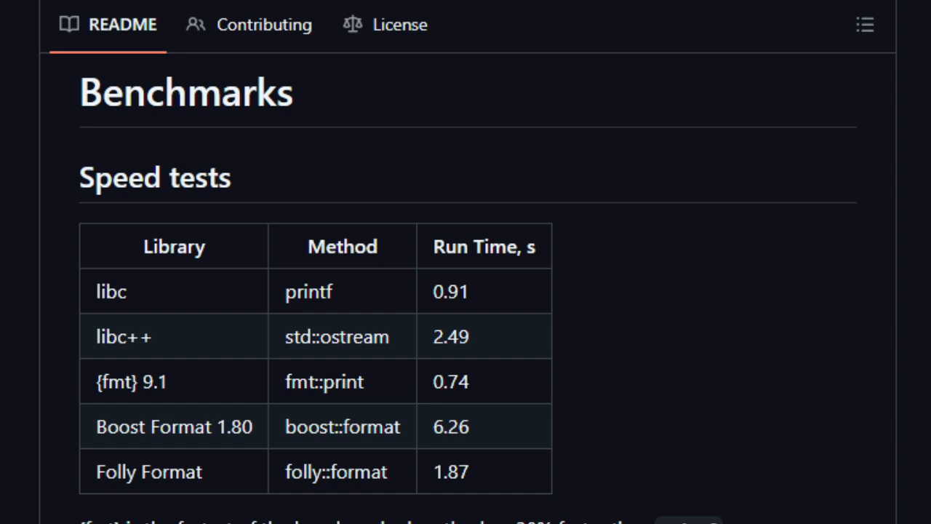
pyautogui.scroll(-3)
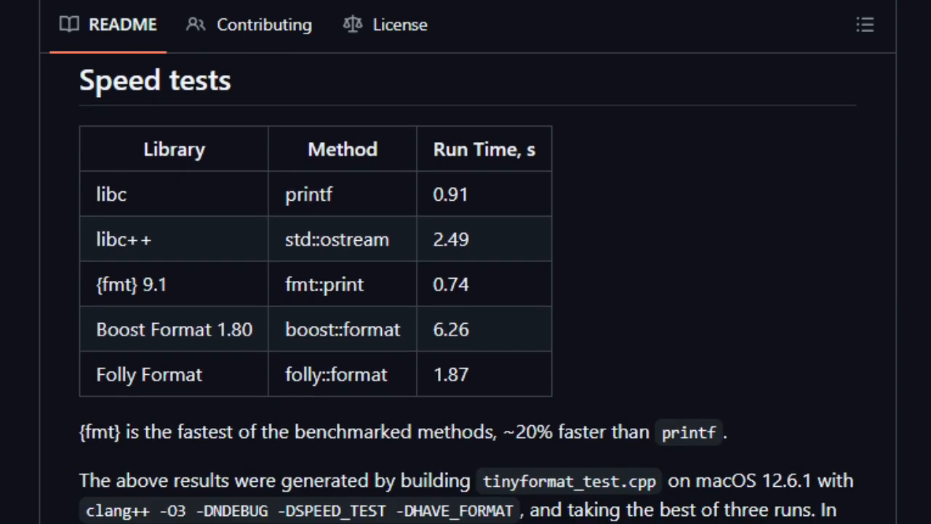
pyautogui.scroll(-3)
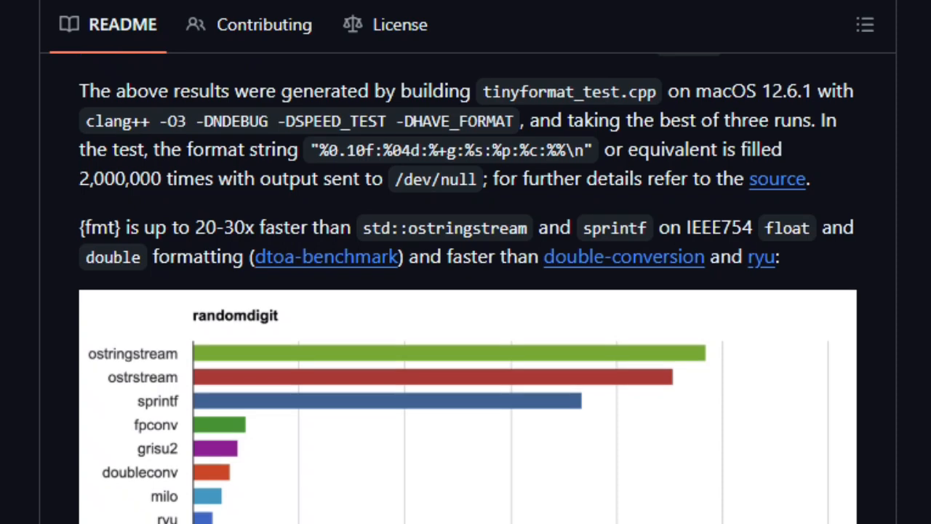
pyautogui.scroll(-3)
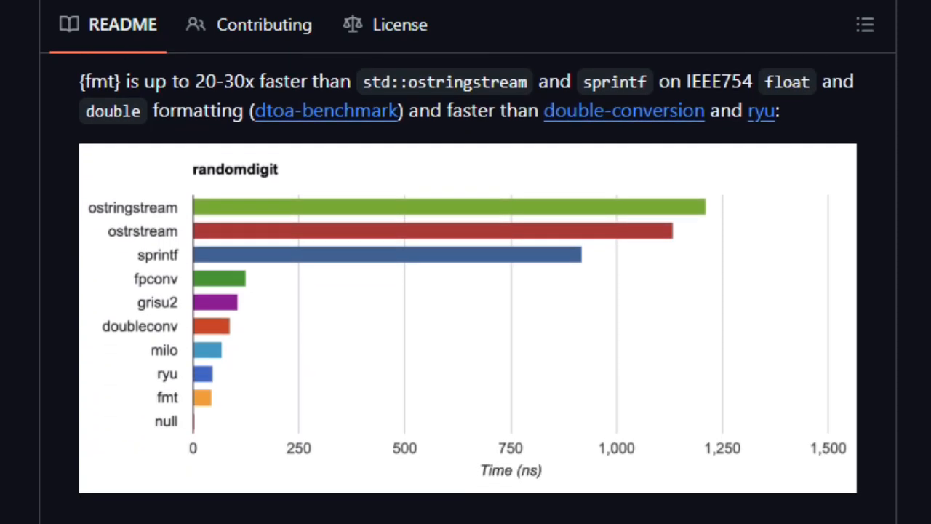
pyautogui.scroll(-3)
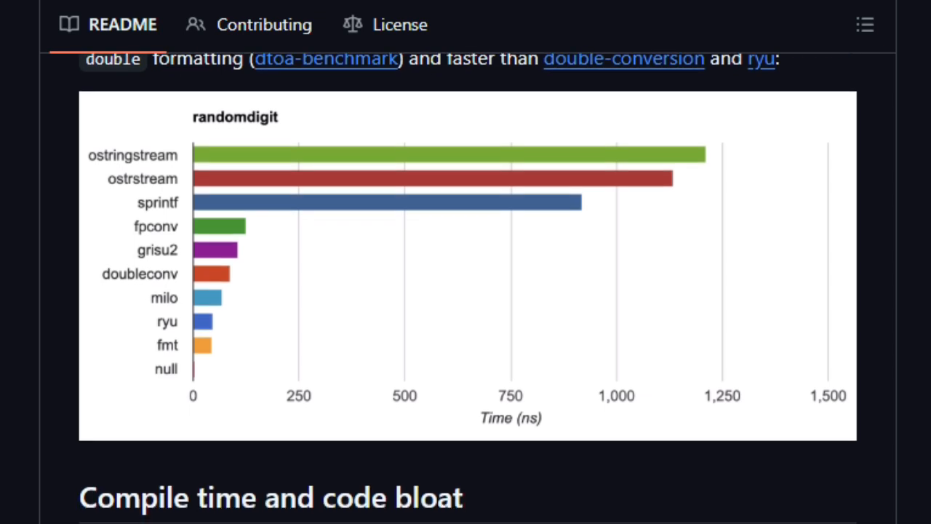
pyautogui.scroll(-3)
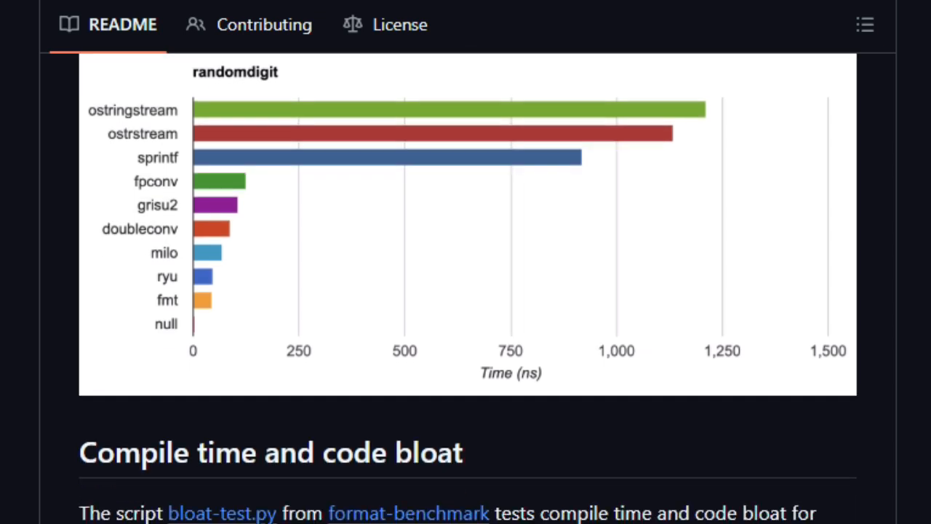
pyautogui.scroll(-3)
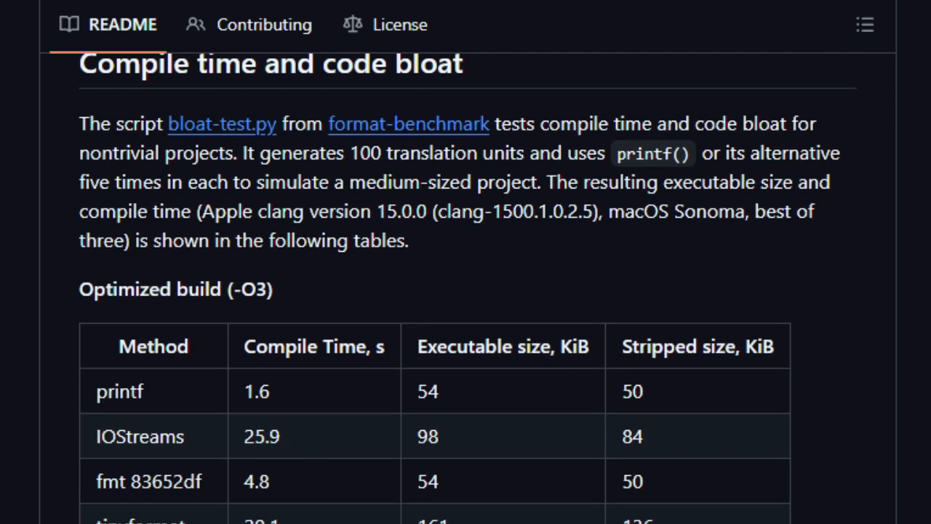
# Scroll past the optimized and non-optimized build-size tables to Running the tests with its clone and make commands
pyautogui.scroll(-3)
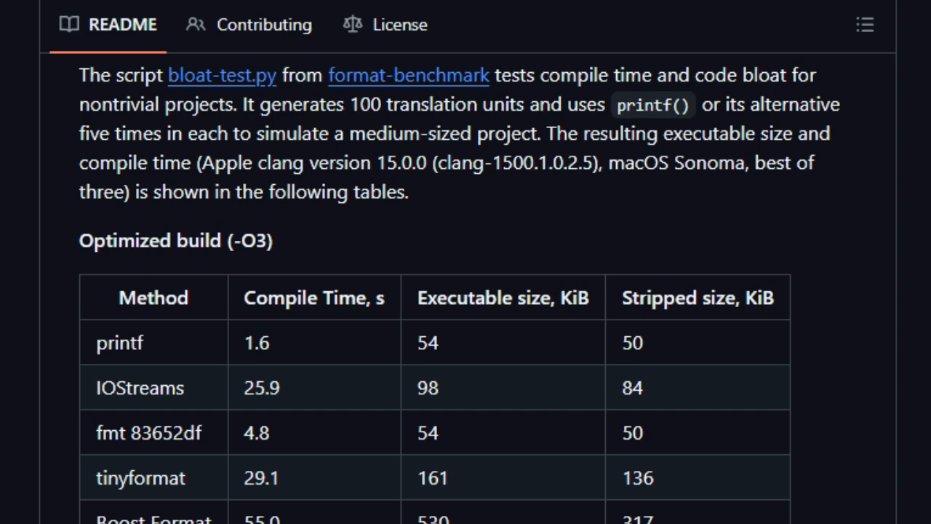
pyautogui.scroll(-3)
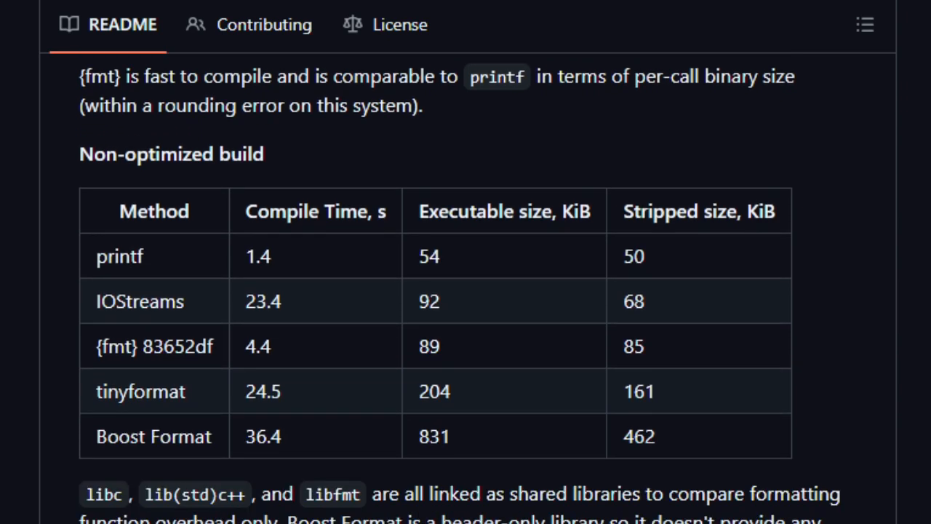
pyautogui.scroll(-3)
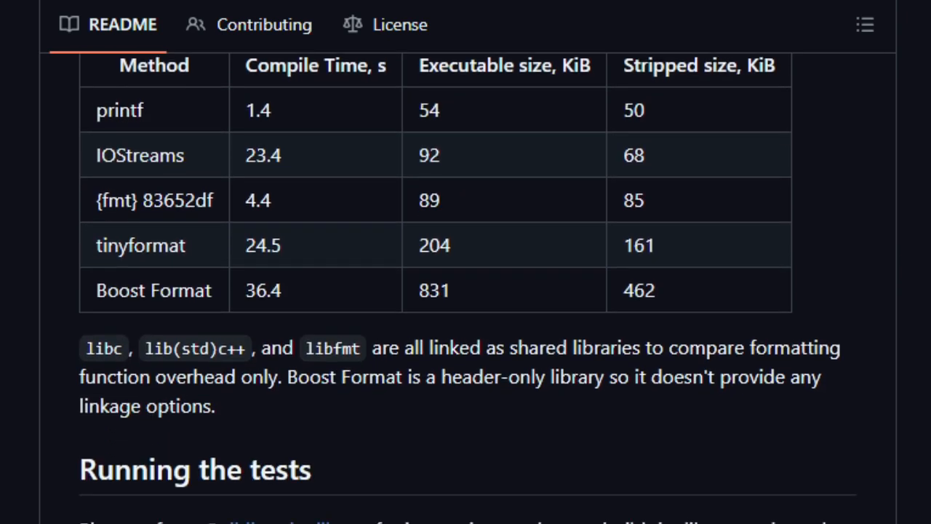
pyautogui.scroll(-3)
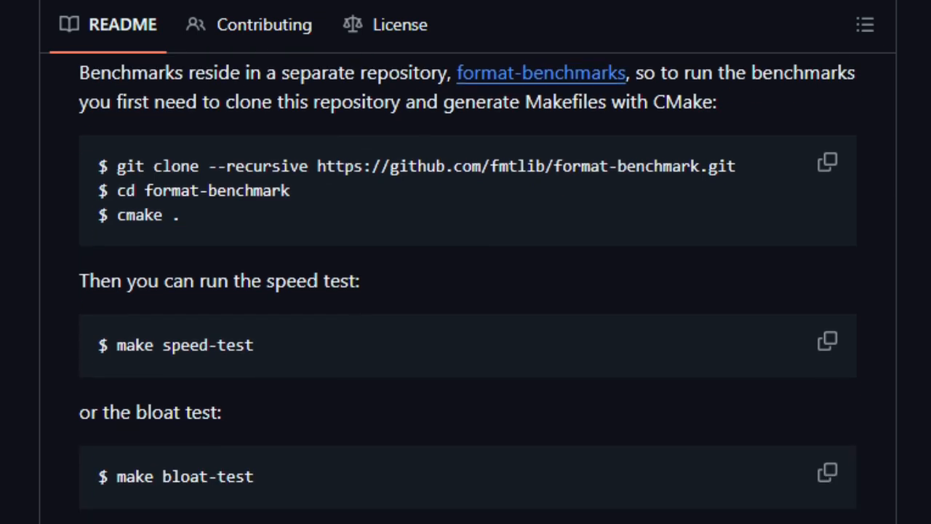
# Scroll past Migrating code into the Notable projects list, down to Seastar, spdlog and TrinityCore
pyautogui.scroll(-3)
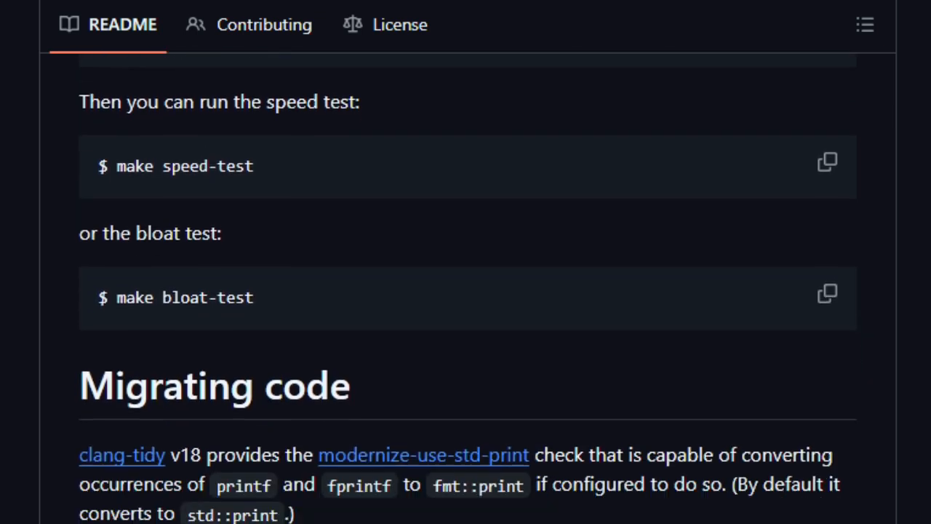
pyautogui.scroll(-3)
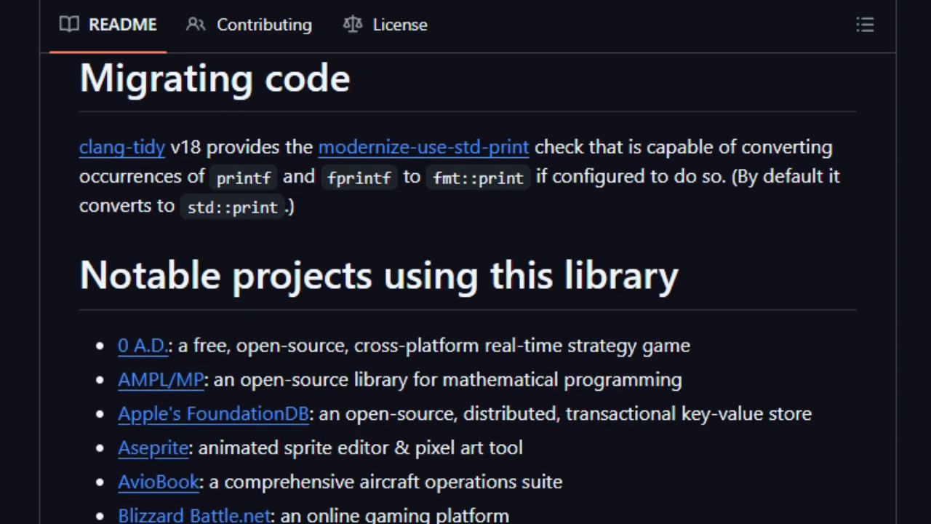
pyautogui.scroll(-3)
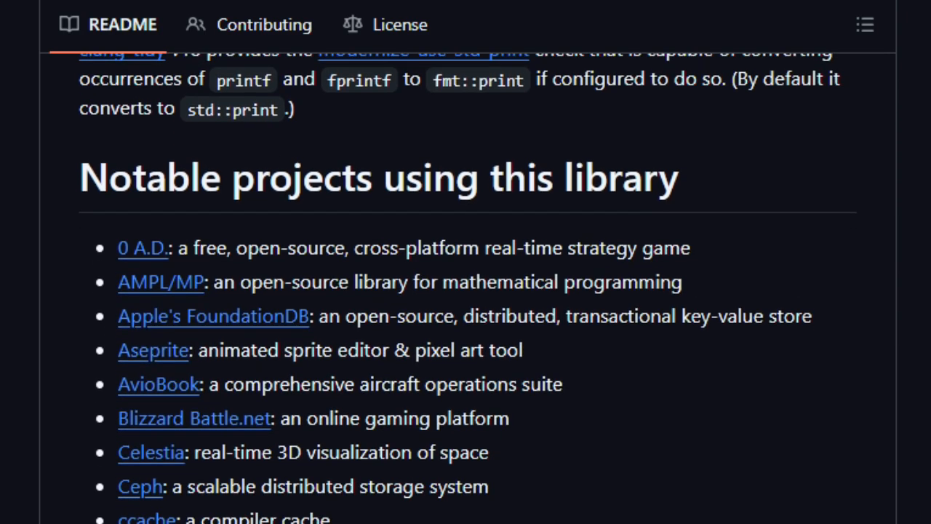
pyautogui.scroll(-3)
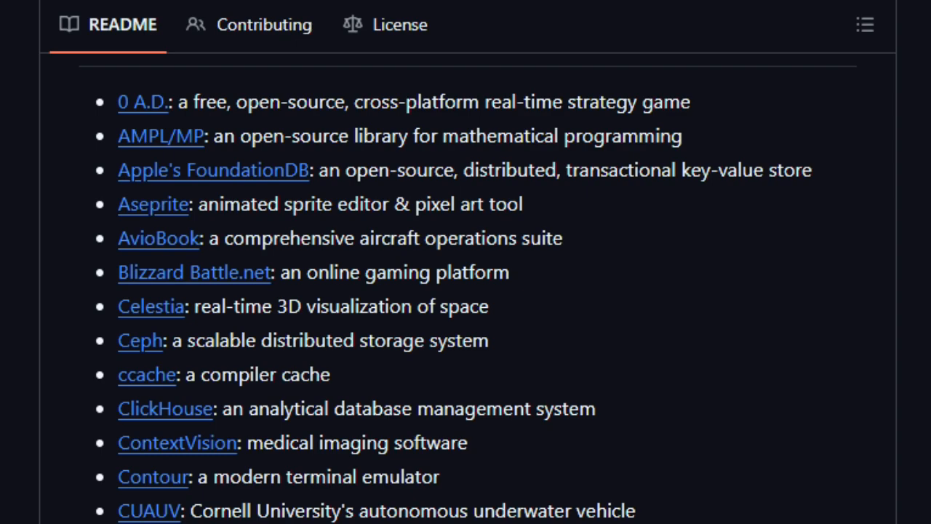
pyautogui.scroll(-3)
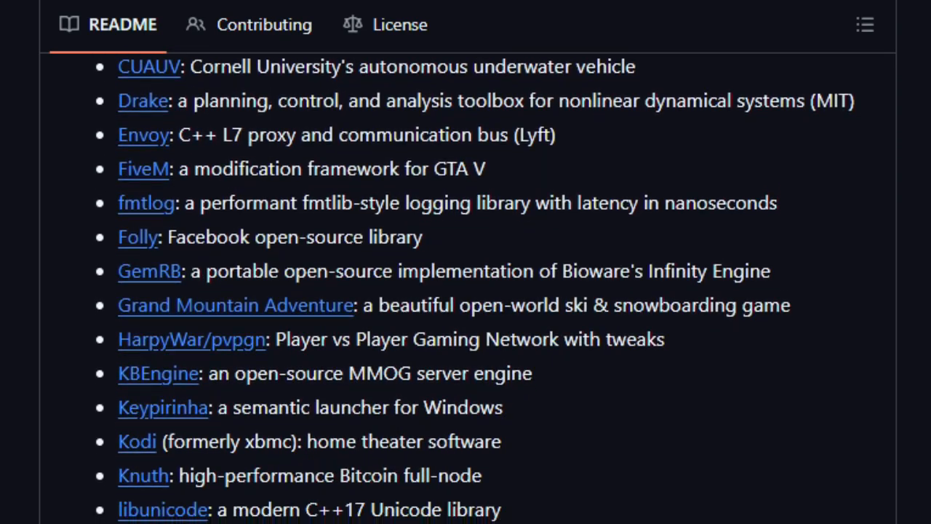
pyautogui.scroll(-3)
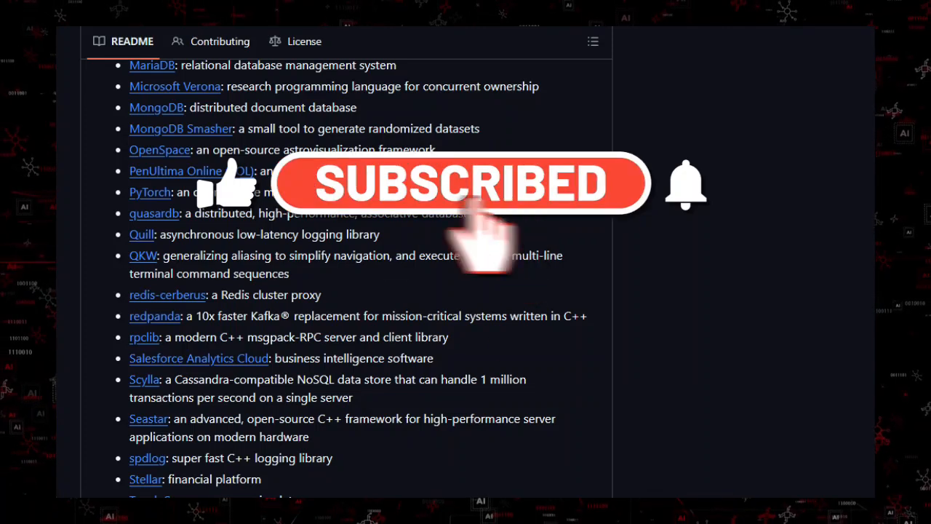
pyautogui.scroll(-3)
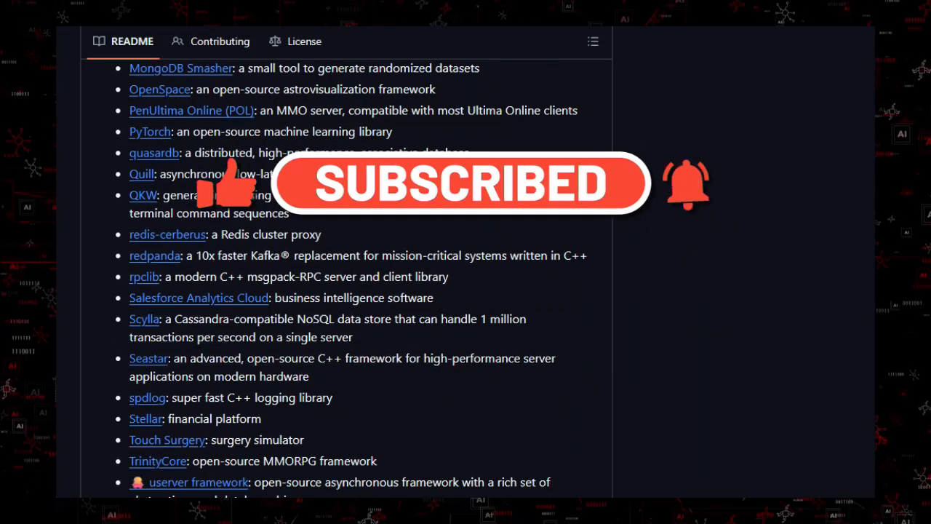